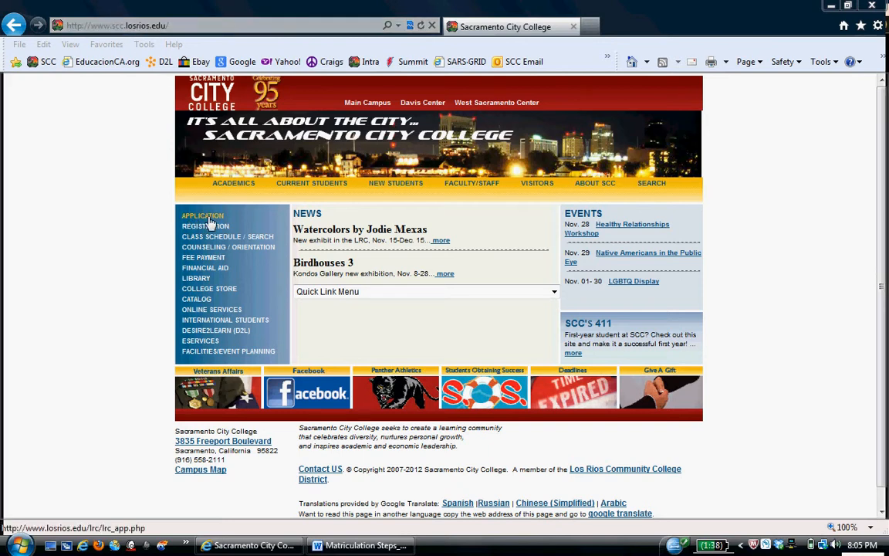
From the college's Application menu, reach the Los Rios online application welcome page and its start link
left_click(202, 216)
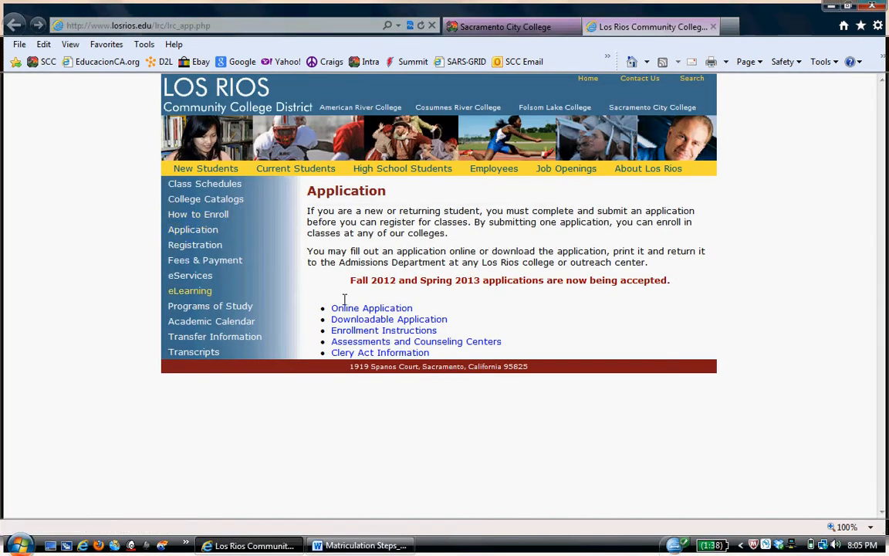
left_click(370, 307)
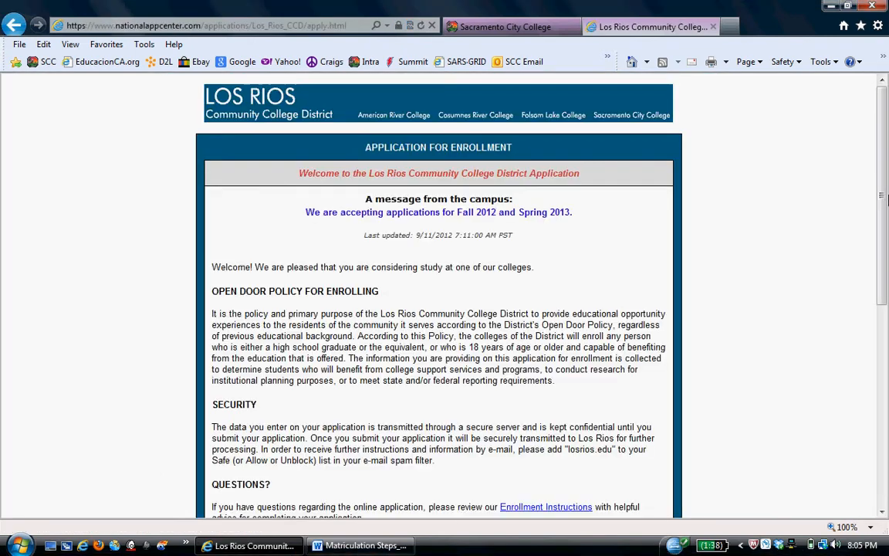
scroll("down", 3)
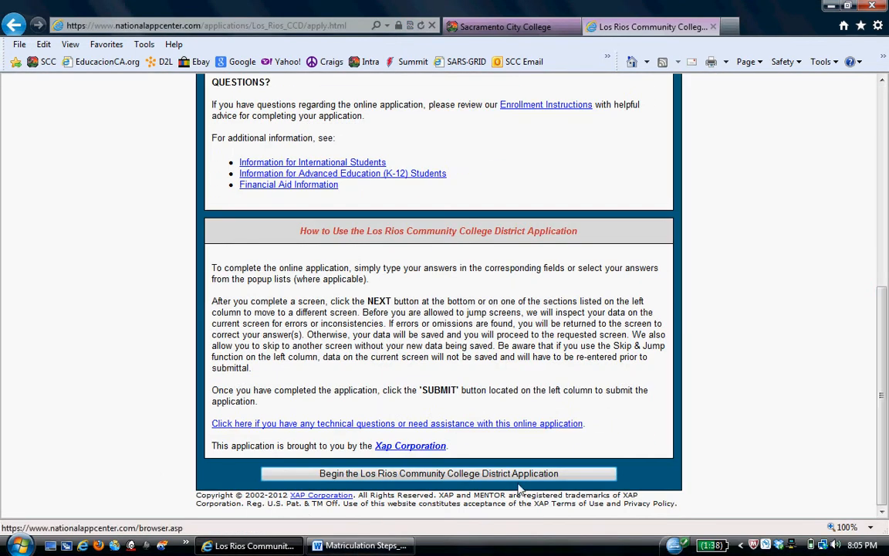
Begin the Los Rios District application to reach the returning/new user sign-on page
left_click(438, 472)
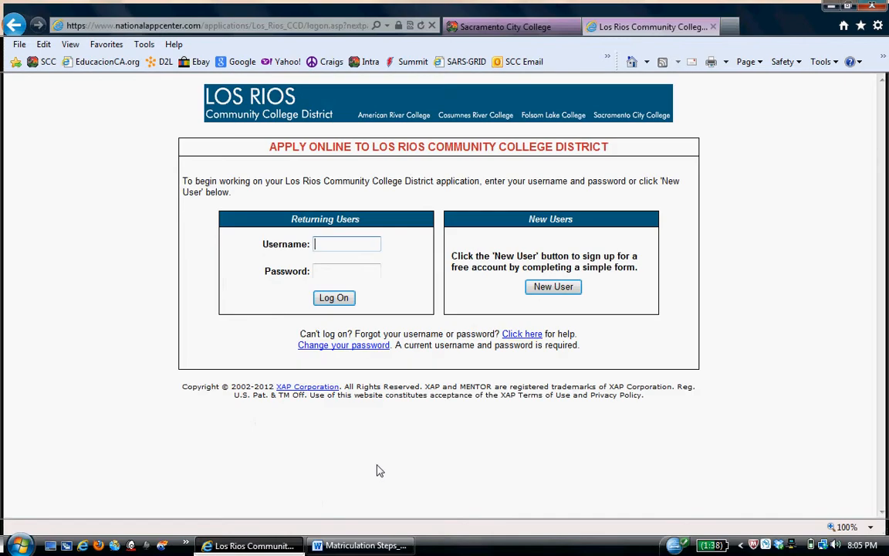
mouse_move(506, 204)
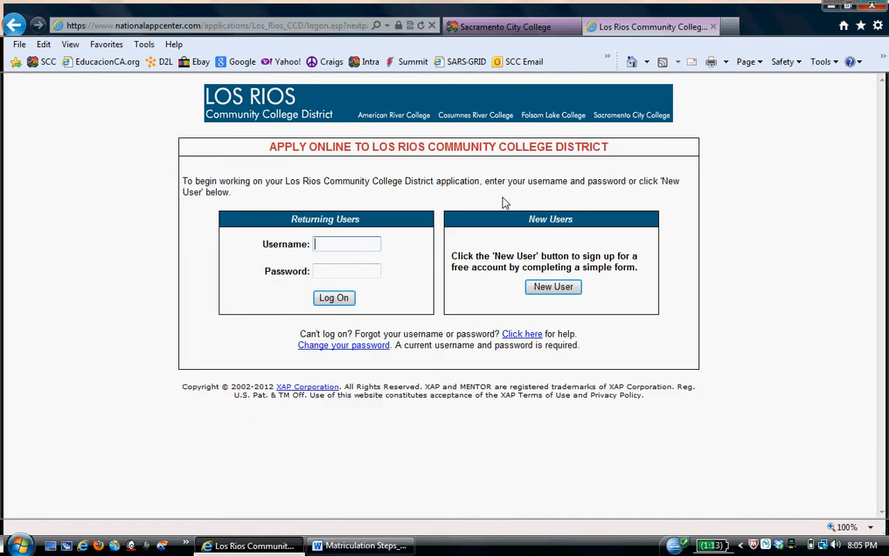
mouse_move(278, 122)
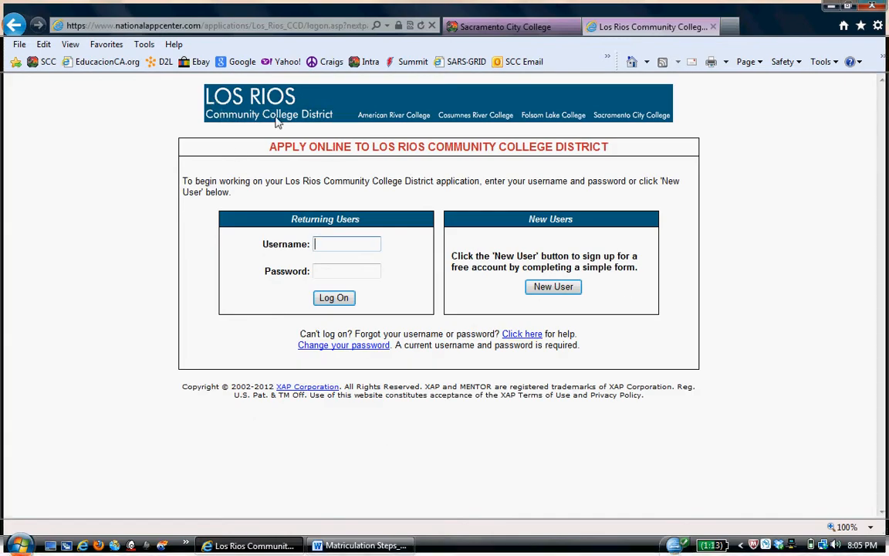
mouse_move(226, 111)
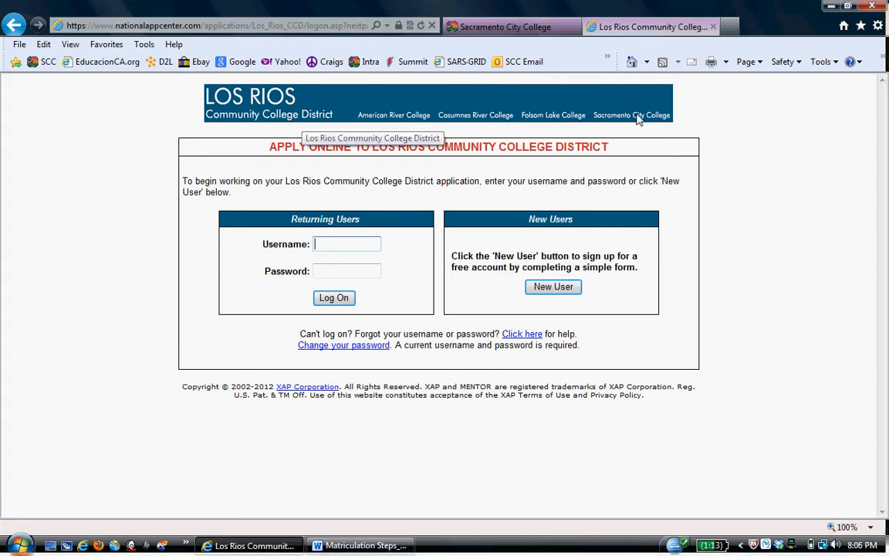
left_click(346, 271)
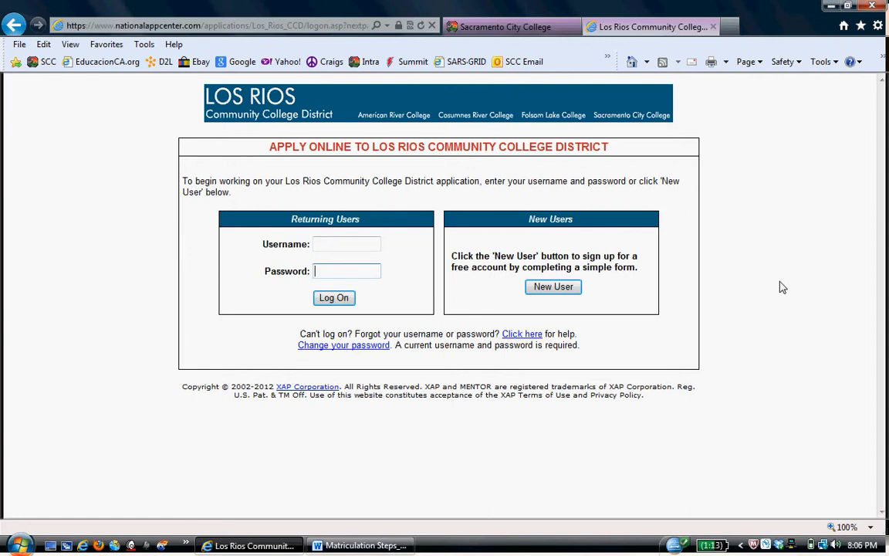
mouse_move(704, 295)
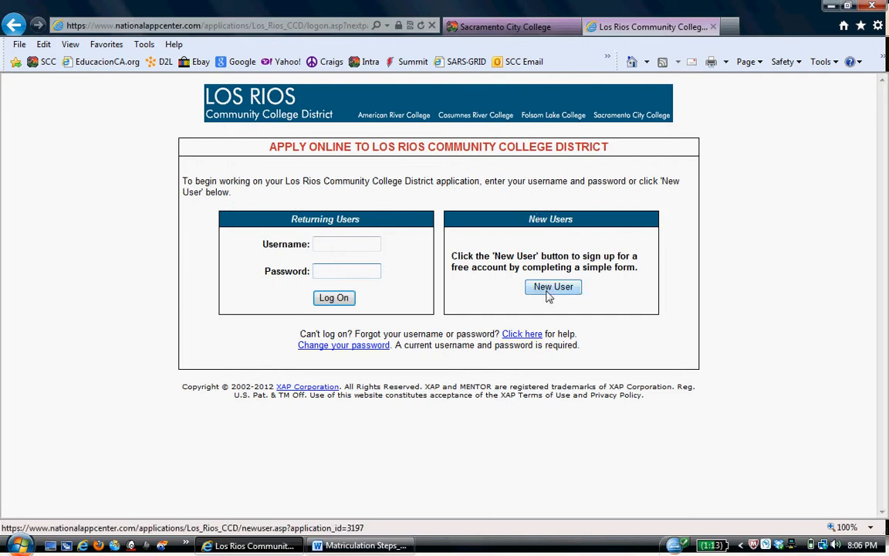
left_click(553, 285)
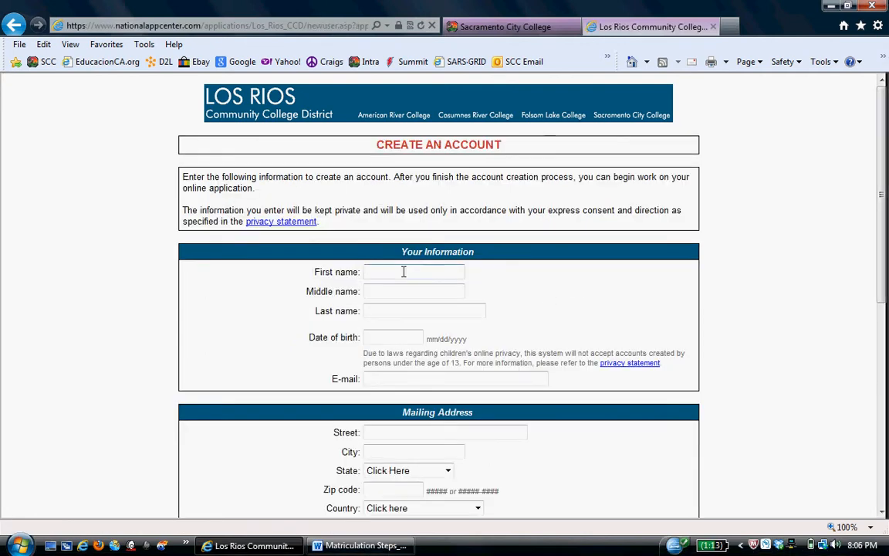
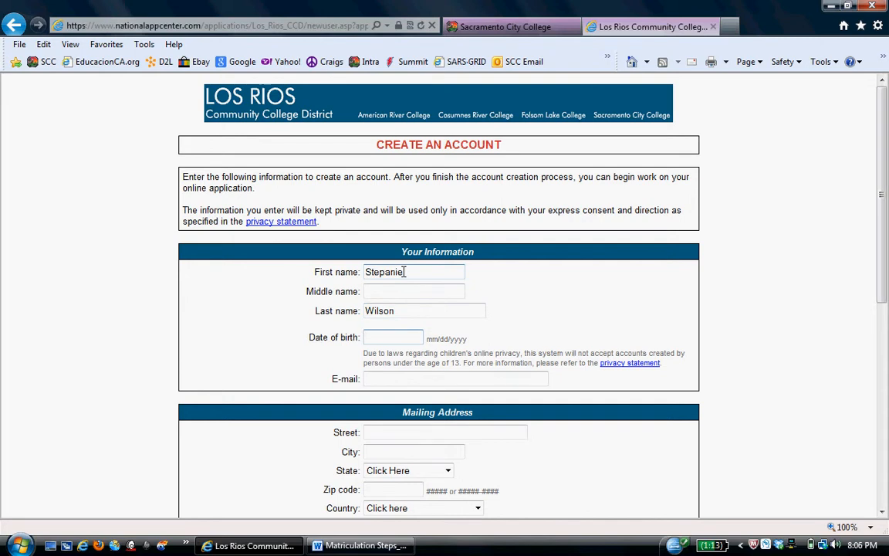
type("04")
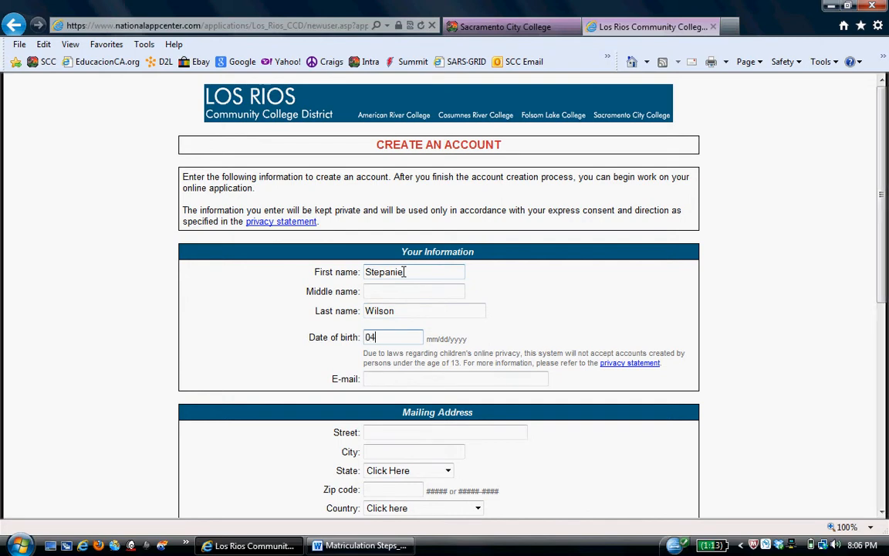
type("/04/1994")
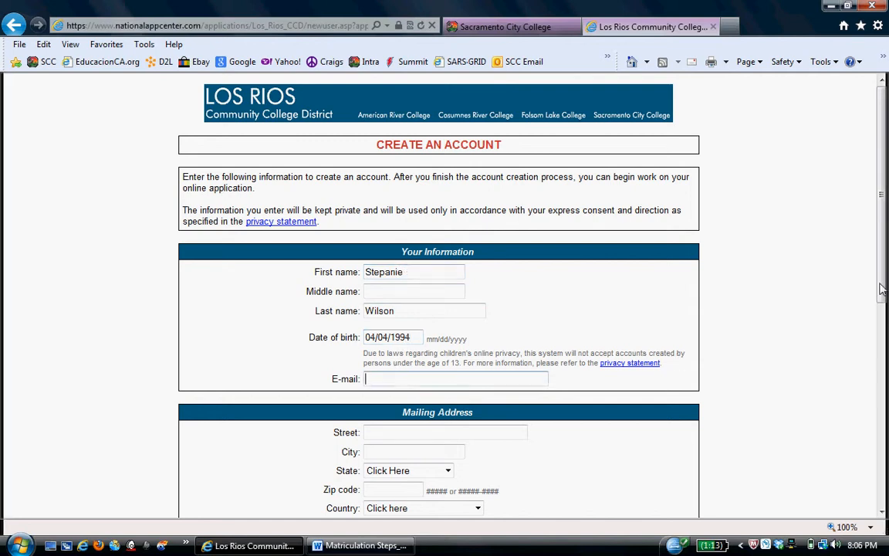
scroll("down", 3)
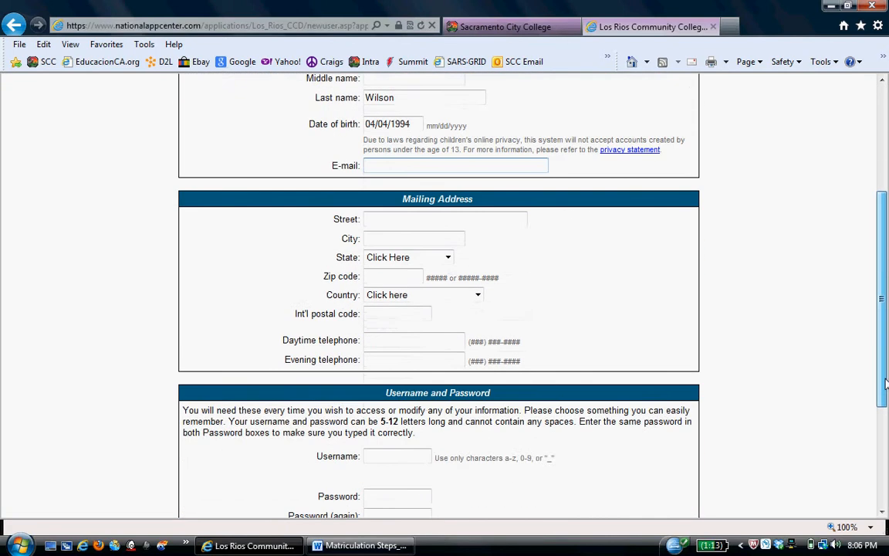
scroll("down", 3)
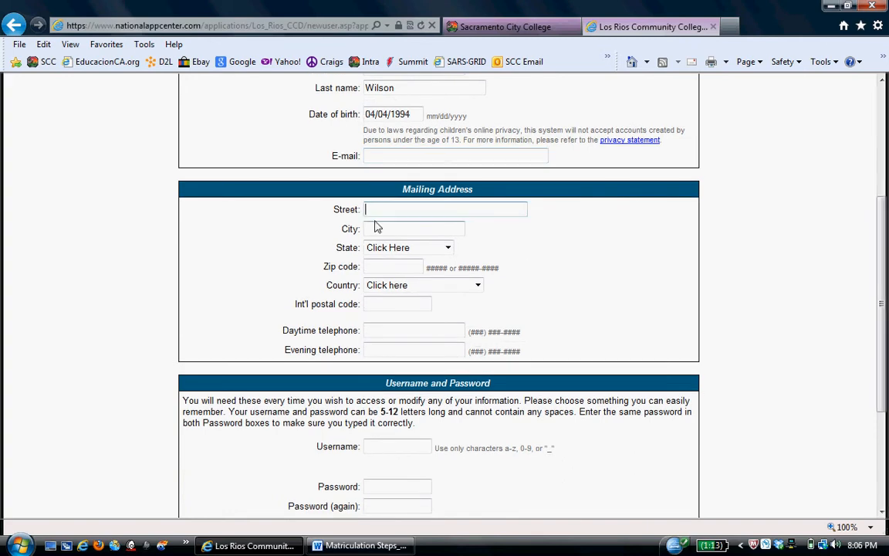
mouse_move(386, 227)
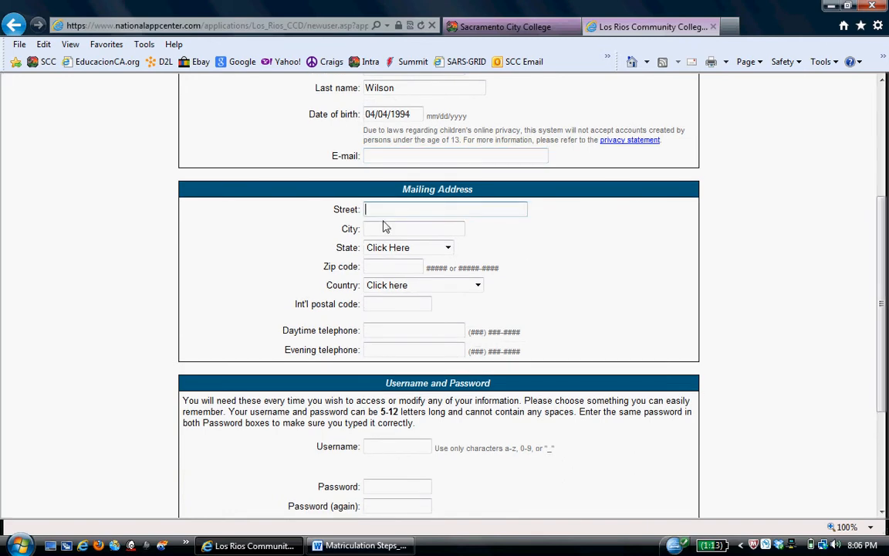
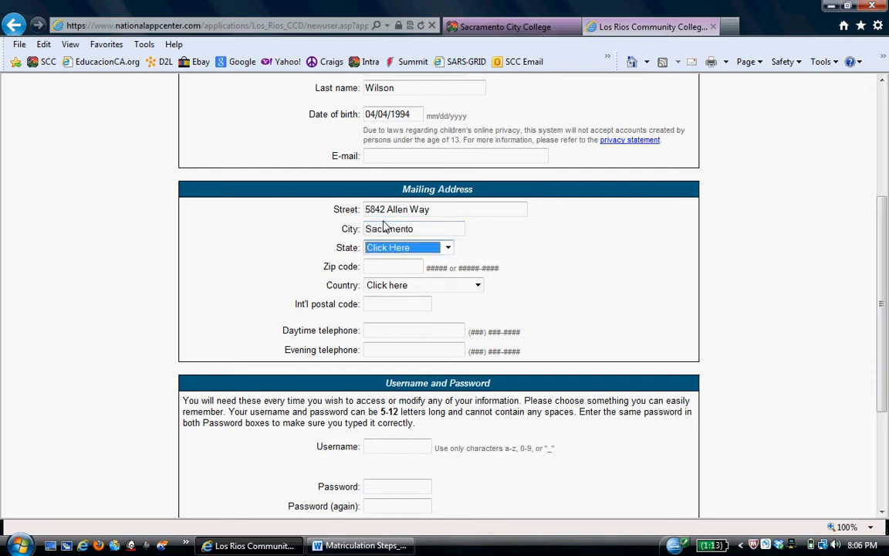
left_click(407, 247)
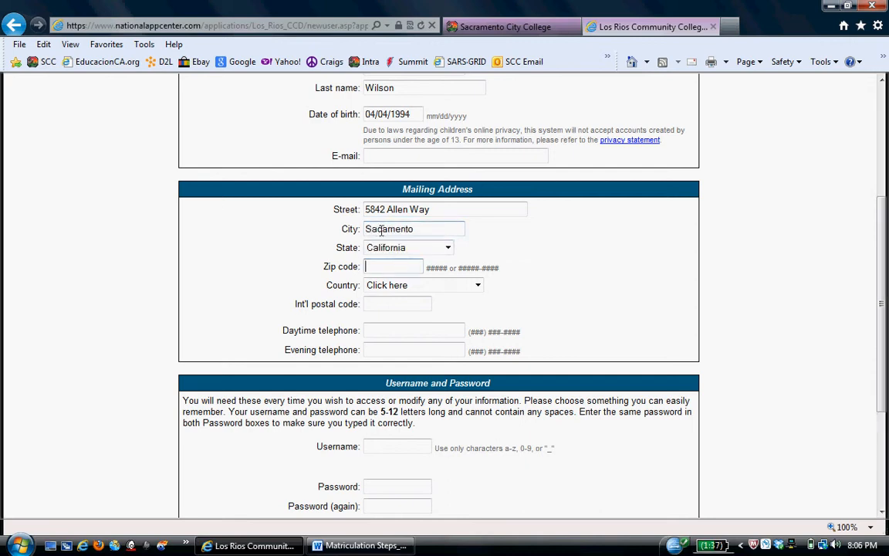
type("9")
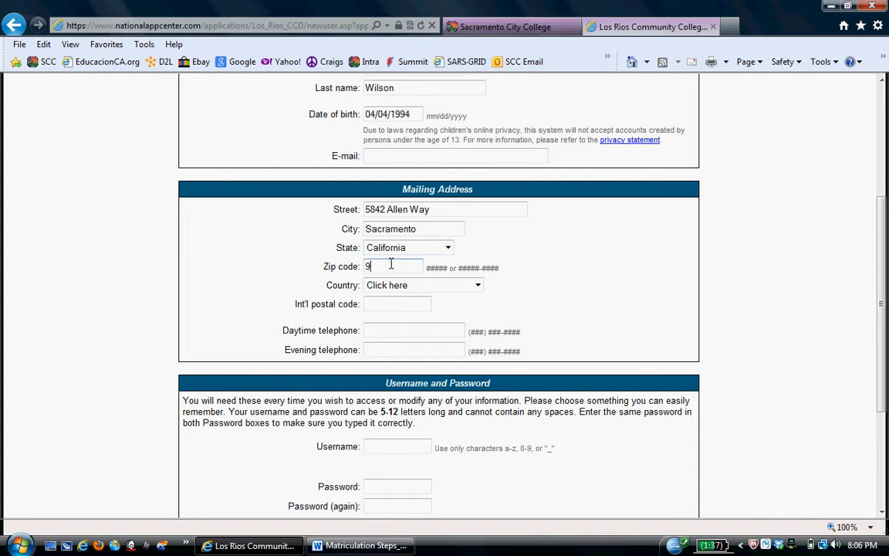
left_click(423, 284)
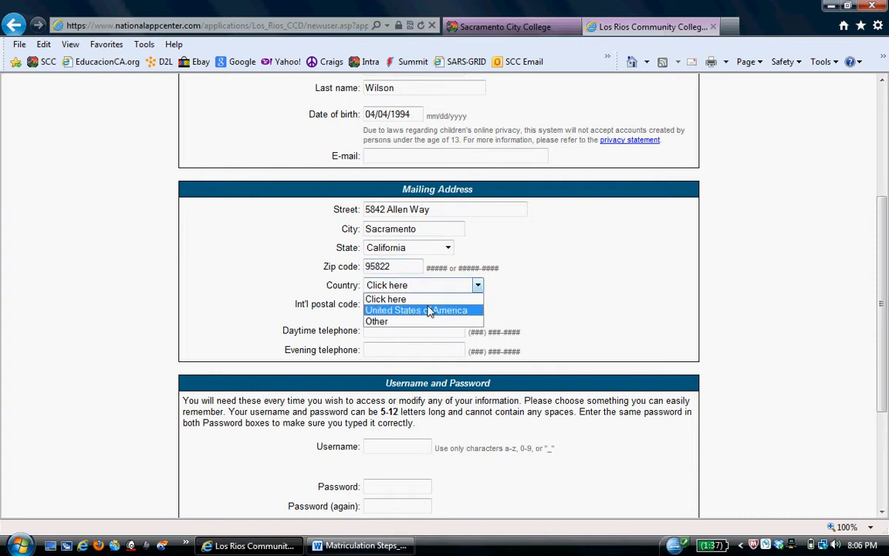
left_click(417, 308)
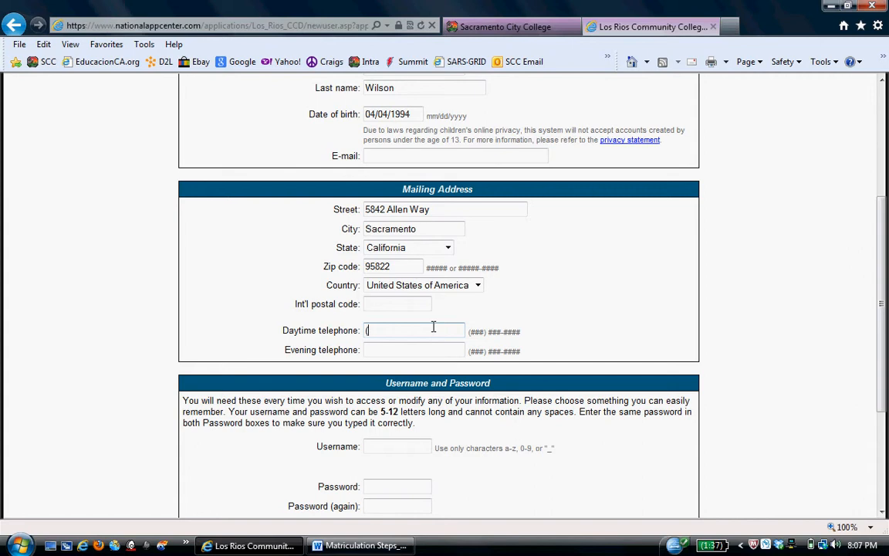
type("(916) 555-")
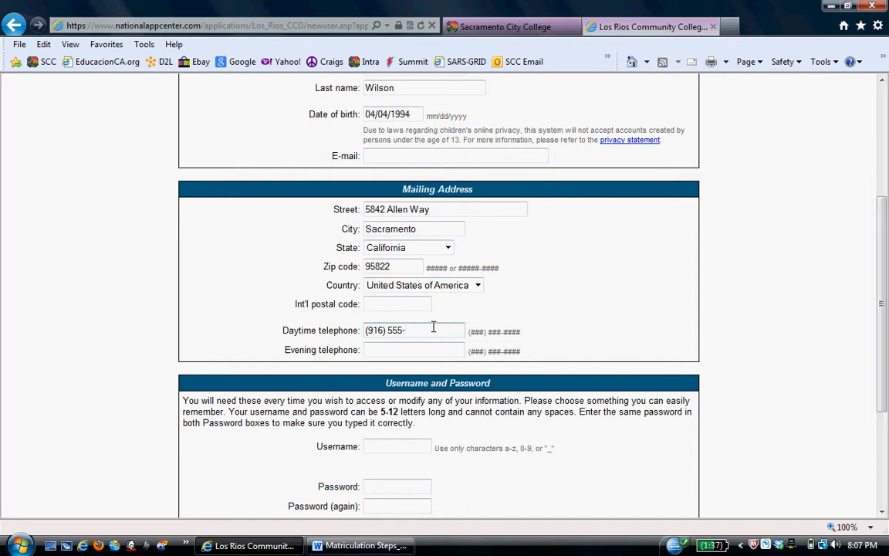
type("5500")
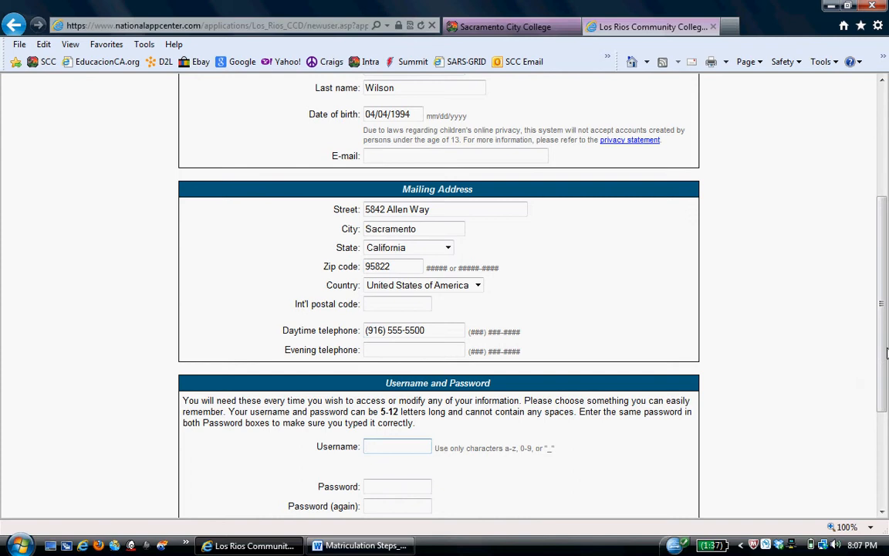
scroll("down", 3)
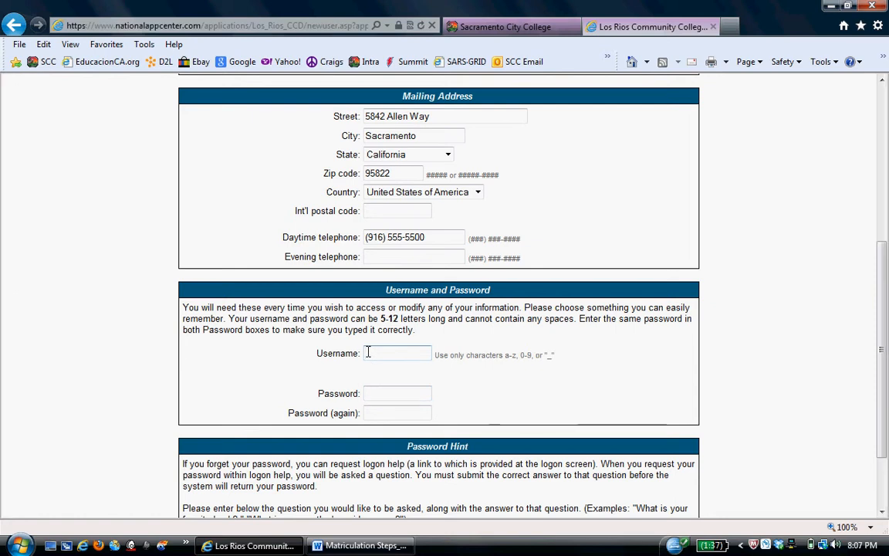
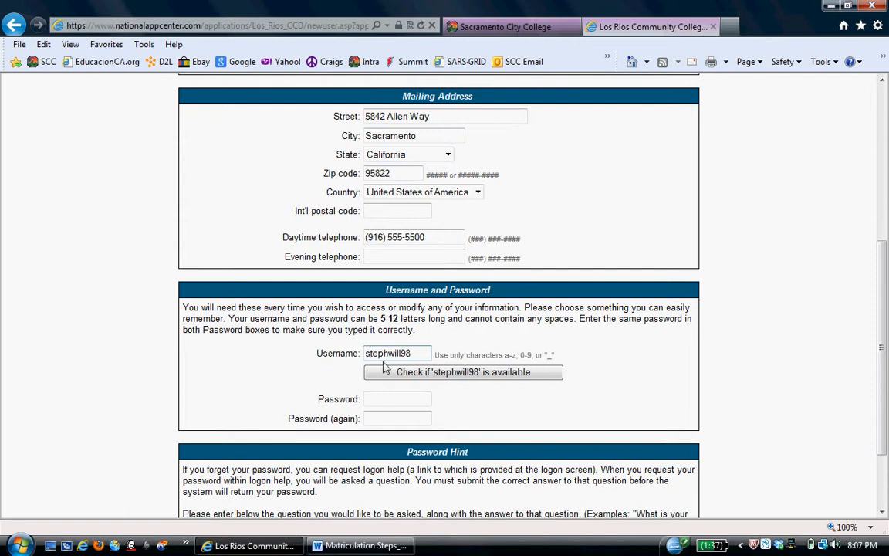
left_click(463, 371)
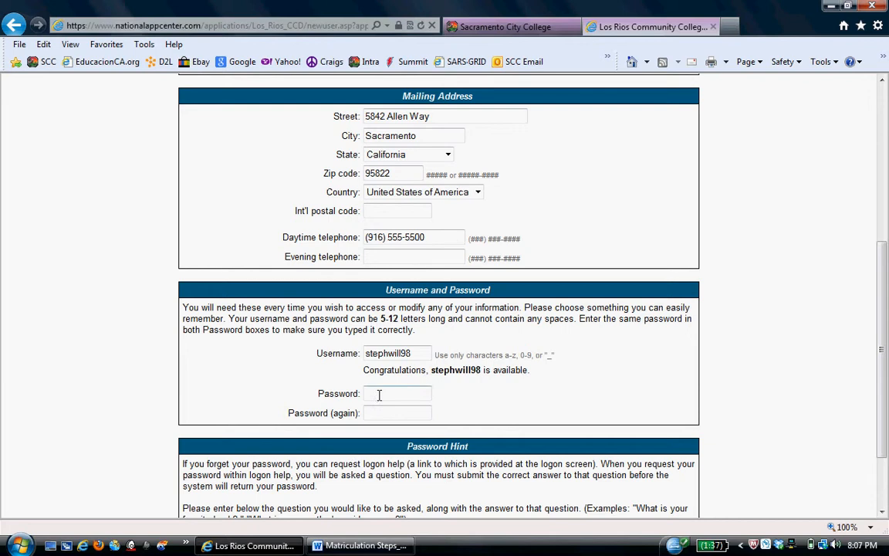
left_click(398, 393)
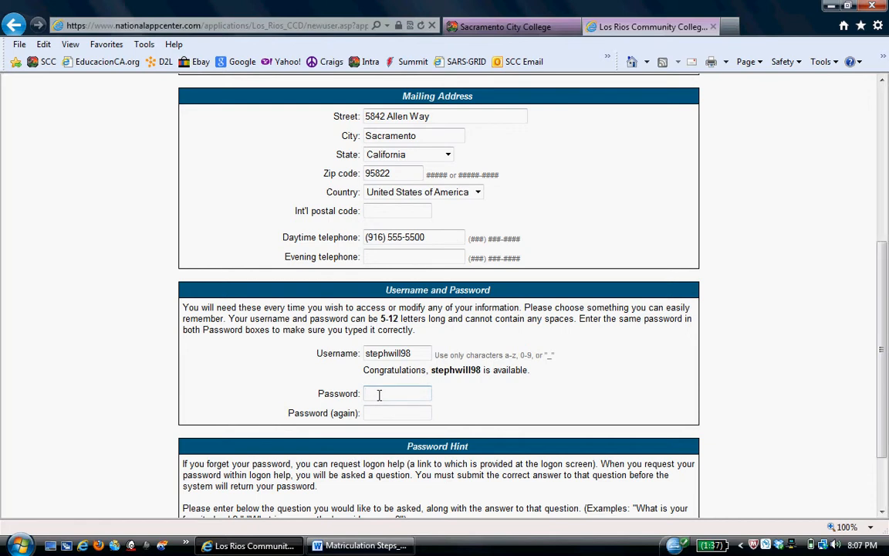
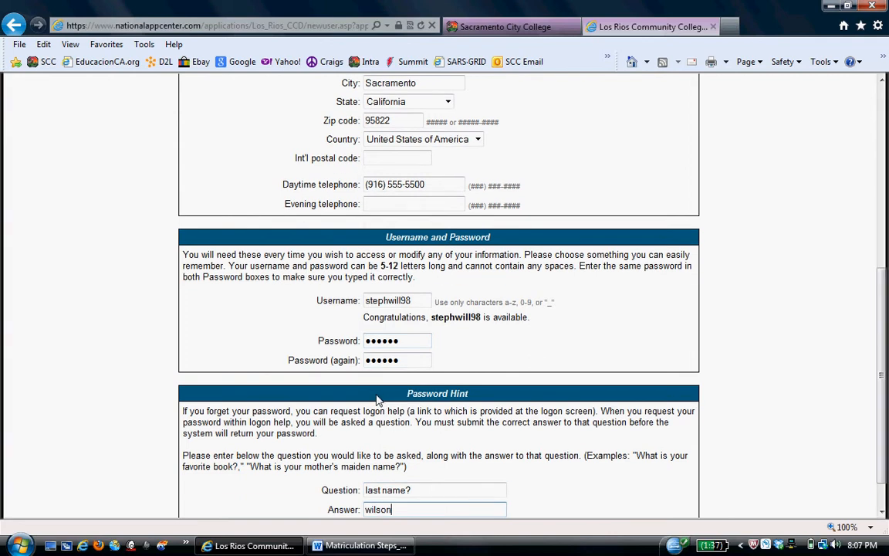
scroll("down", 3)
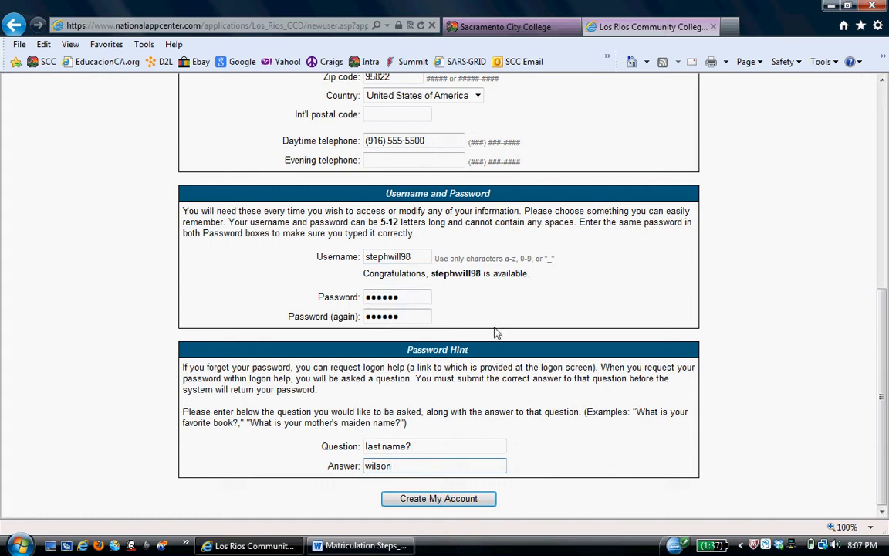
left_click(435, 467)
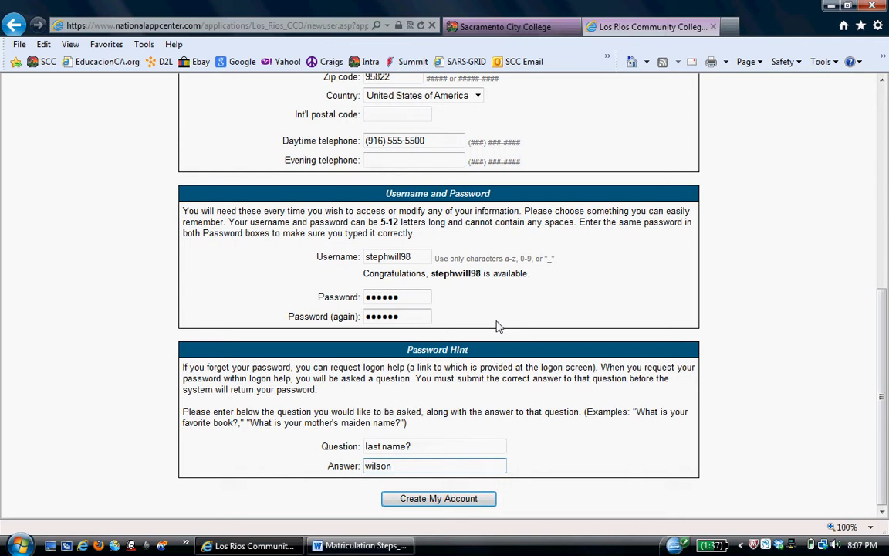
mouse_move(488, 319)
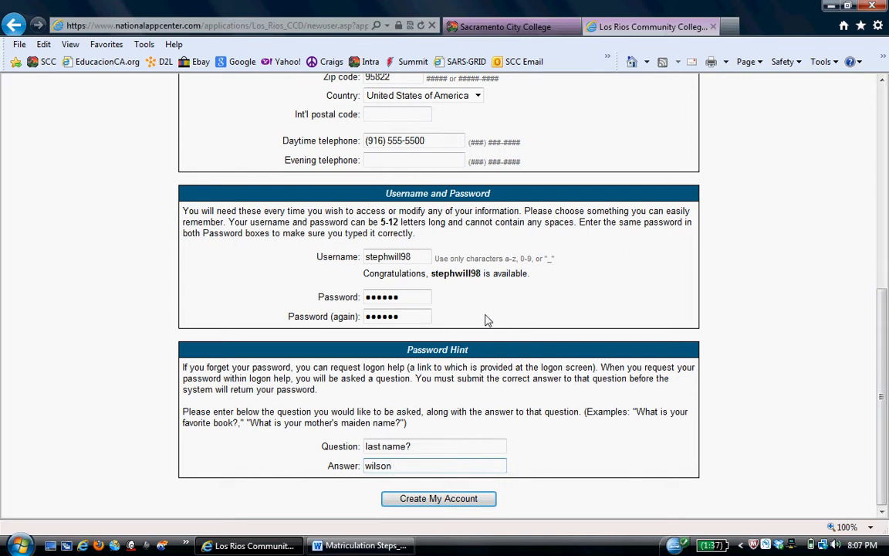
mouse_move(672, 382)
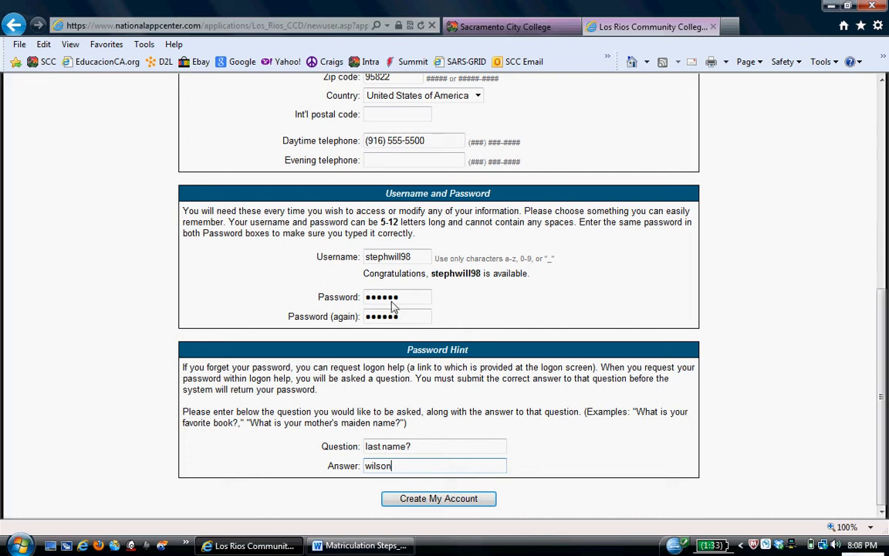
mouse_move(702, 326)
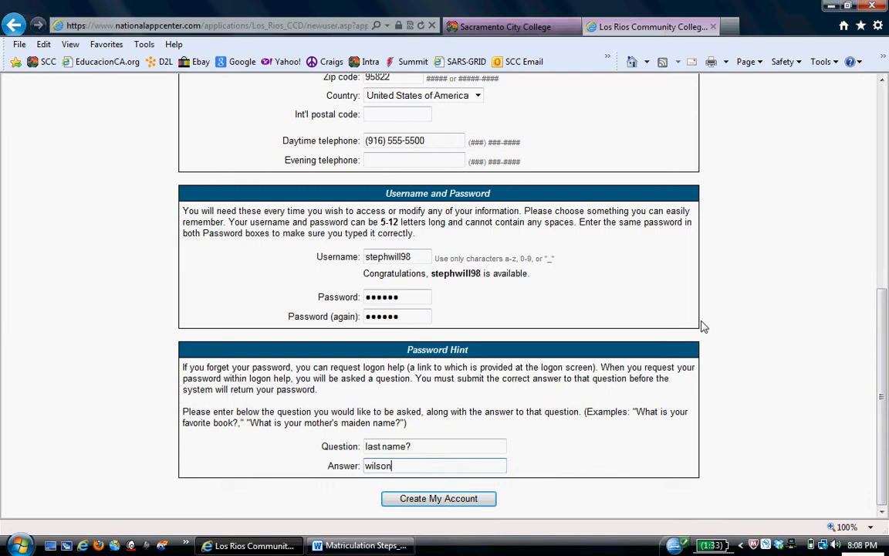
mouse_move(691, 320)
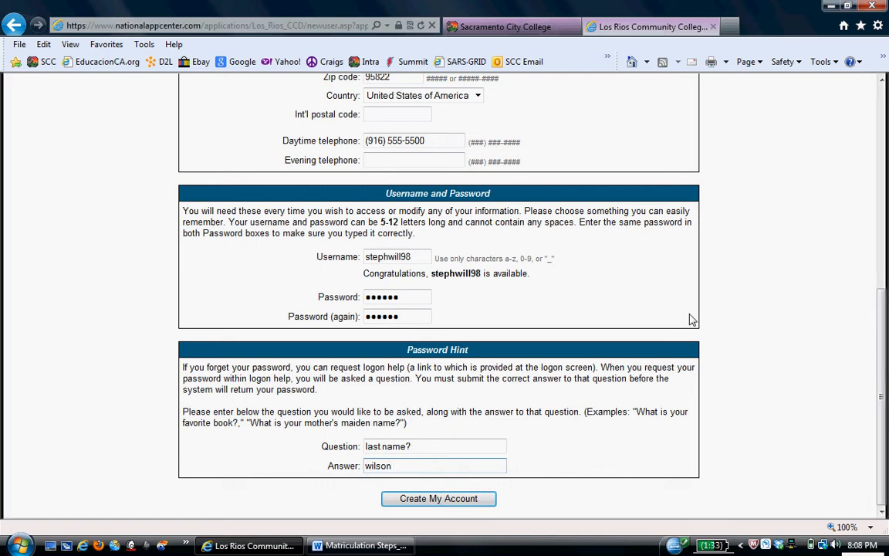
mouse_move(697, 342)
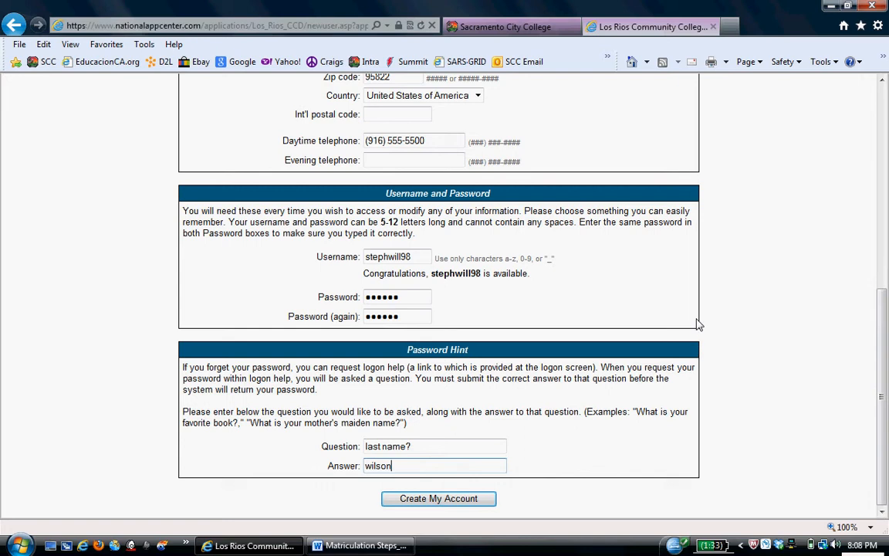
mouse_move(702, 348)
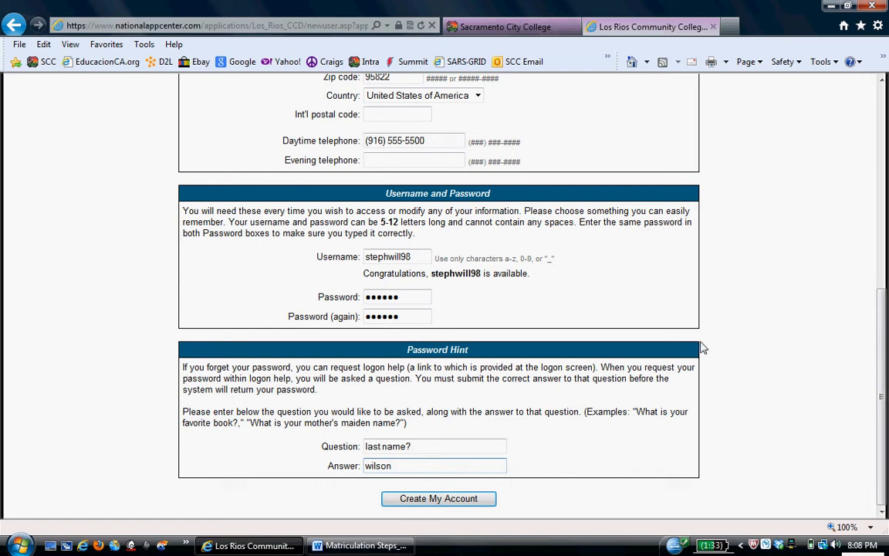
mouse_move(701, 332)
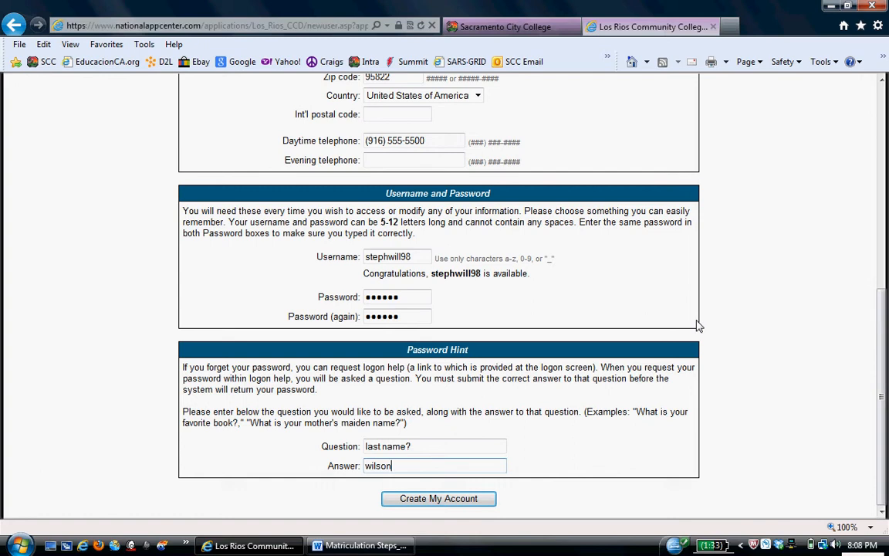
mouse_move(747, 349)
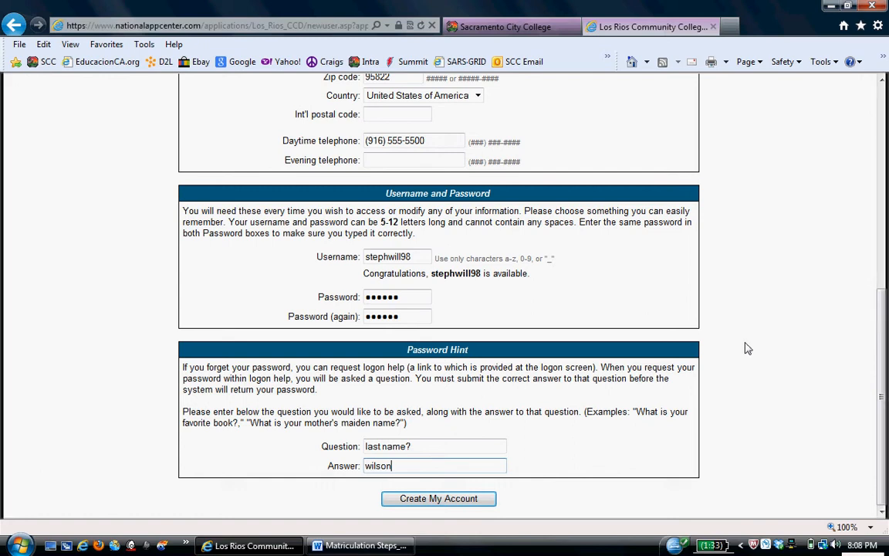
mouse_move(855, 386)
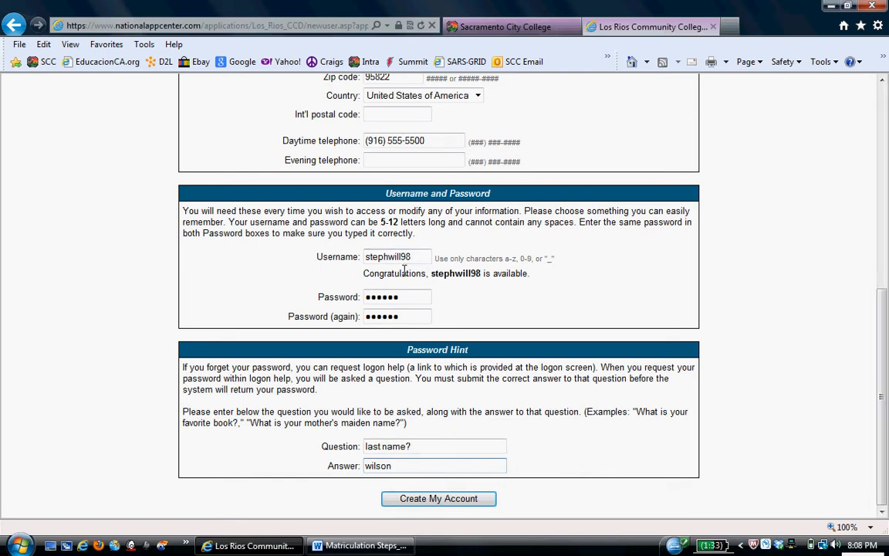
left_click(439, 497)
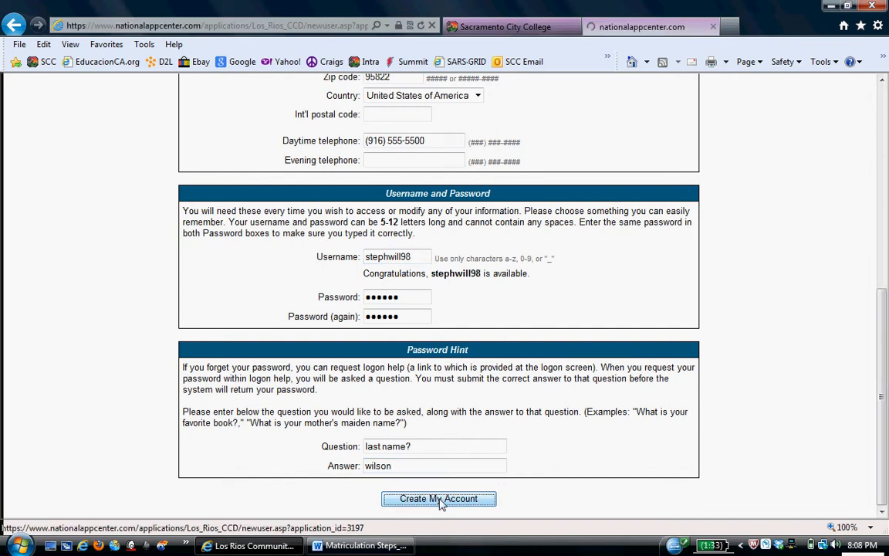
left_click(438, 497)
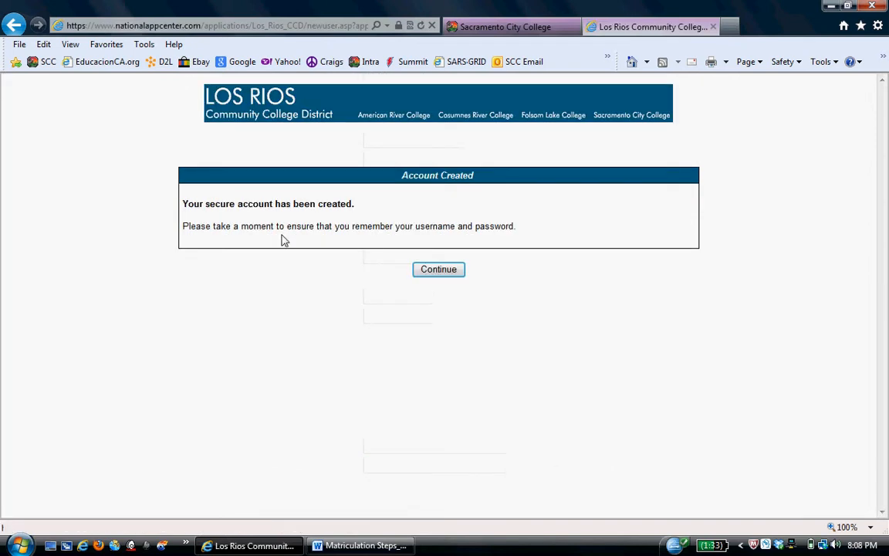
left_click(438, 269)
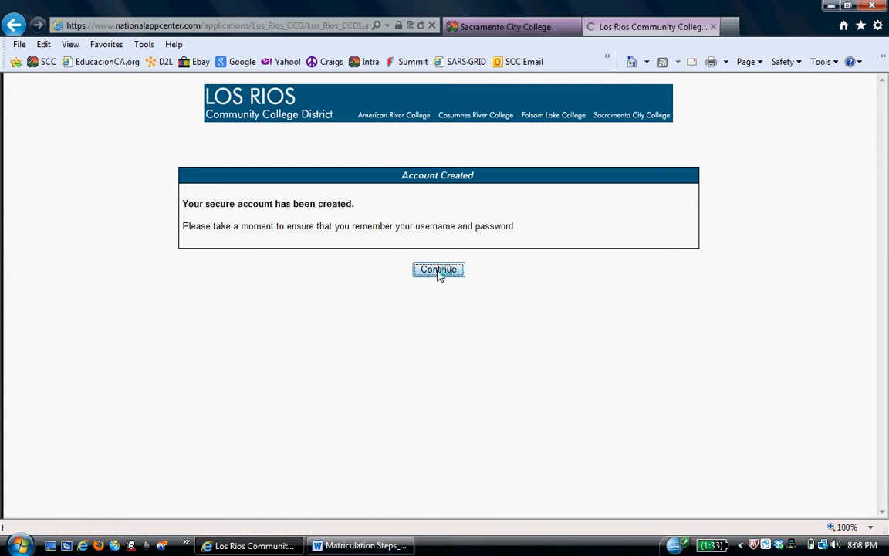
In Personal Information, set gender to Female and citizenship status to Other status
left_click(439, 268)
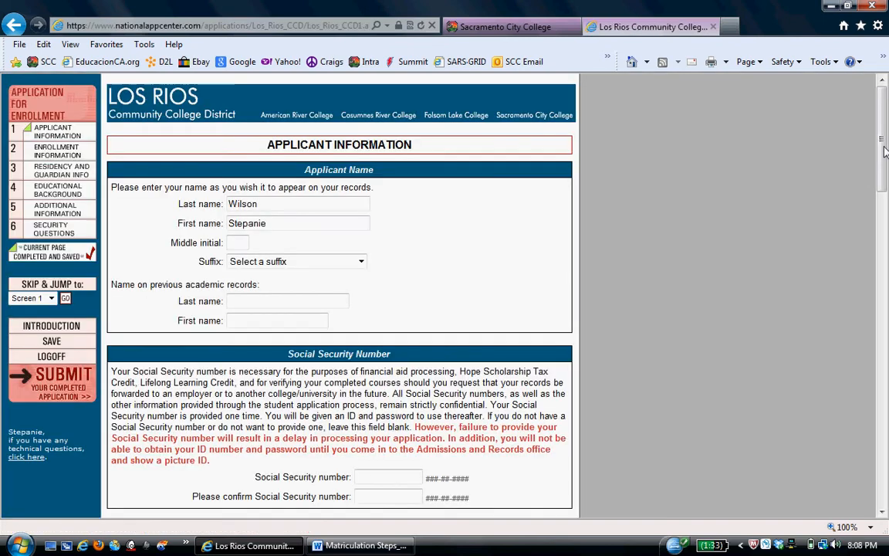
scroll("down", 3)
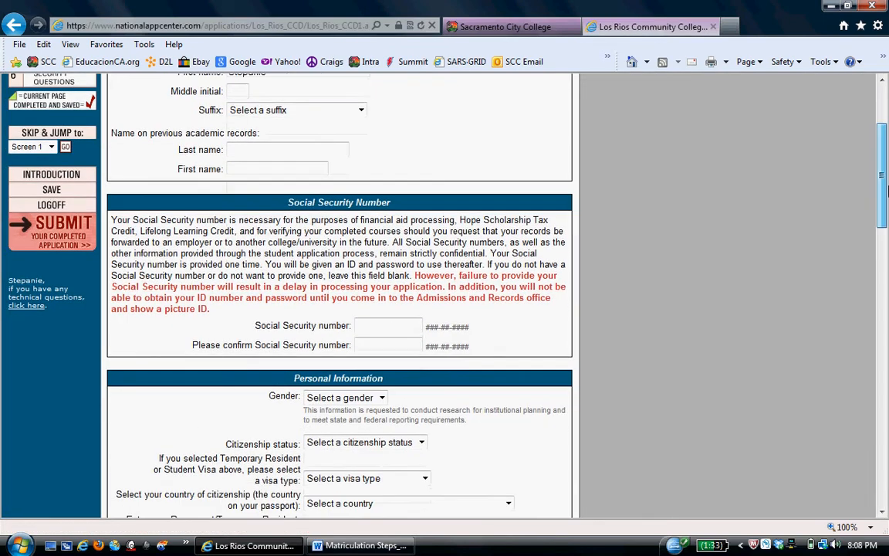
scroll("down", 3)
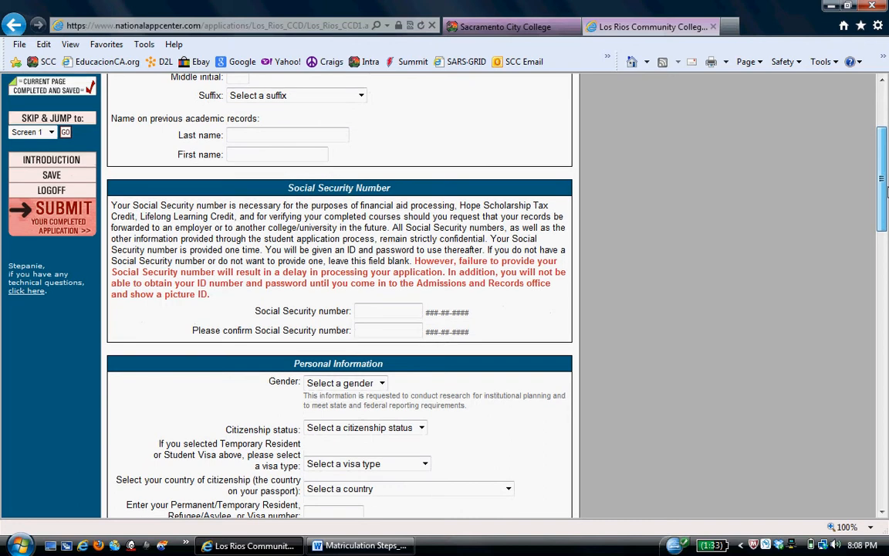
scroll("down", 3)
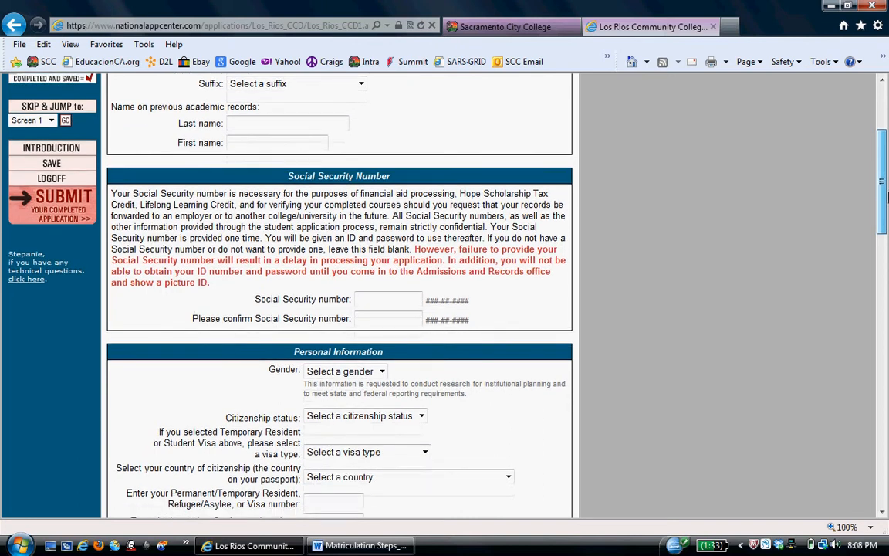
scroll("down", 3)
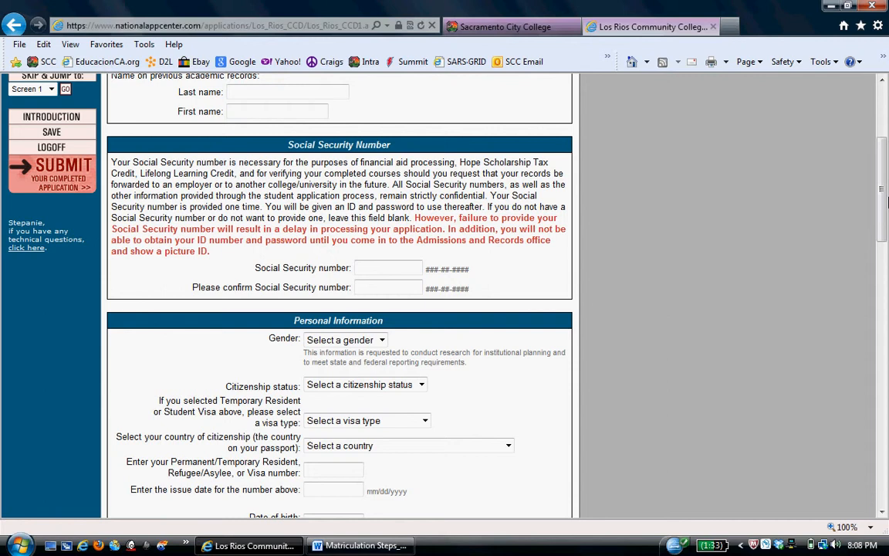
mouse_move(408, 281)
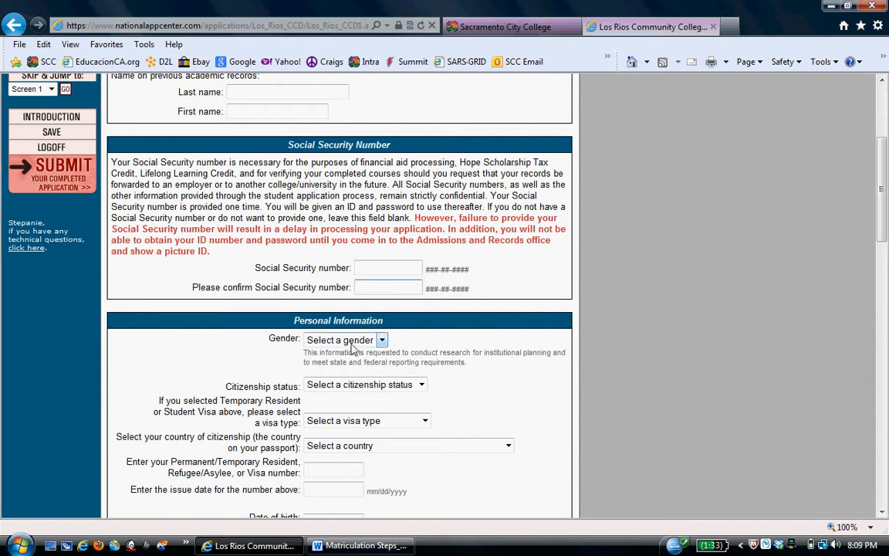
left_click(346, 339)
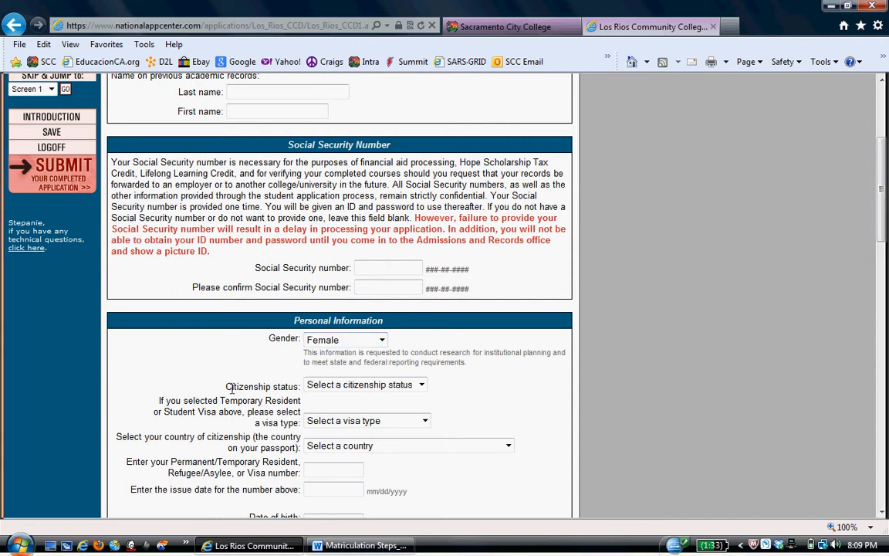
double_click(262, 386)
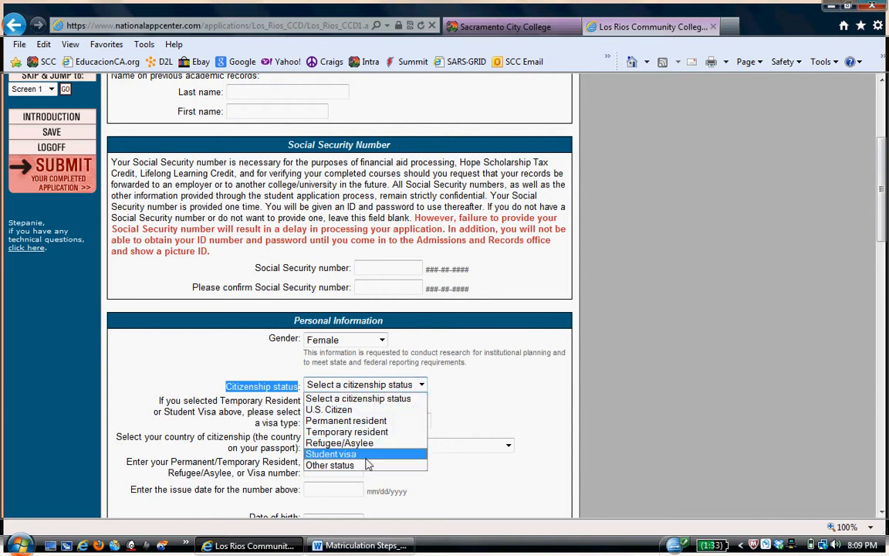
left_click(330, 465)
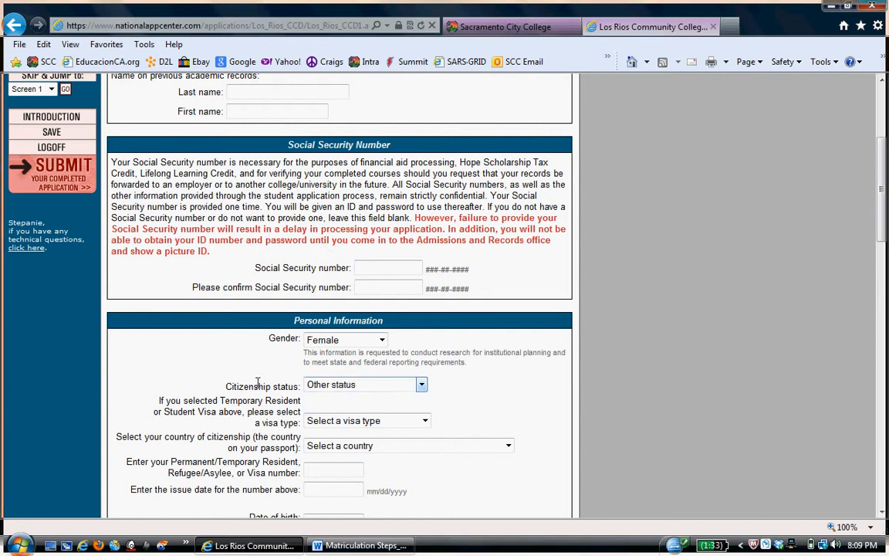
Set primary language English, answer No to Hispanic or Latino and check White for race
scroll("down", 3)
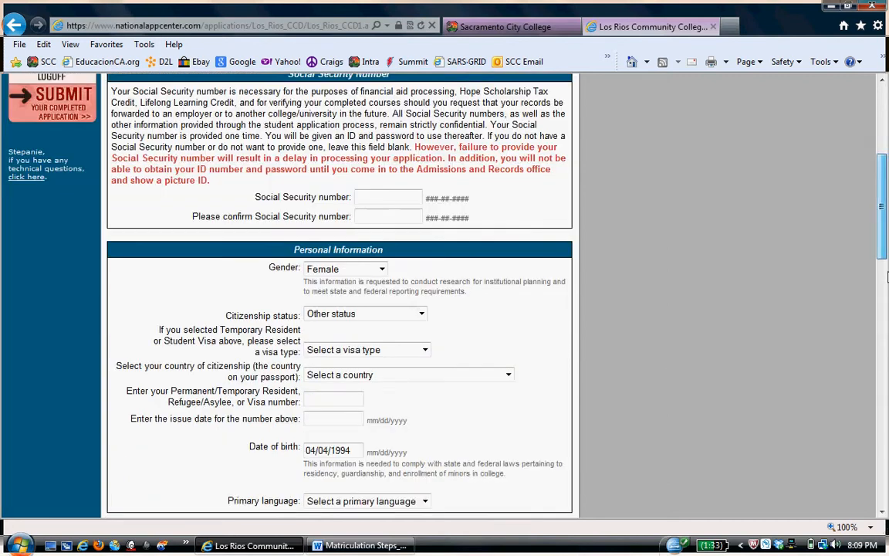
scroll("down", 3)
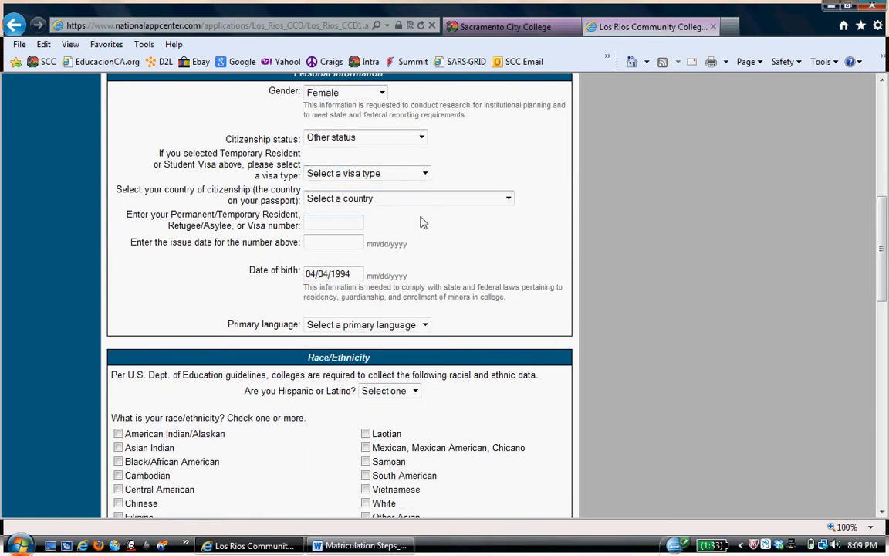
mouse_move(352, 271)
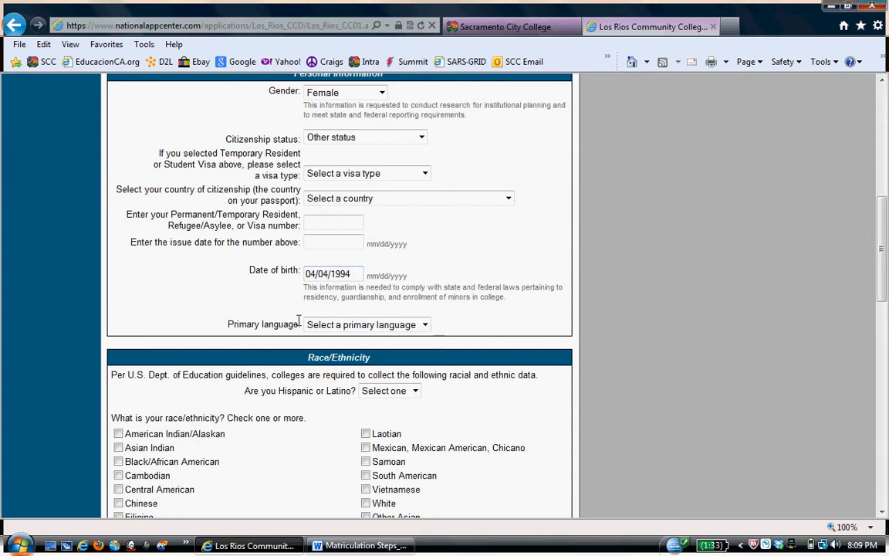
left_click(364, 324)
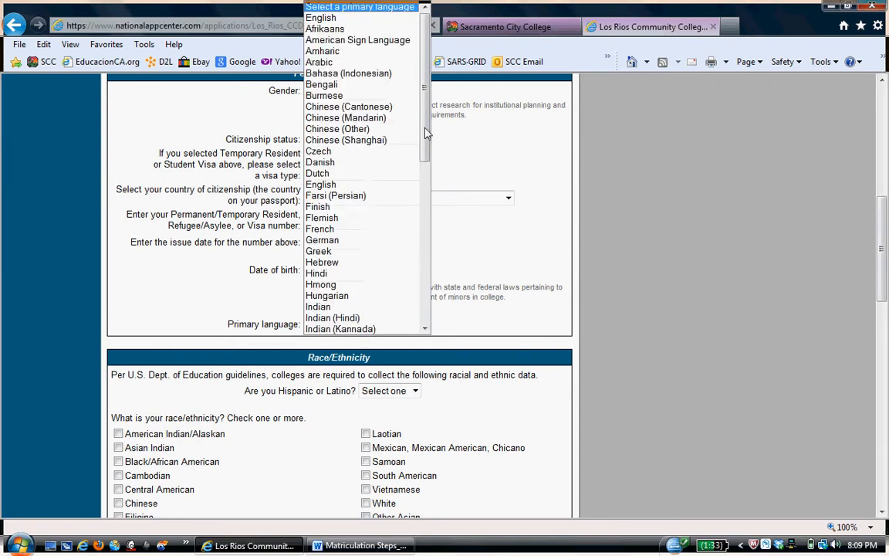
scroll("down", 3)
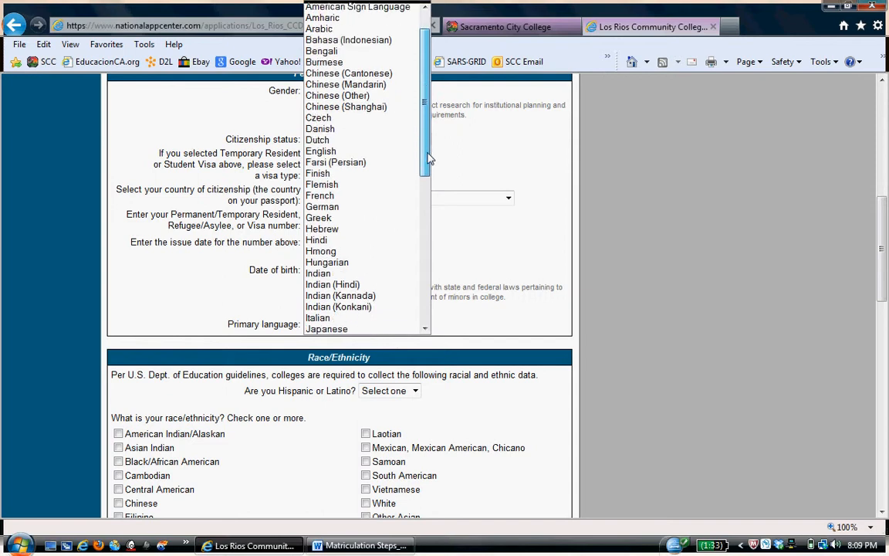
left_click(321, 151)
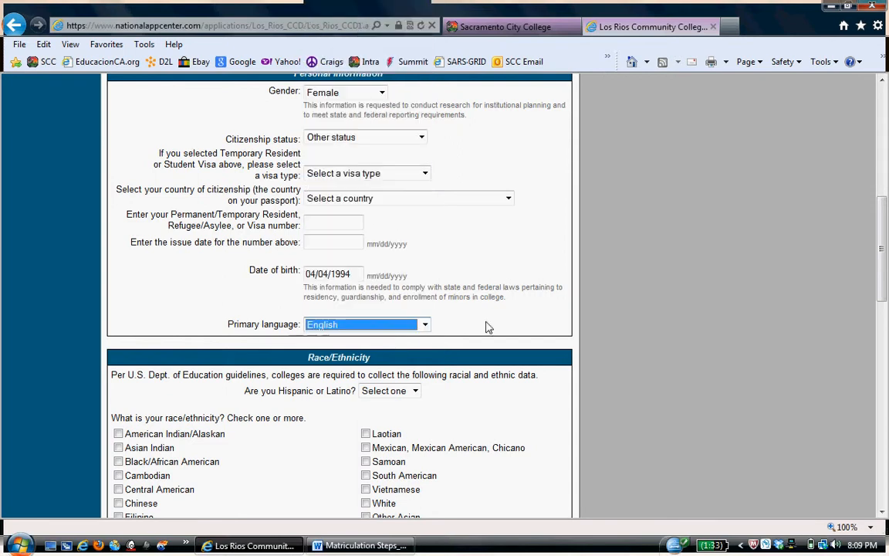
scroll("down", 3)
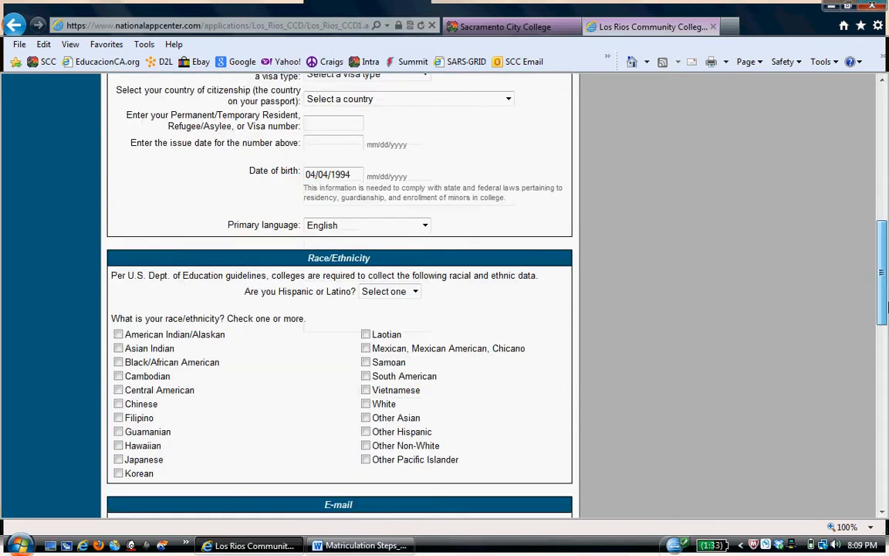
scroll("down", 3)
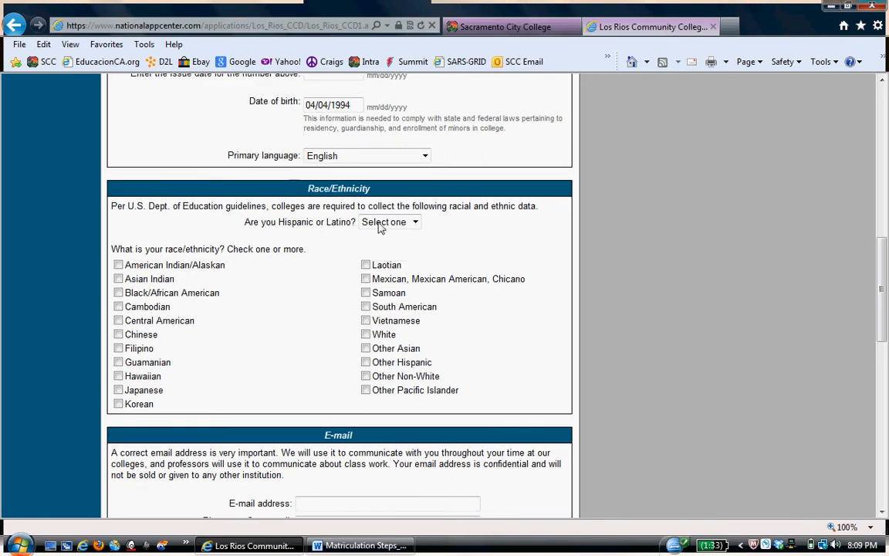
left_click(389, 222)
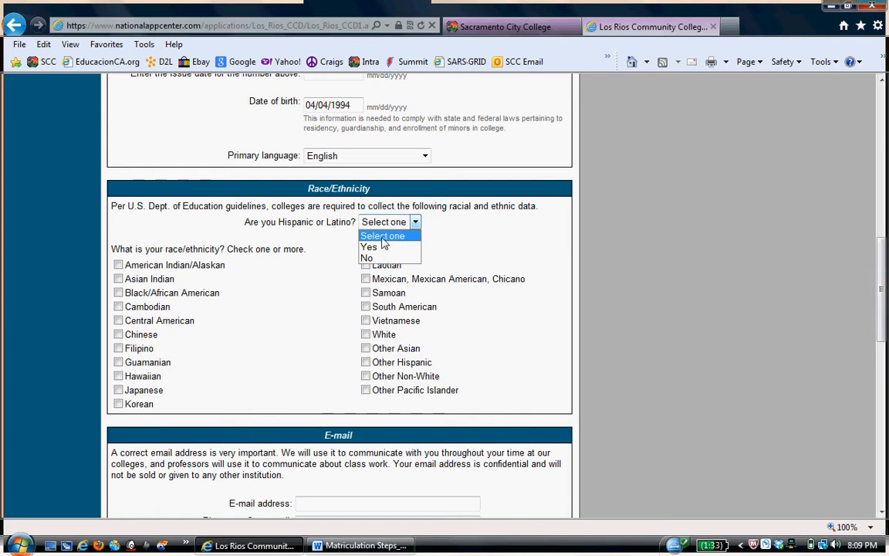
left_click(368, 256)
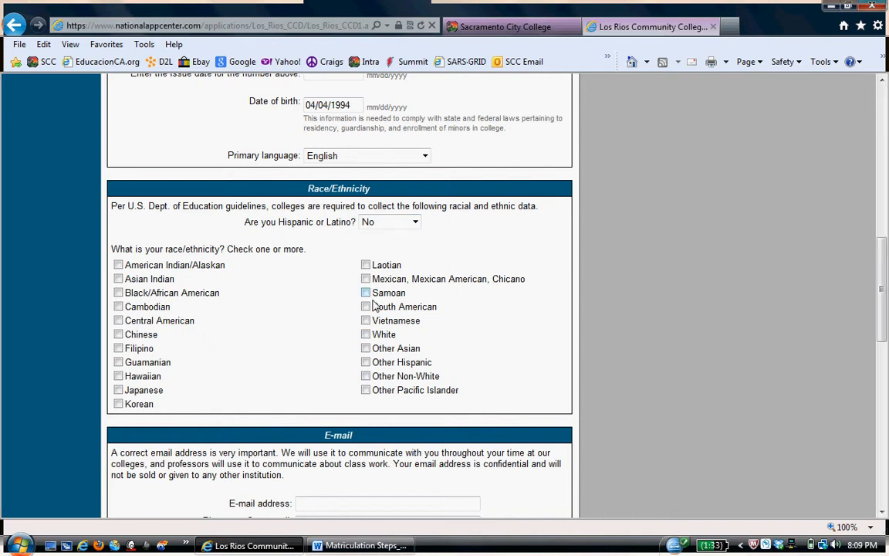
left_click(365, 333)
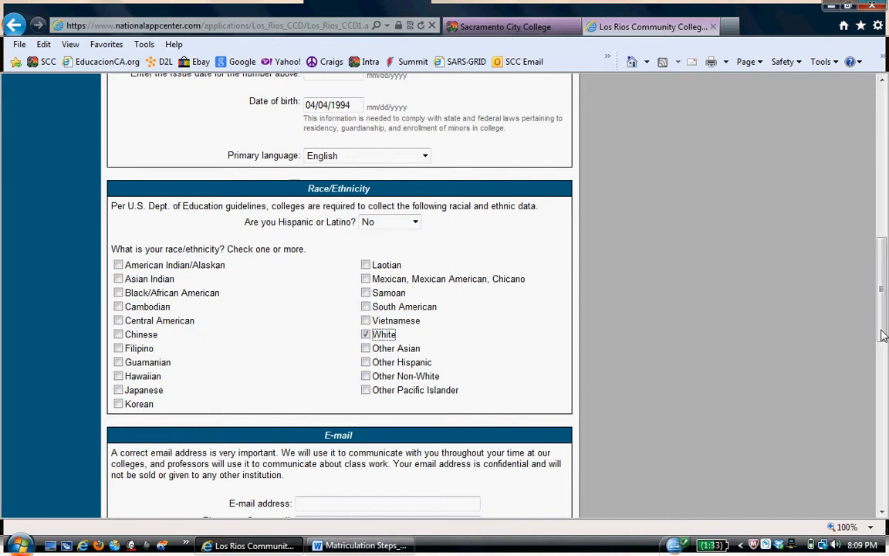
Answer No to having a cell phone and reach the page end, leaving the permanent address blank
scroll("down", 3)
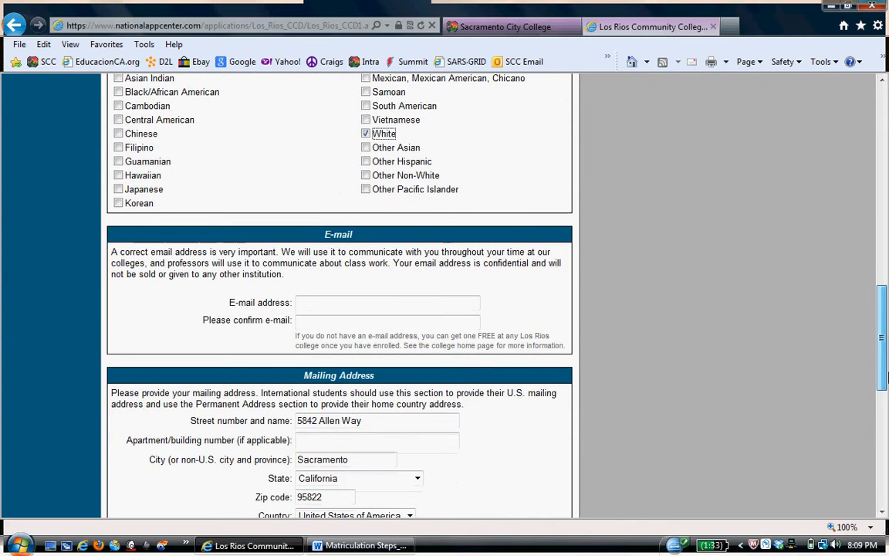
scroll("down", 3)
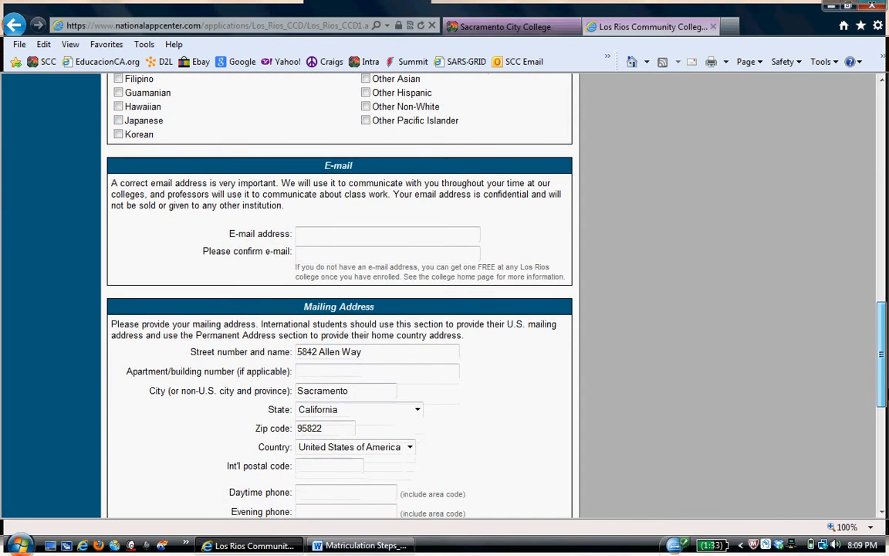
scroll("down", 3)
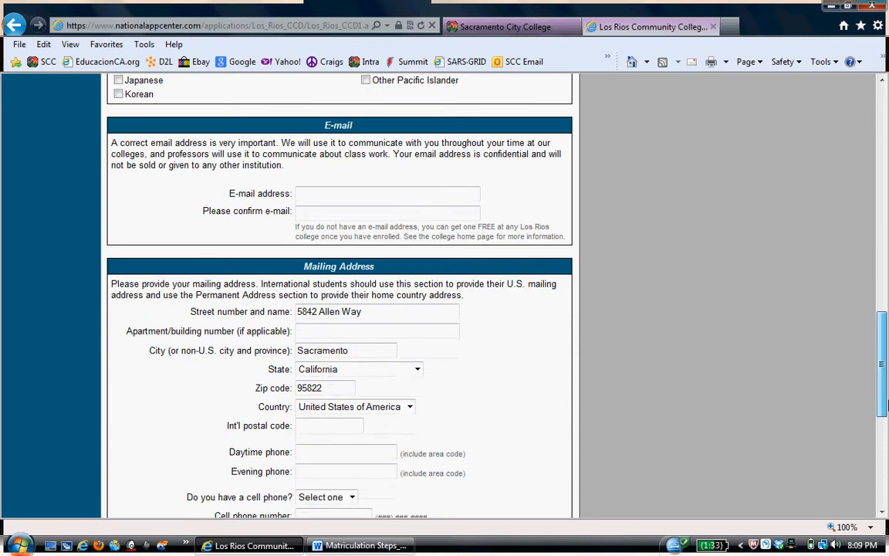
scroll("down", 3)
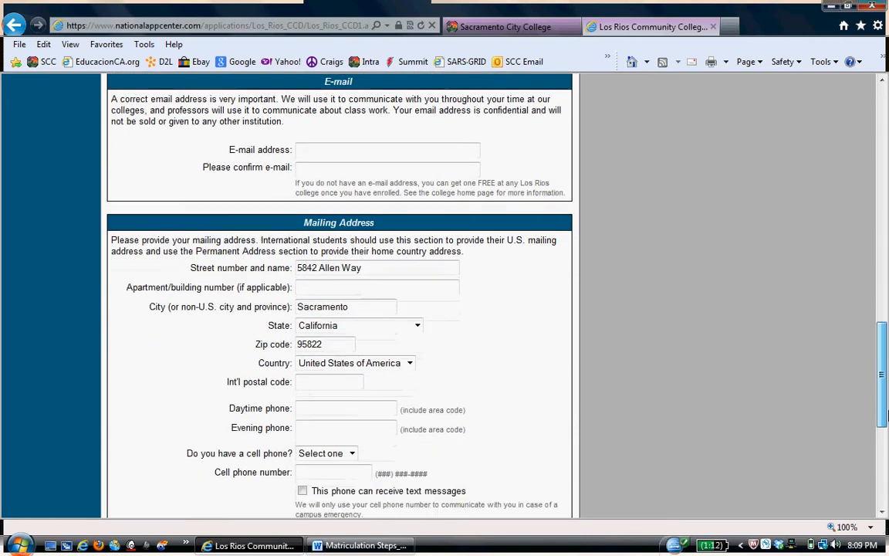
scroll("down", 3)
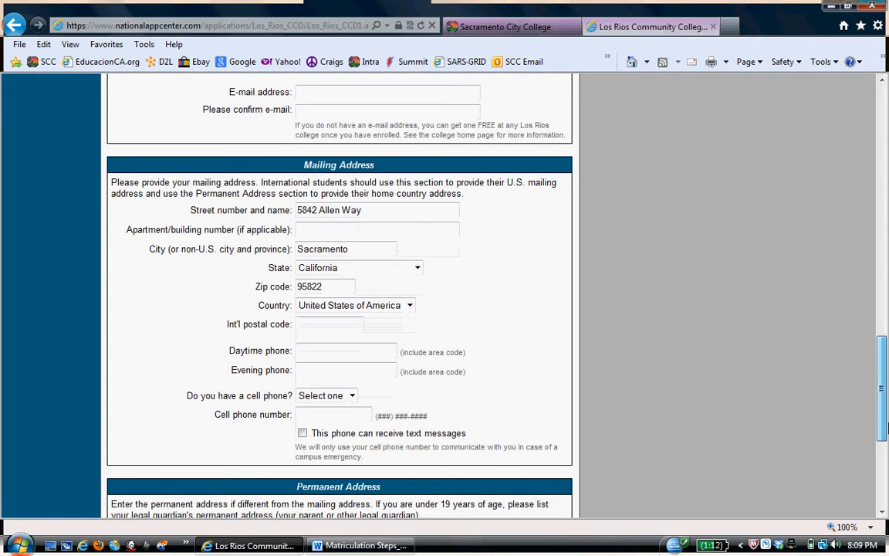
scroll("down", 3)
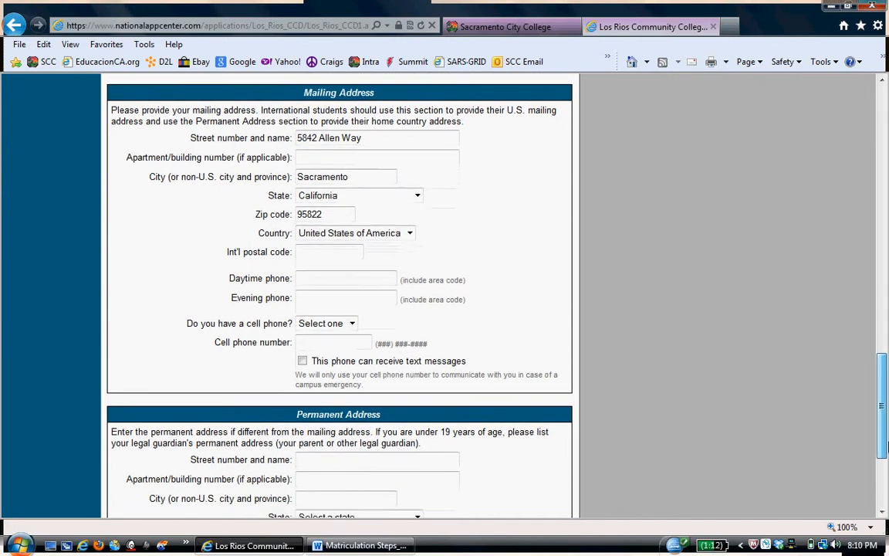
scroll("down", 3)
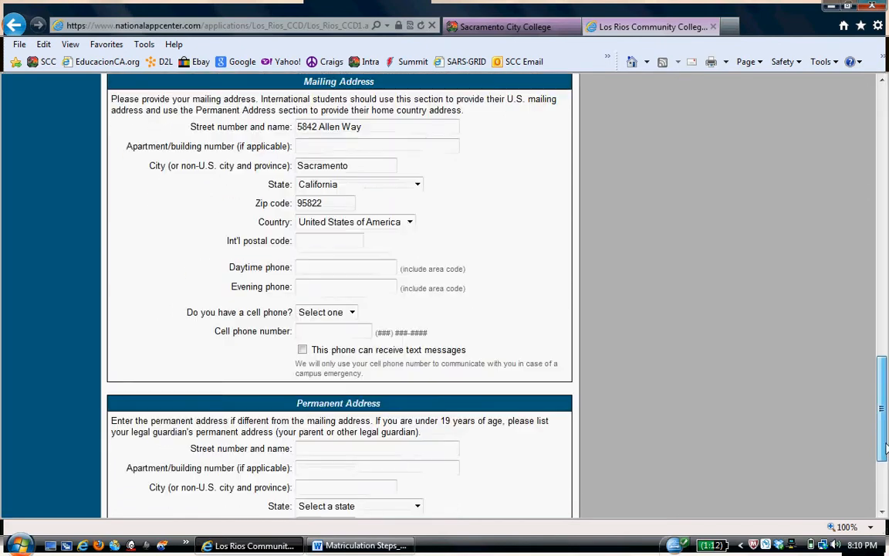
scroll("down", 3)
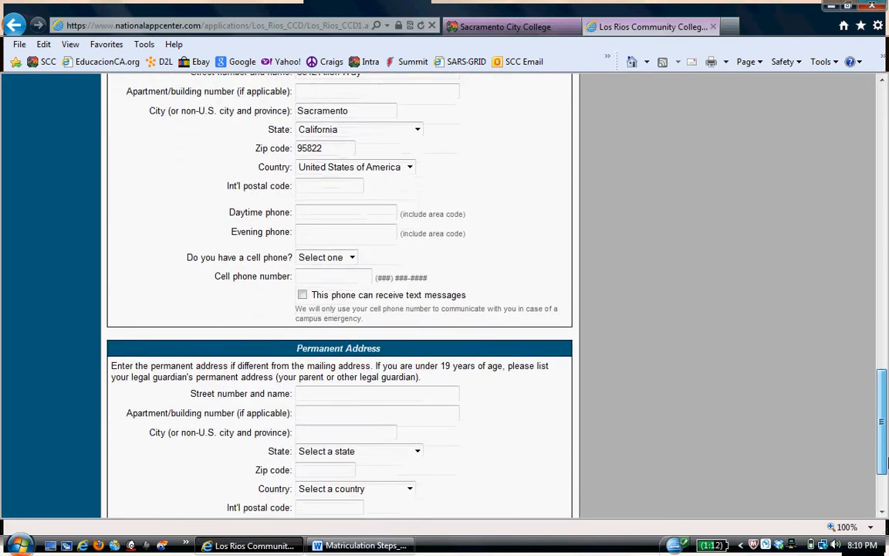
left_click(327, 229)
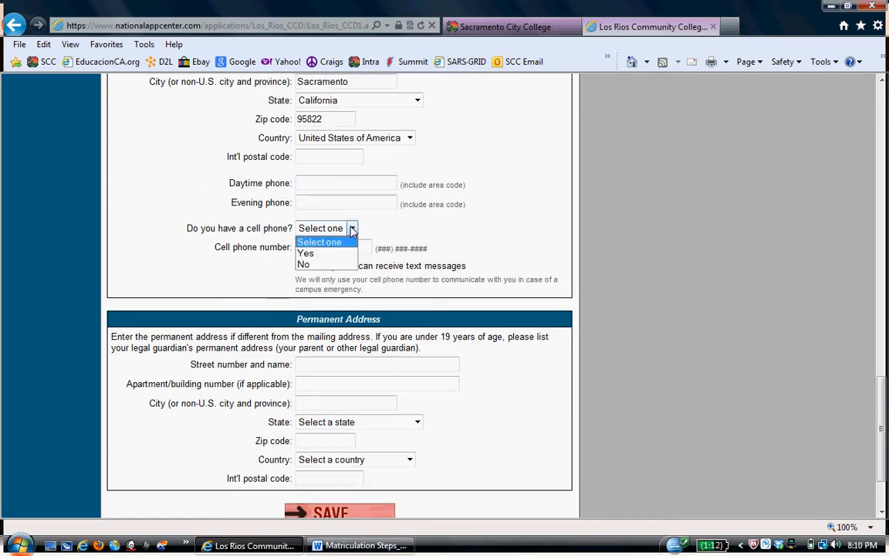
left_click(302, 264)
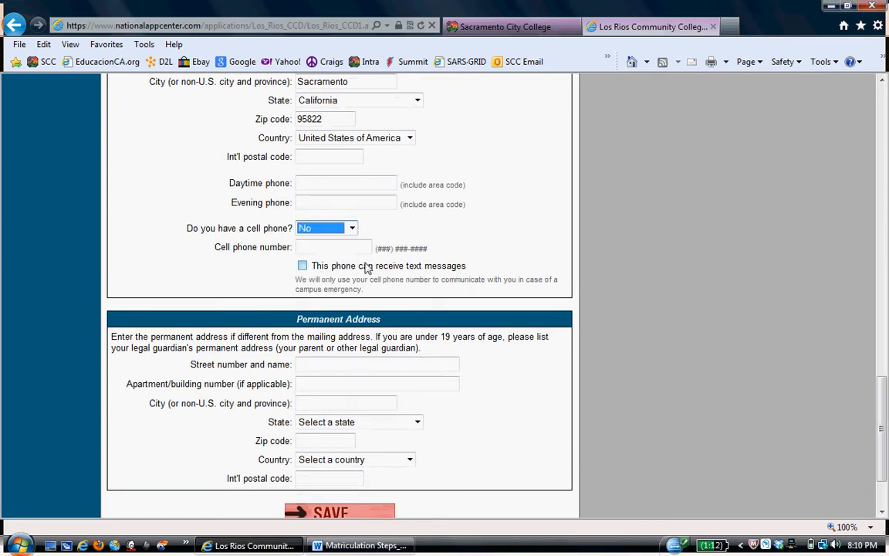
scroll("down", 3)
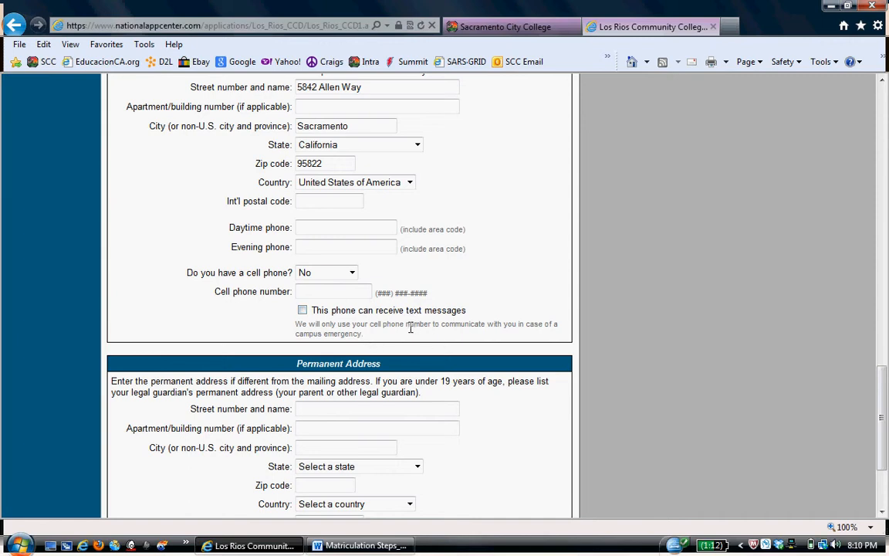
mouse_move(605, 352)
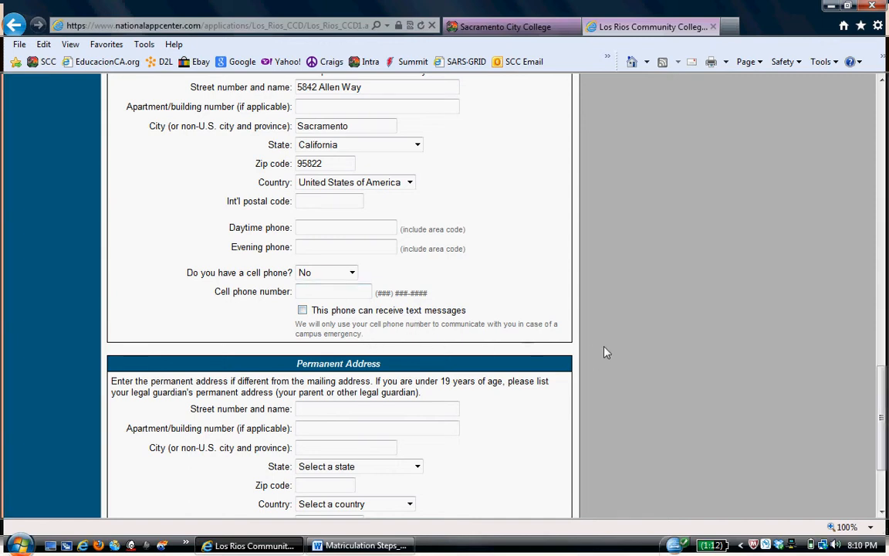
mouse_move(417, 336)
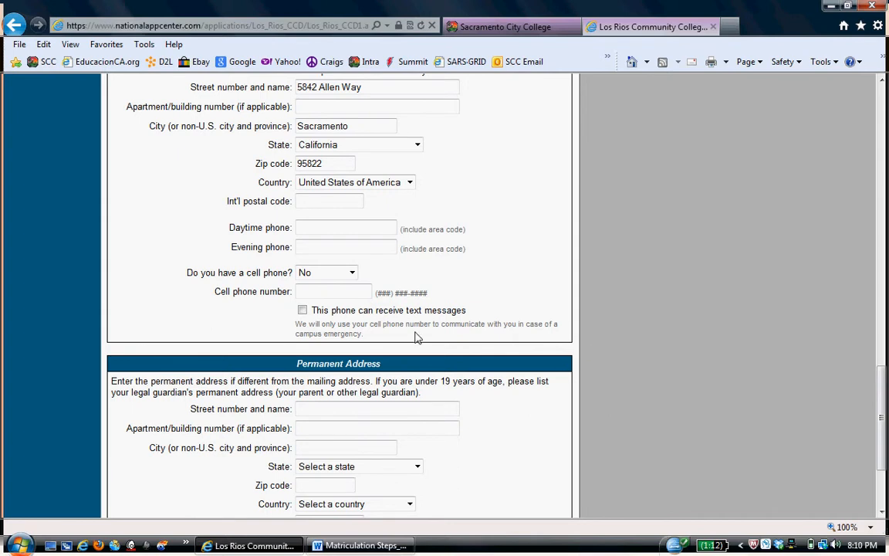
mouse_move(411, 328)
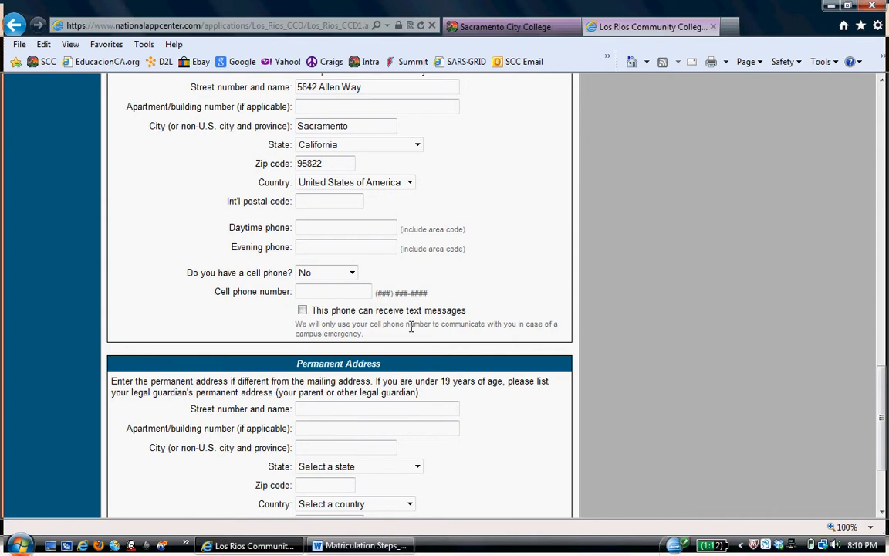
mouse_move(698, 327)
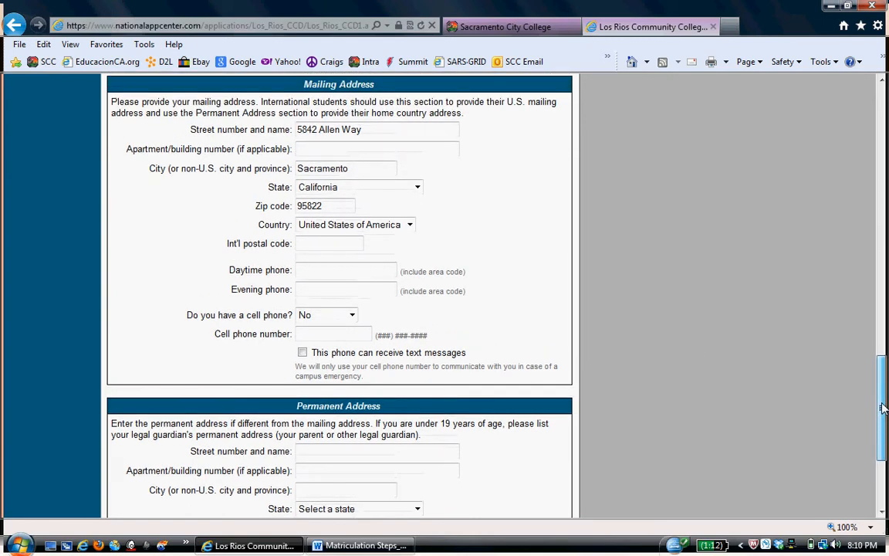
scroll("down", 3)
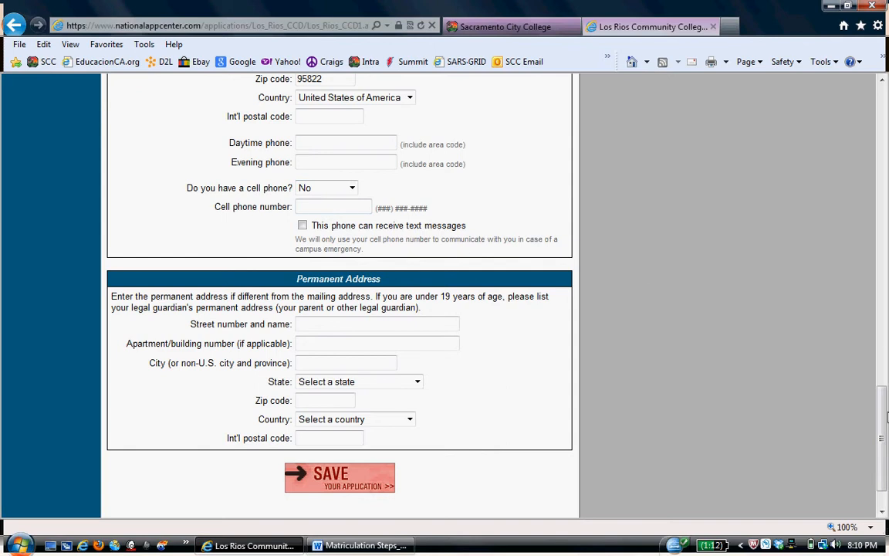
scroll("down", 3)
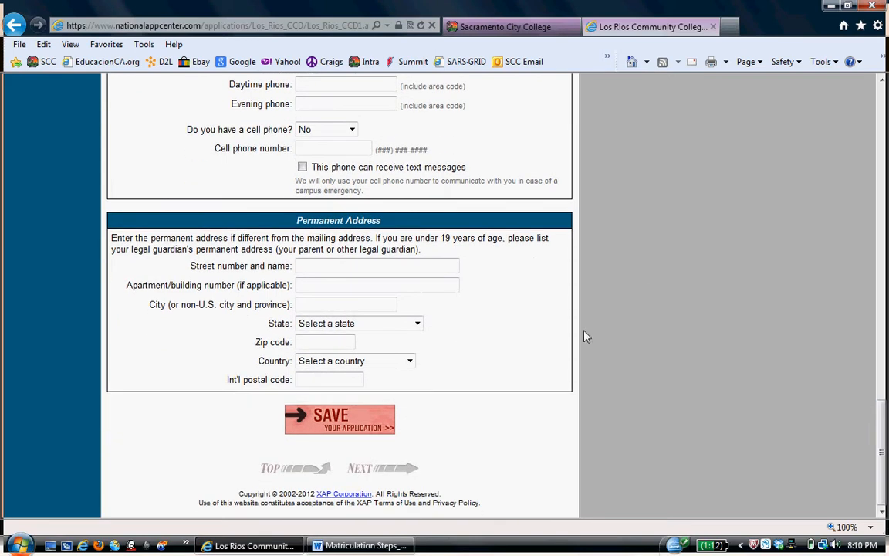
mouse_move(367, 469)
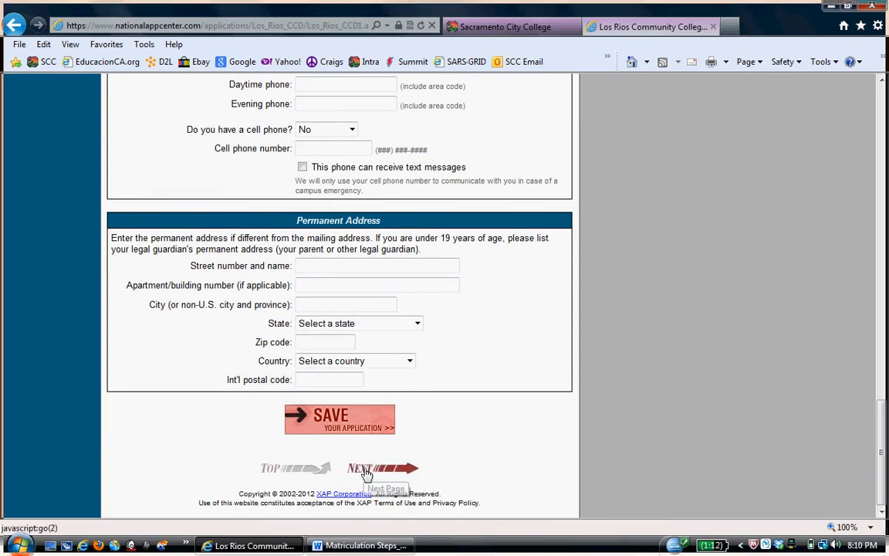
Confirm the mailing address is correct despite the warning and advance to Enrollment Information
left_click(382, 467)
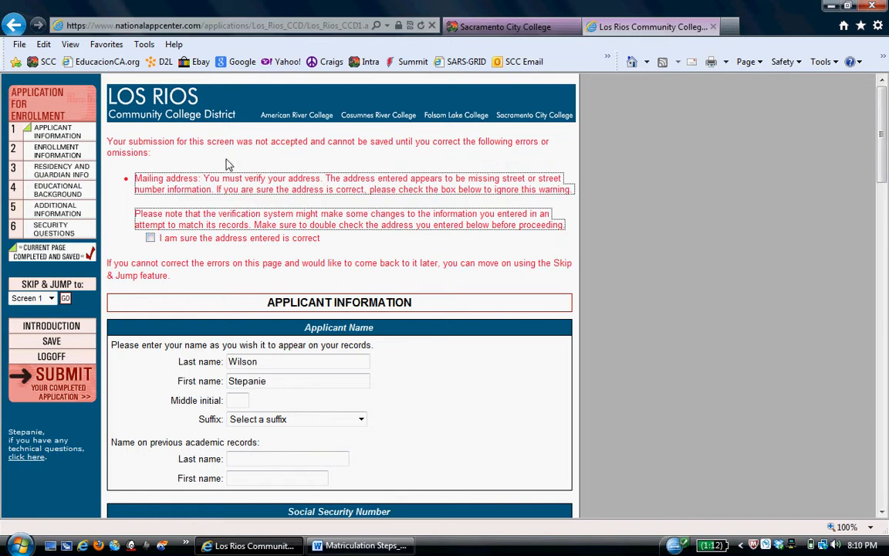
left_click(151, 237)
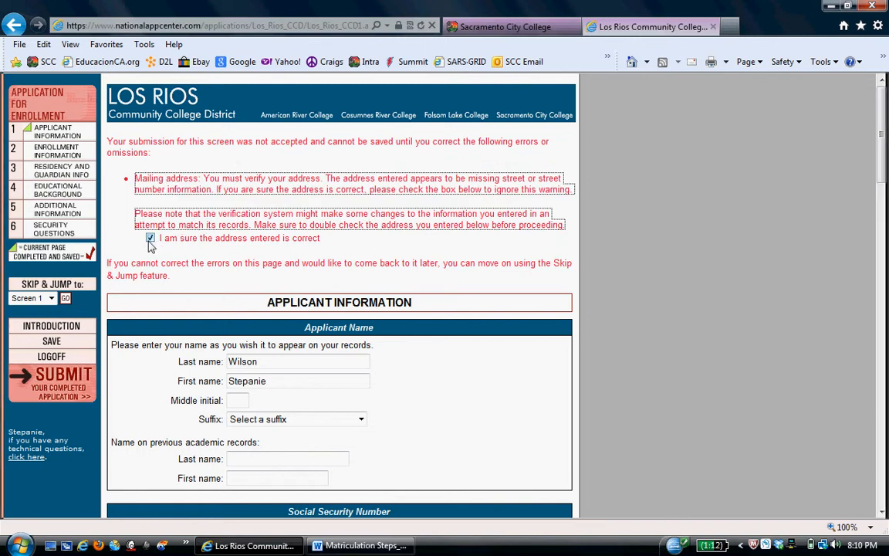
scroll("down", 3)
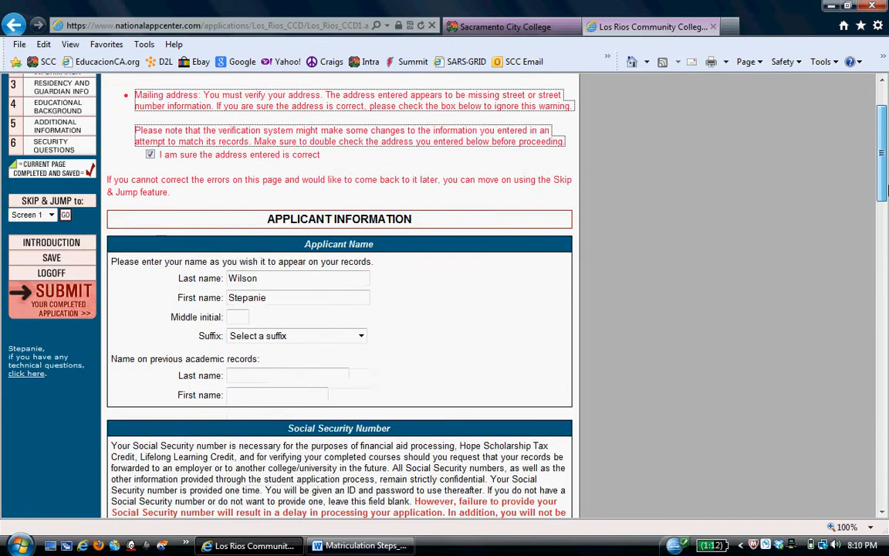
scroll("down", 3)
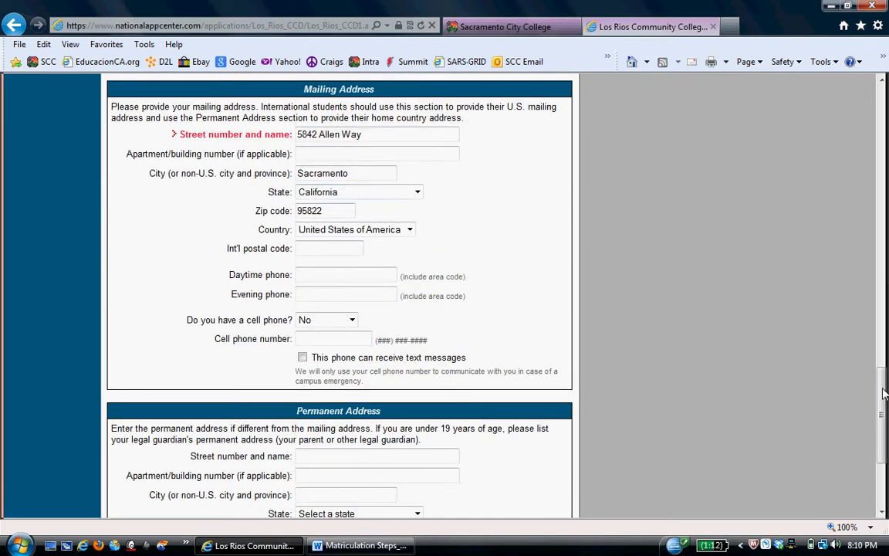
scroll("down", 3)
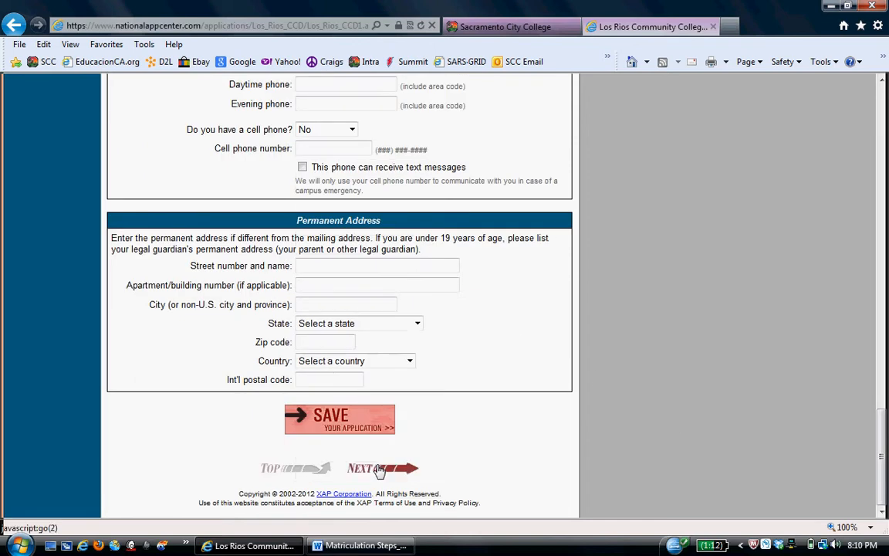
left_click(382, 467)
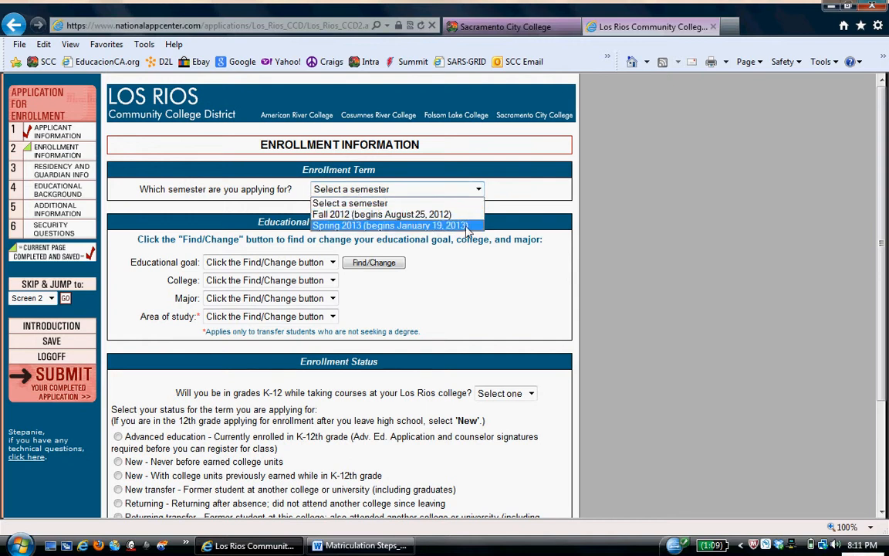
Choose Spring 2013 (begins January 19, 2013) as the semester applied for
left_click(389, 225)
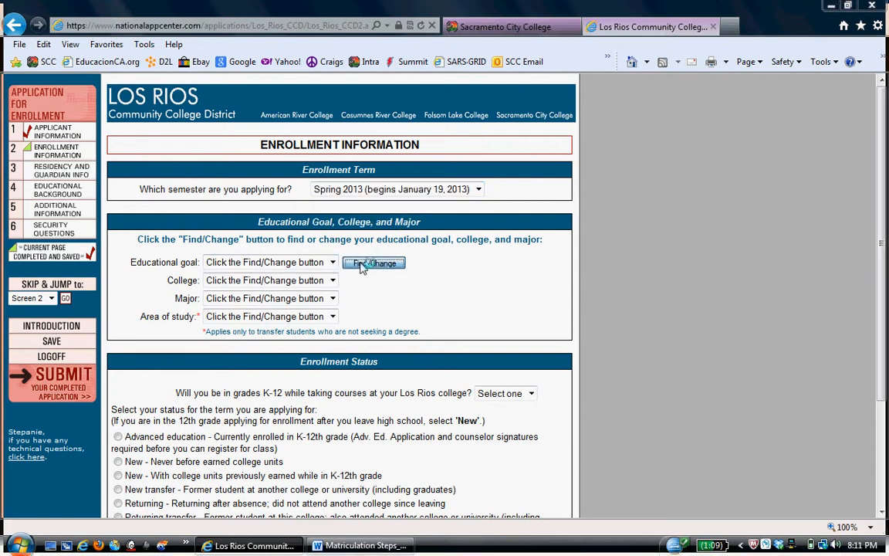
Via Find/Change, set the educational goal to Transfer to 4-year college with Associate Degree
left_click(374, 262)
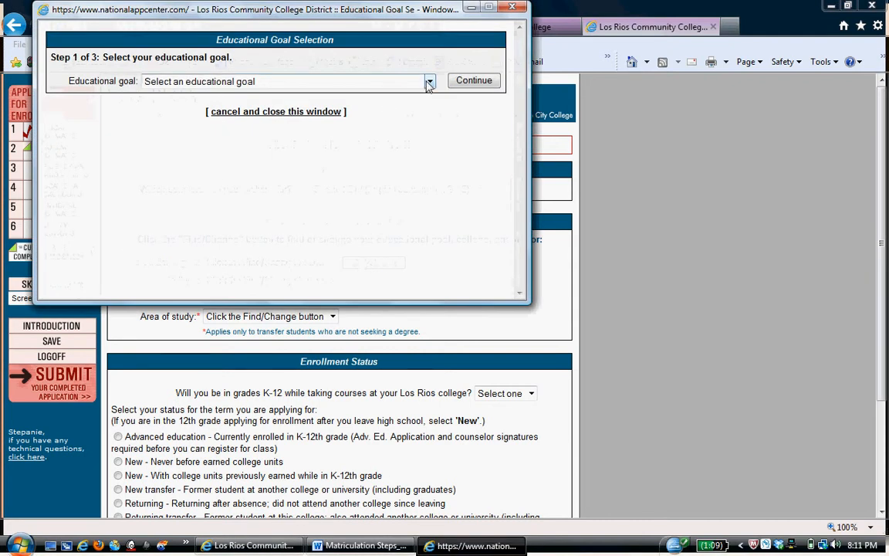
left_click(429, 80)
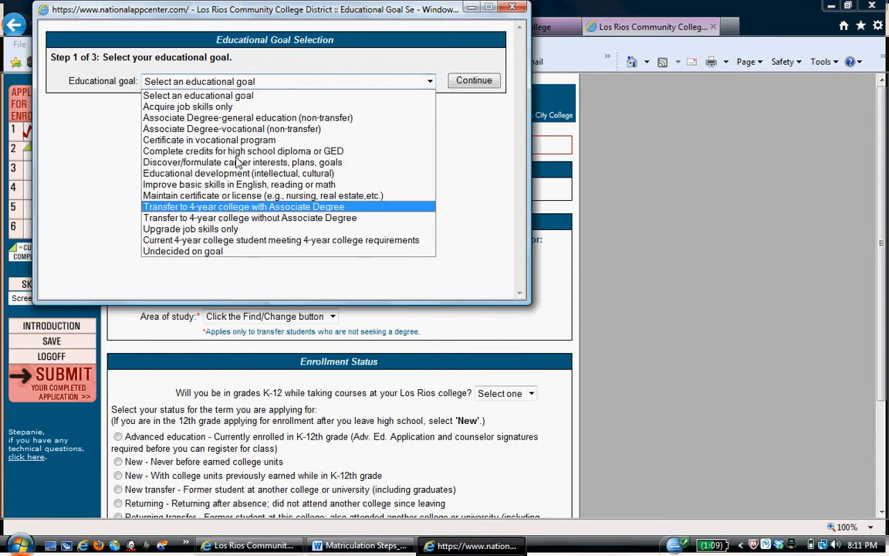
mouse_move(182, 250)
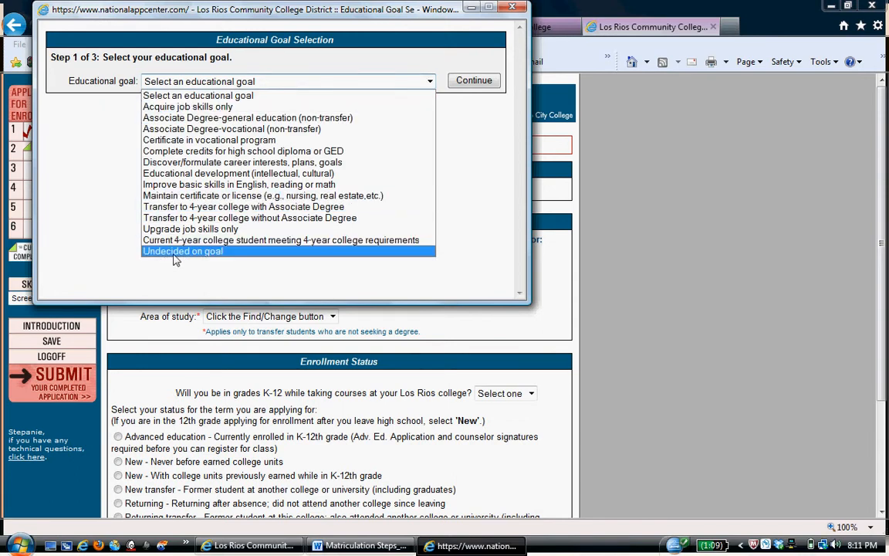
mouse_move(222, 256)
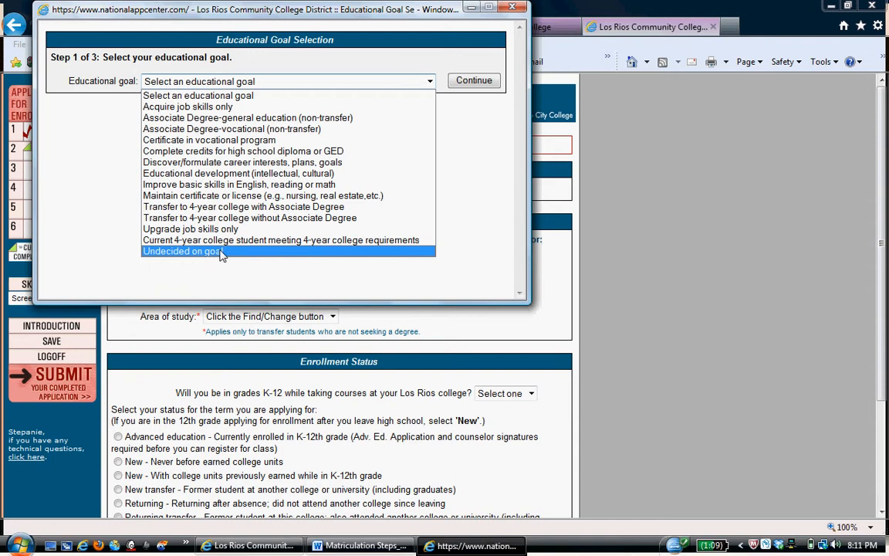
mouse_move(260, 207)
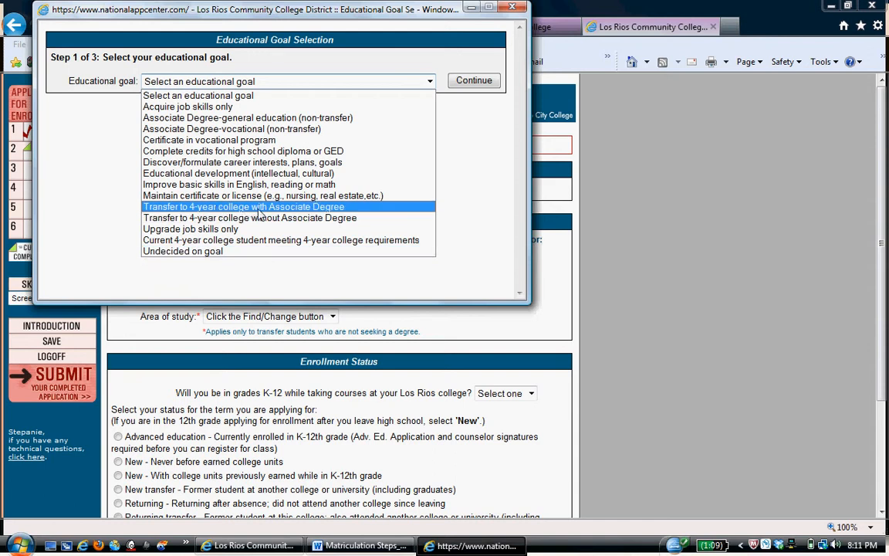
left_click(244, 207)
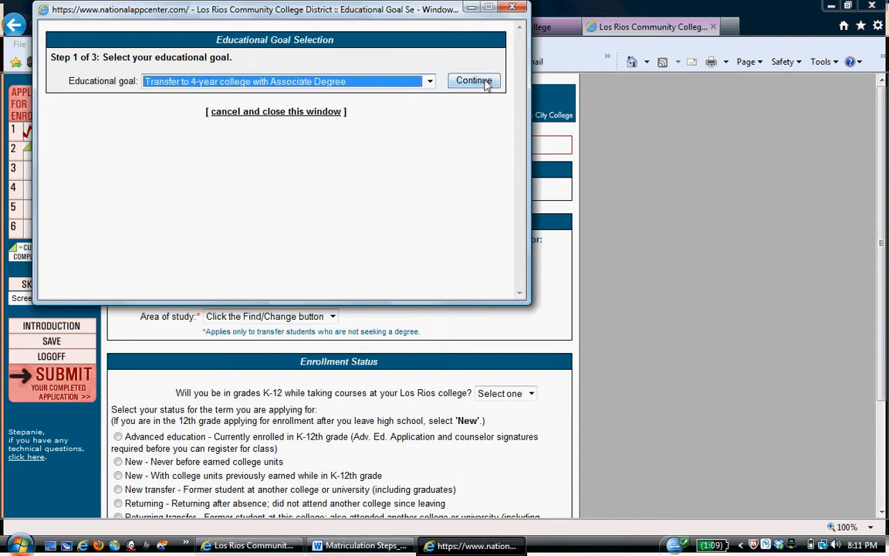
left_click(473, 80)
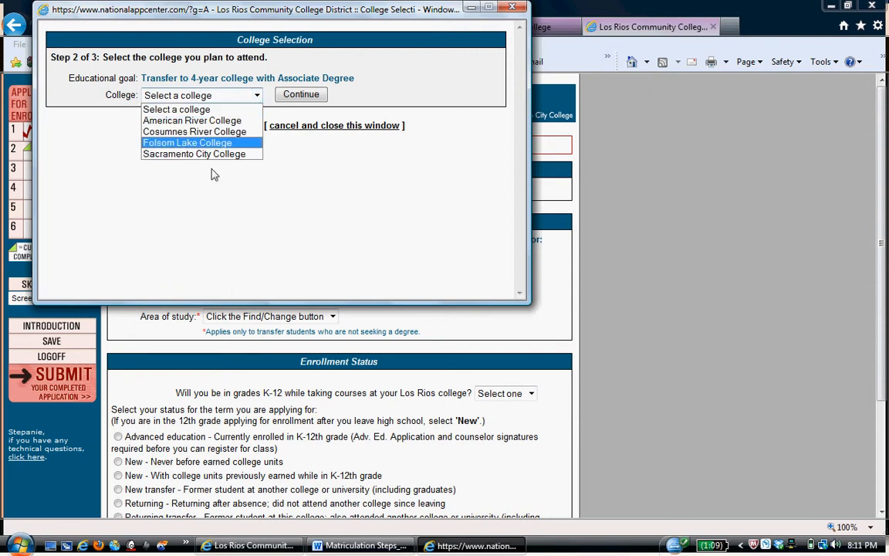
Choose Sacramento City College and the Business, General - Associate in Science major, then finish
left_click(194, 155)
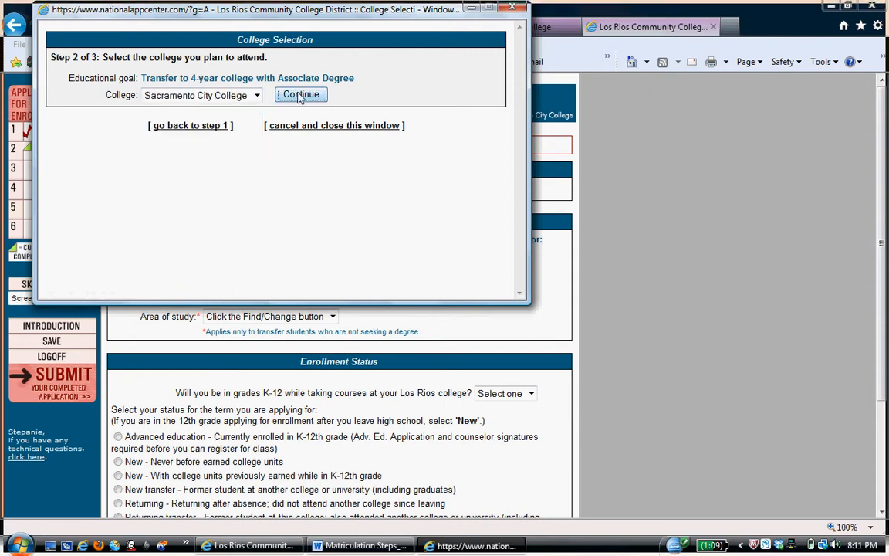
left_click(299, 94)
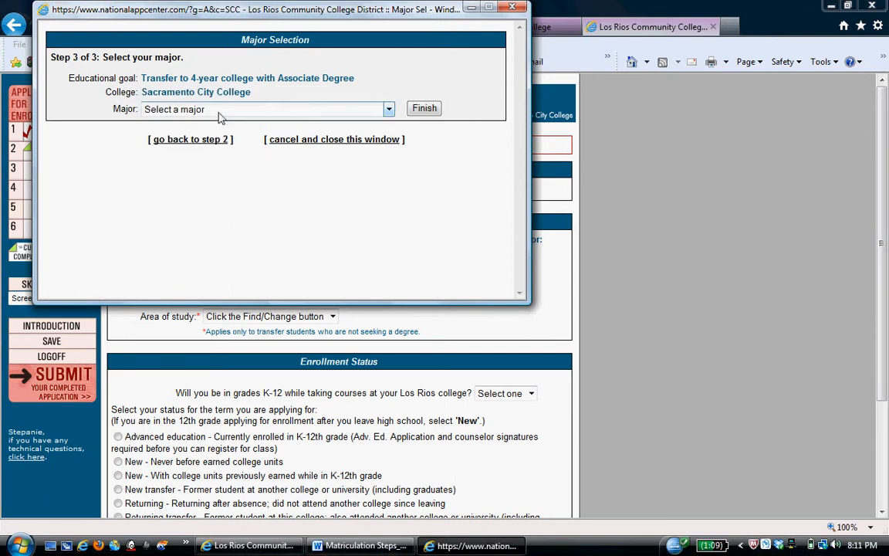
left_click(389, 108)
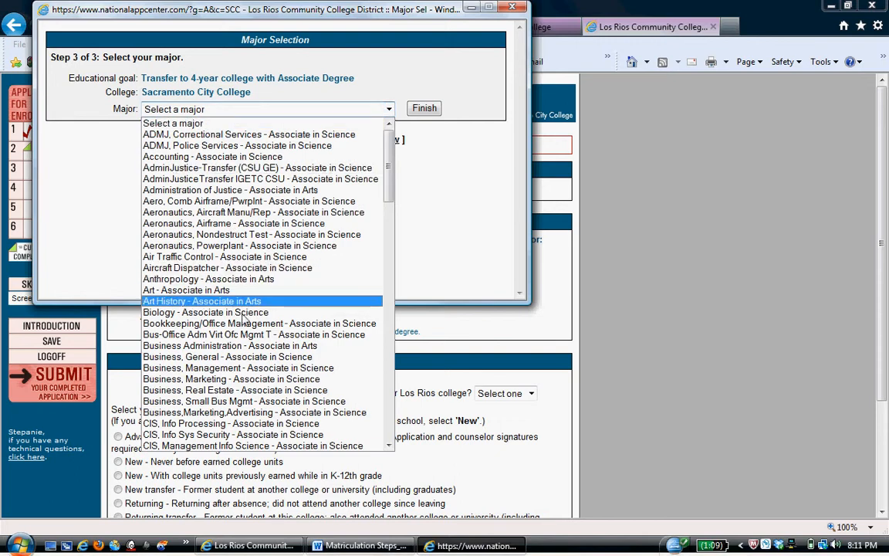
mouse_move(219, 345)
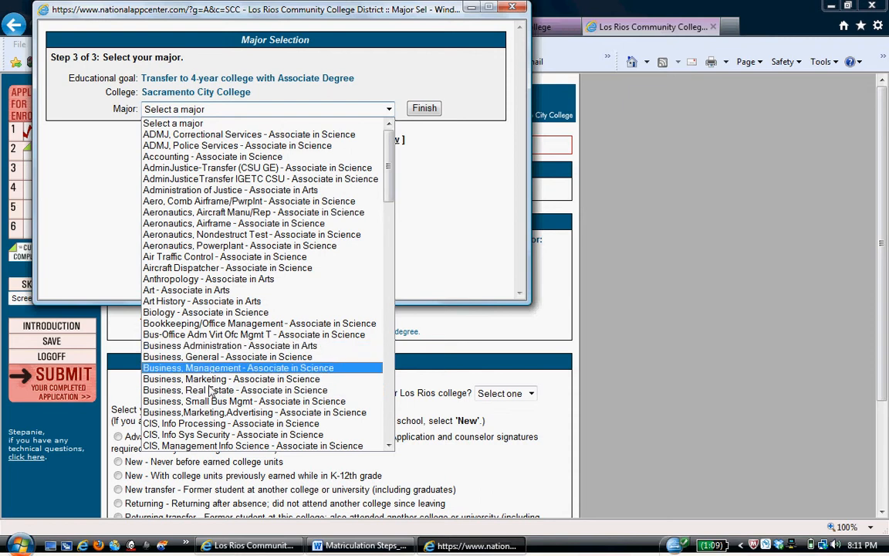
mouse_move(227, 357)
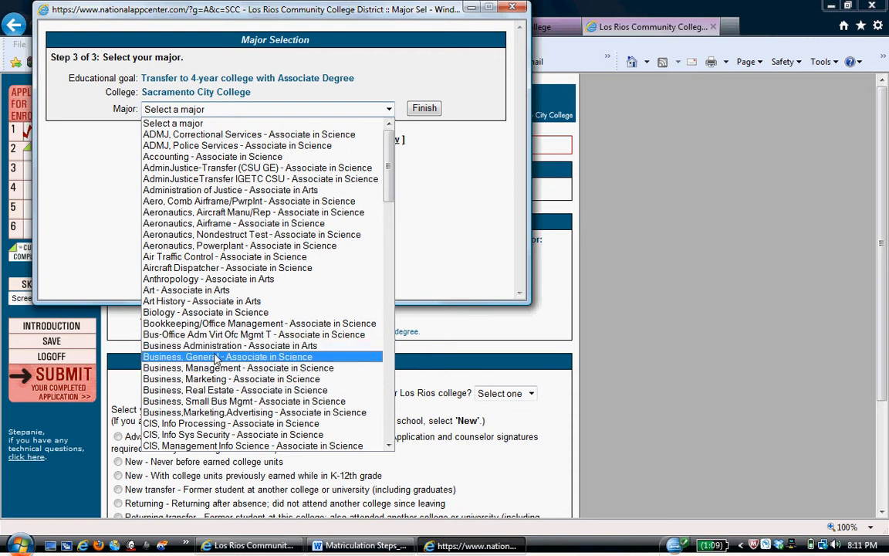
mouse_move(229, 346)
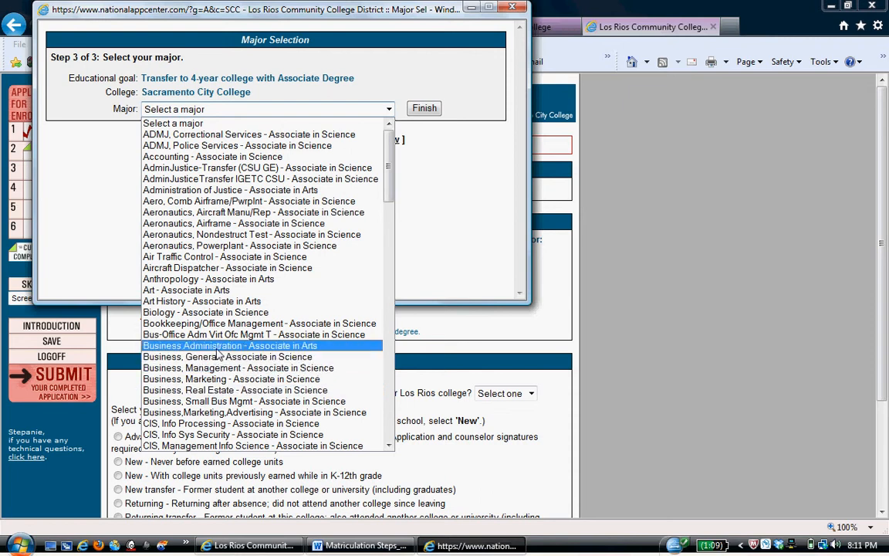
left_click(237, 356)
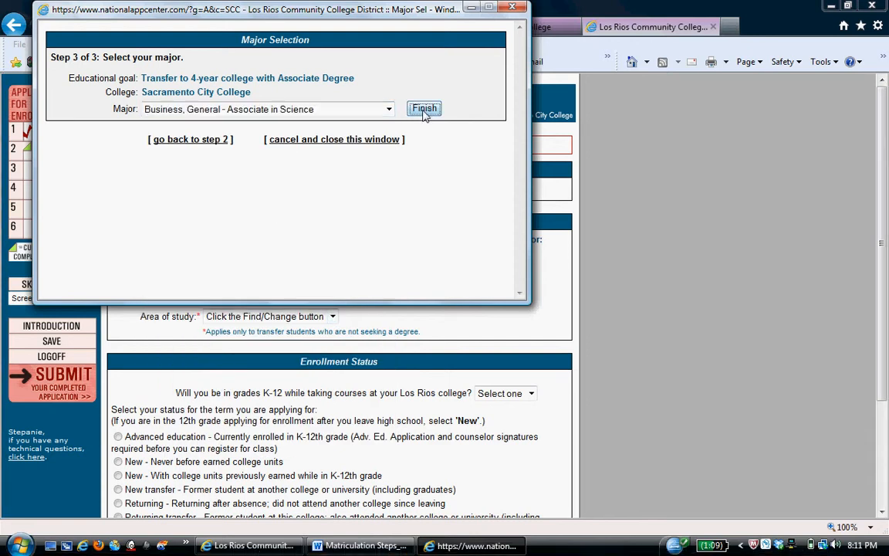
left_click(423, 108)
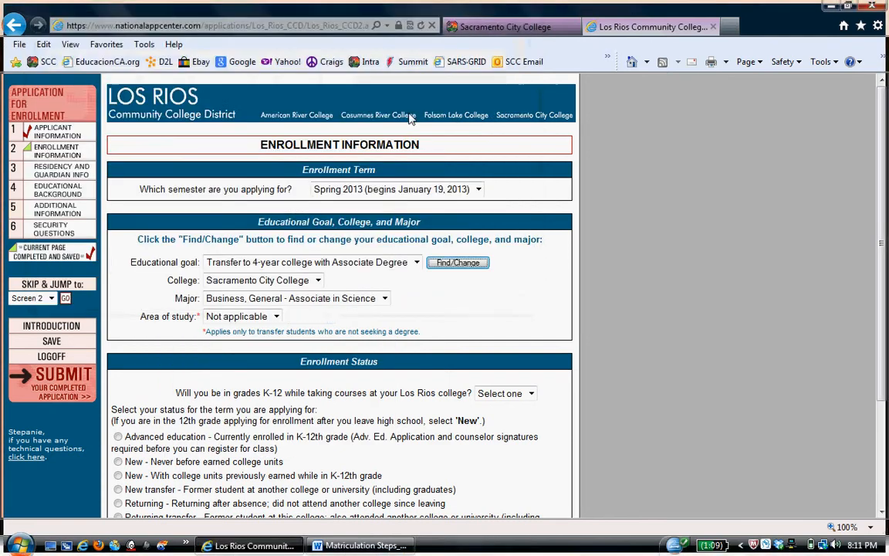
Answer No to K-12 enrollment and mark status as New - Never before earned college units
scroll("down", 3)
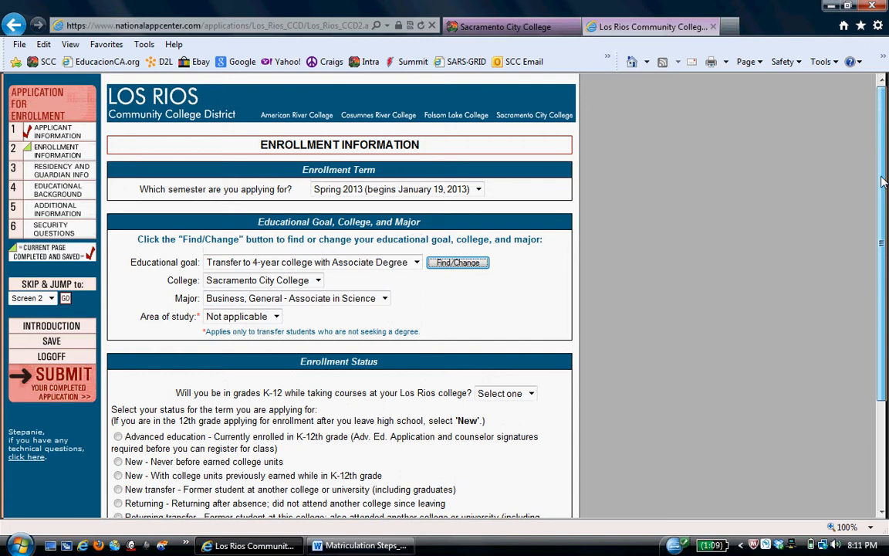
scroll("down", 3)
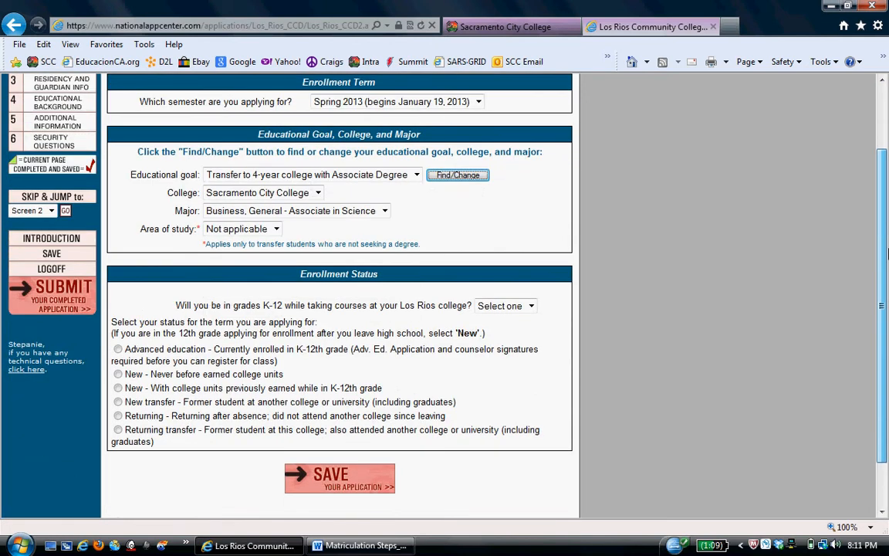
scroll("down", 3)
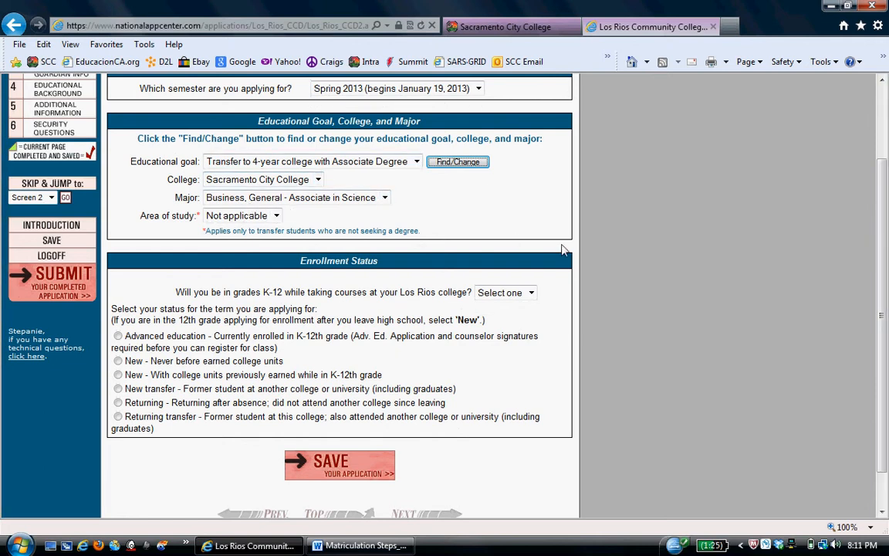
mouse_move(325, 290)
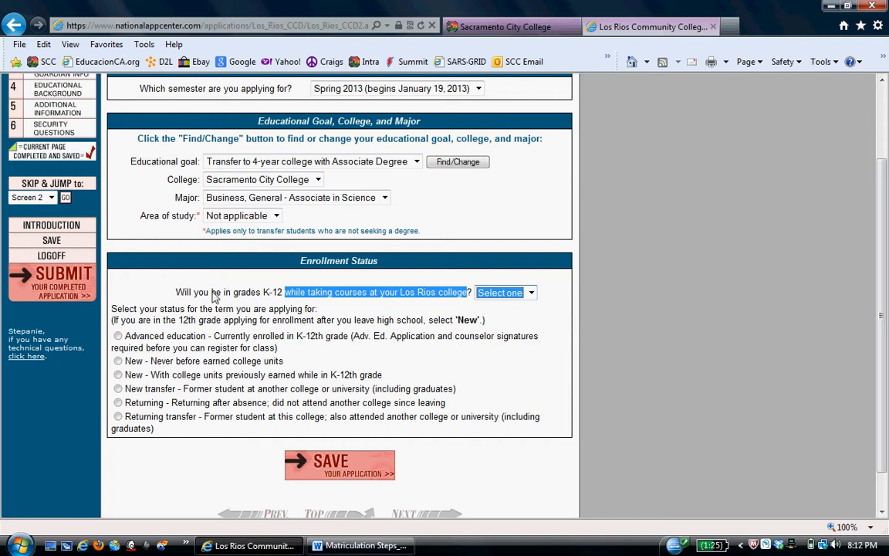
left_click(504, 292)
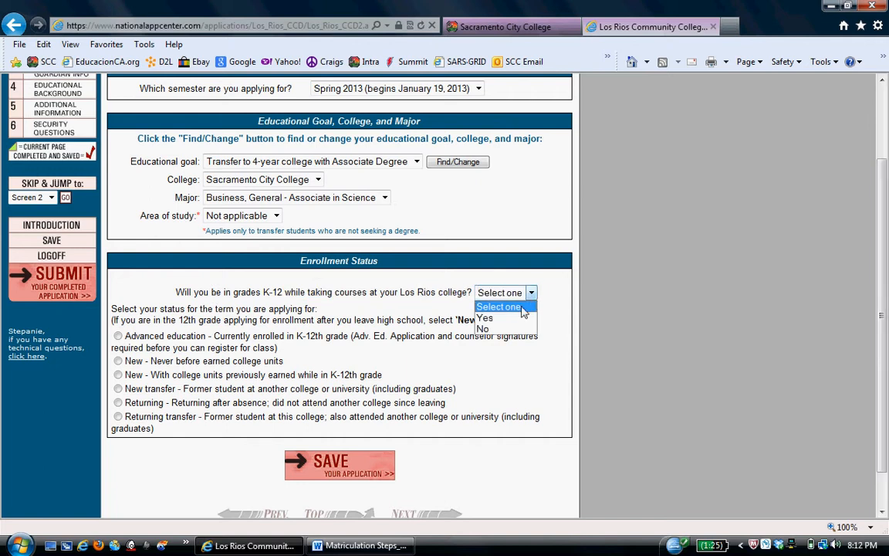
mouse_move(506, 329)
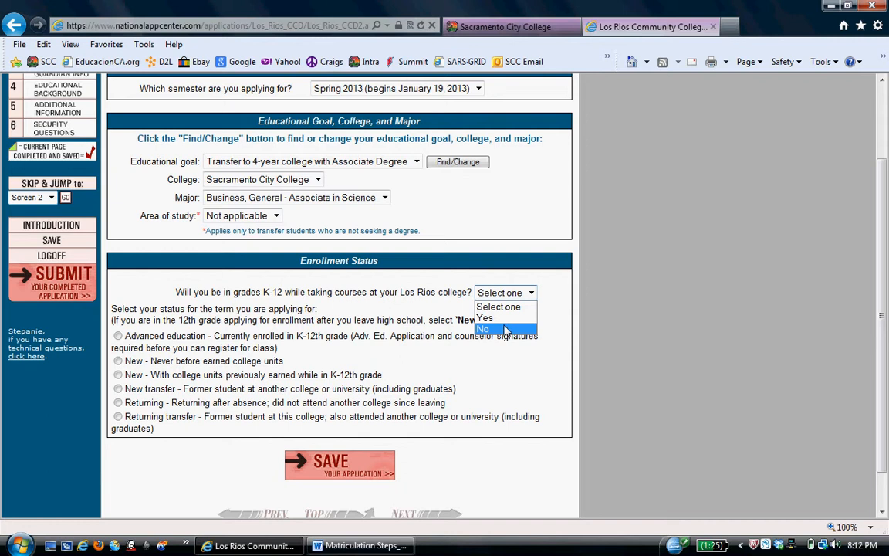
mouse_move(492, 334)
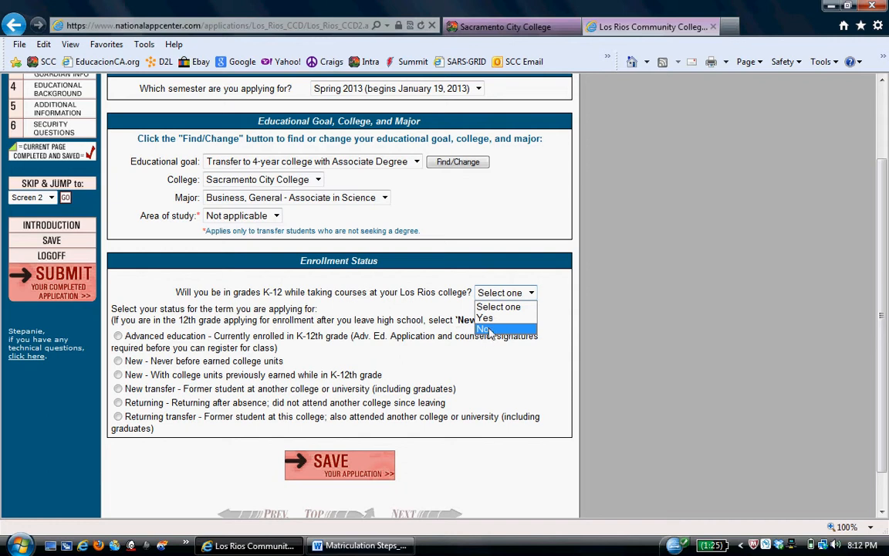
left_click(484, 329)
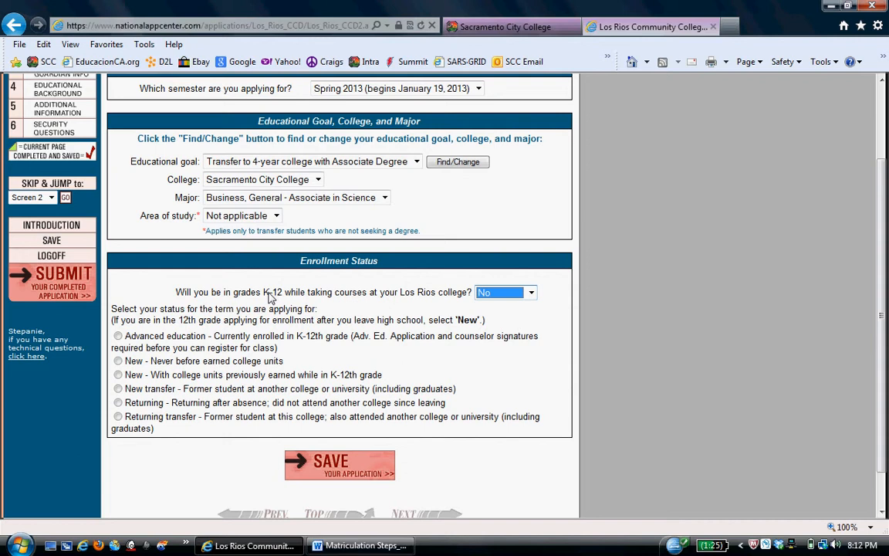
mouse_move(317, 299)
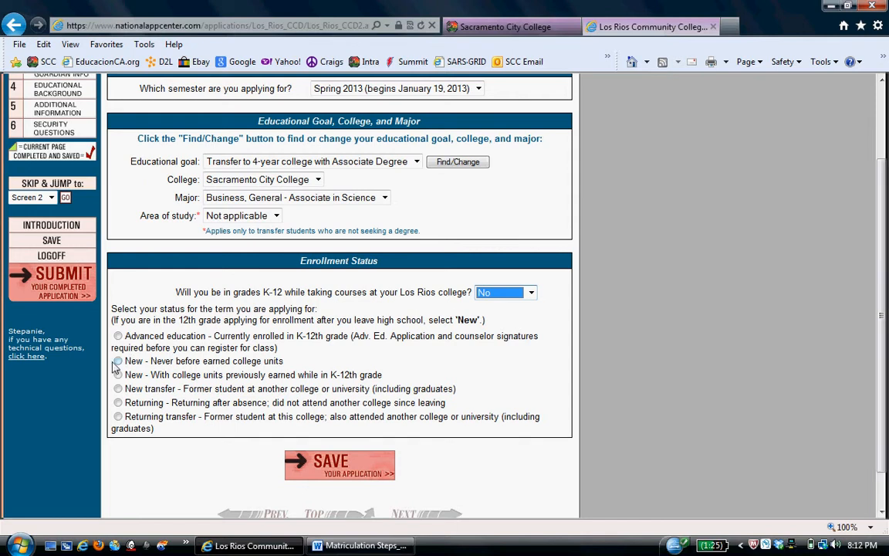
left_click(117, 361)
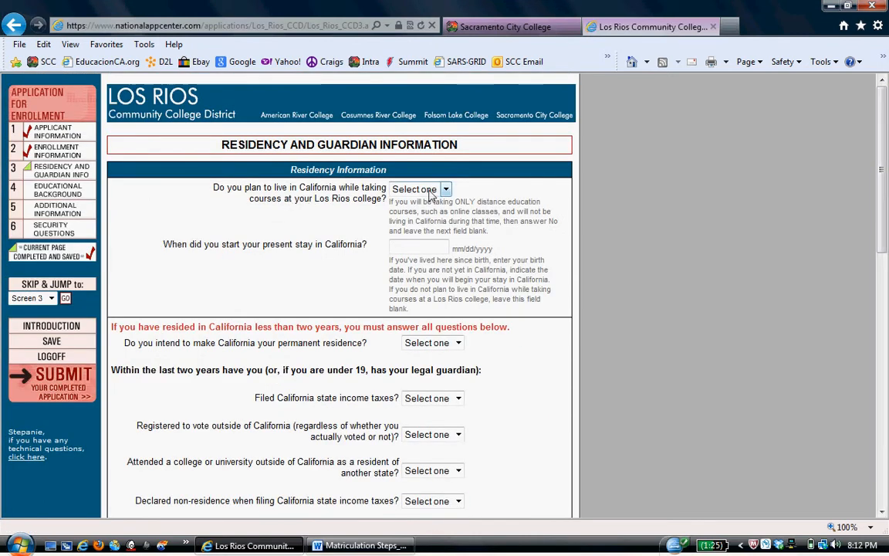
Answer Yes to living in California and begin the present stay date 02/02/1998
left_click(420, 188)
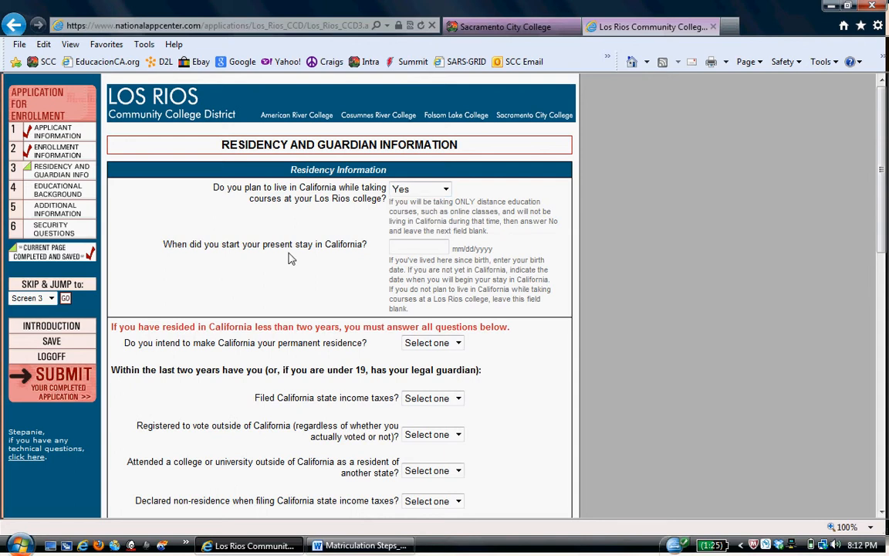
left_click(418, 247)
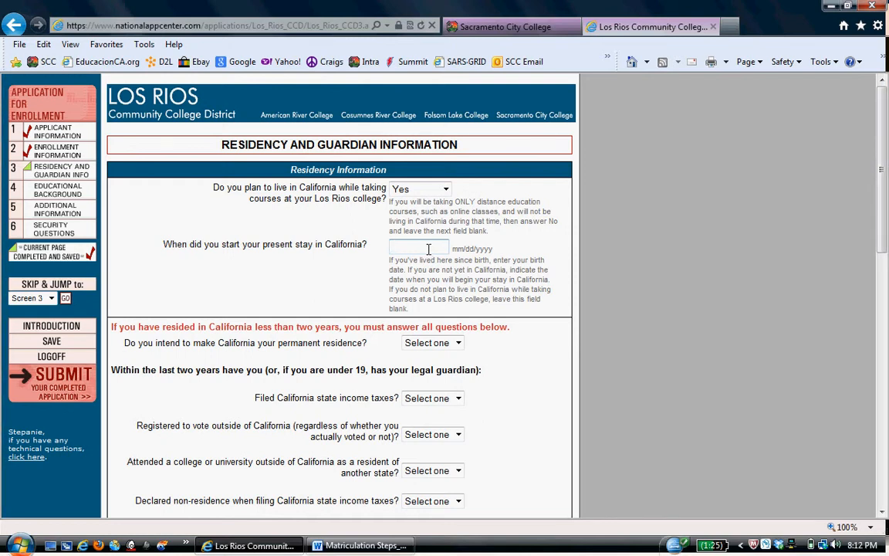
type("02/02/1998")
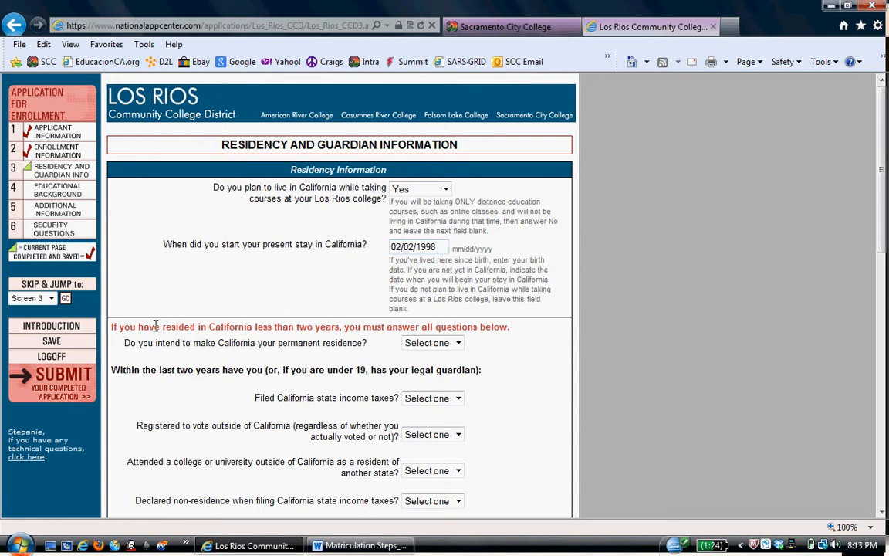
mouse_move(369, 324)
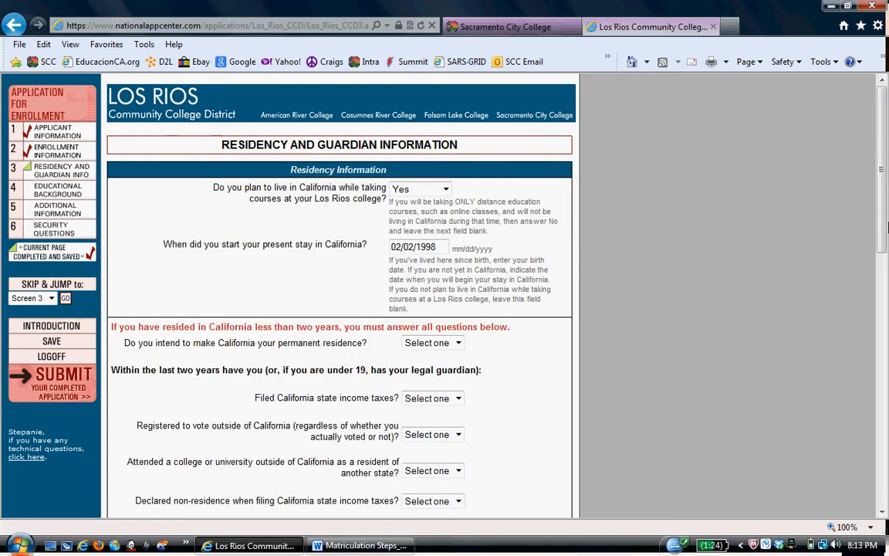
Set U.S. military status to Have not served in military
scroll("down", 3)
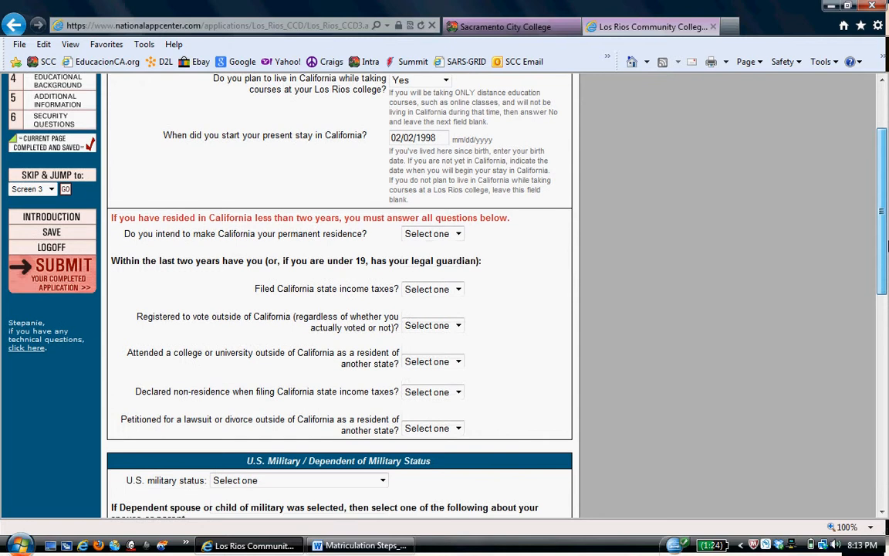
scroll("down", 3)
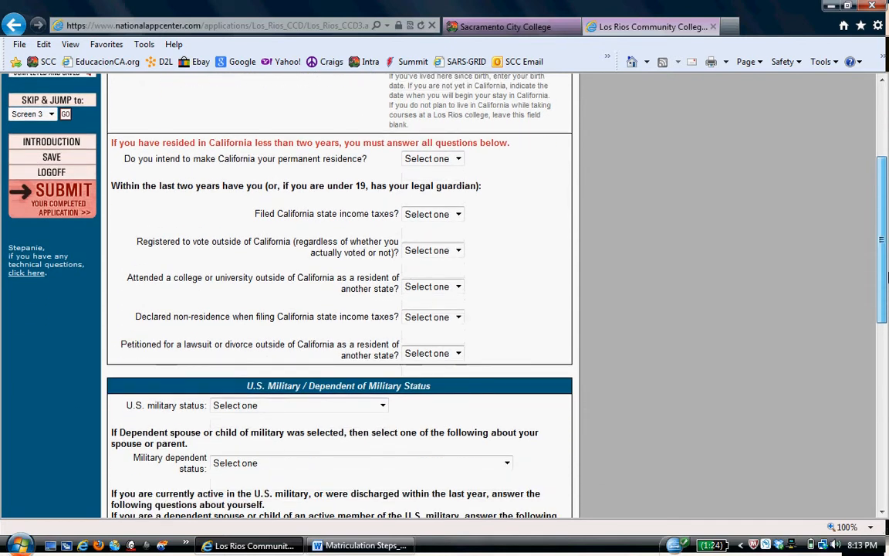
scroll("down", 3)
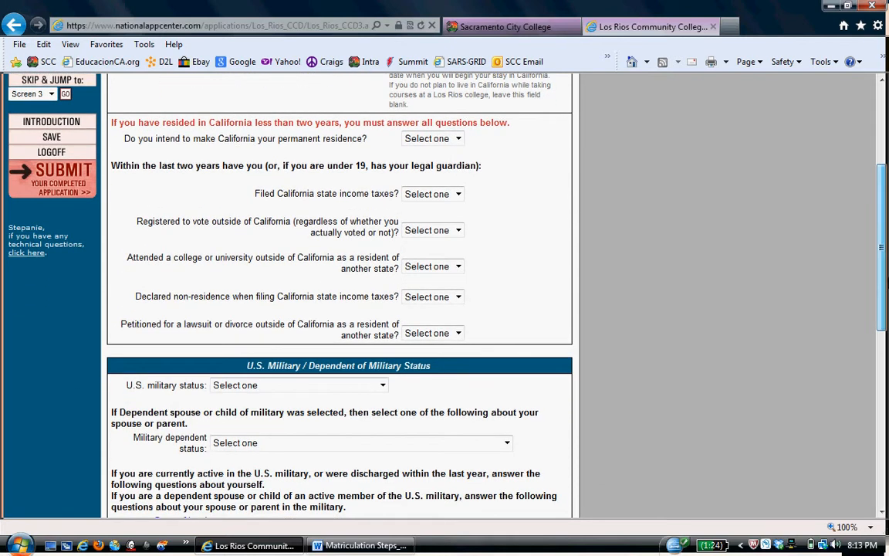
scroll("down", 3)
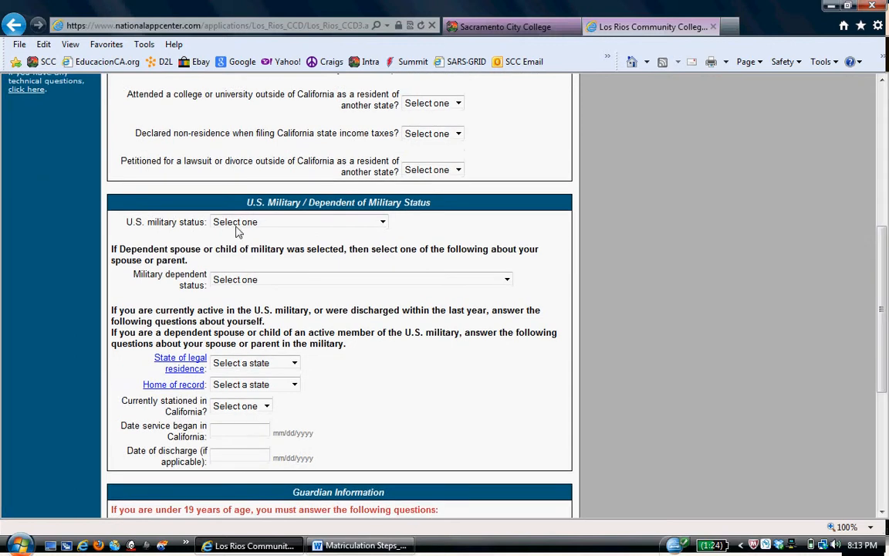
left_click(300, 222)
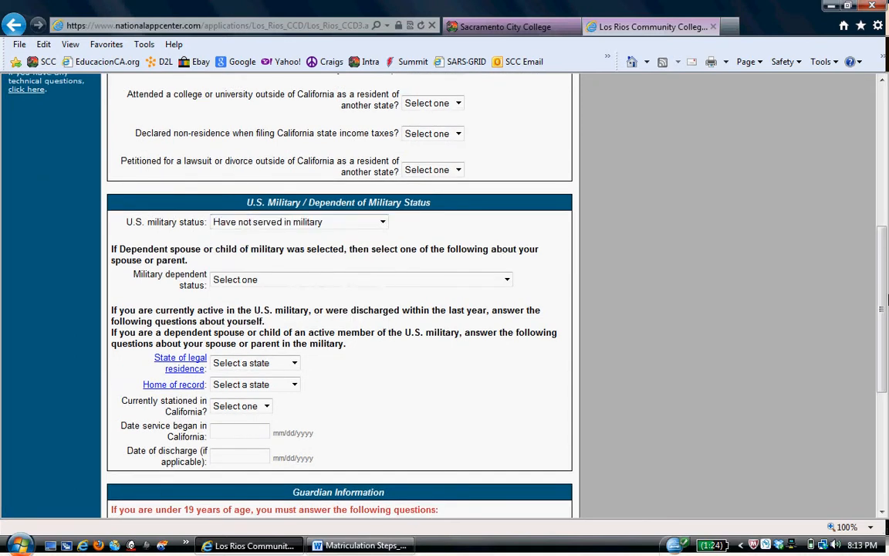
Save the residency page, which is rejected with guardian information flagged as required
scroll("down", 3)
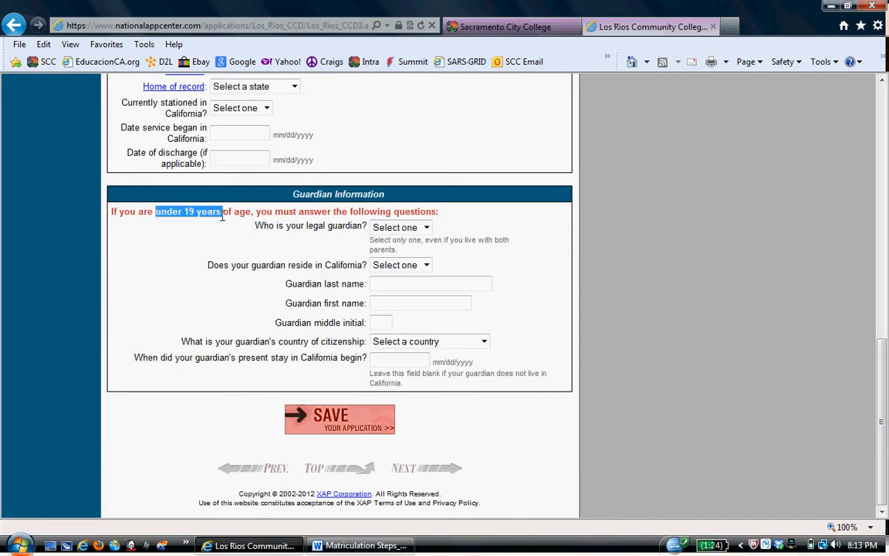
scroll("down", 3)
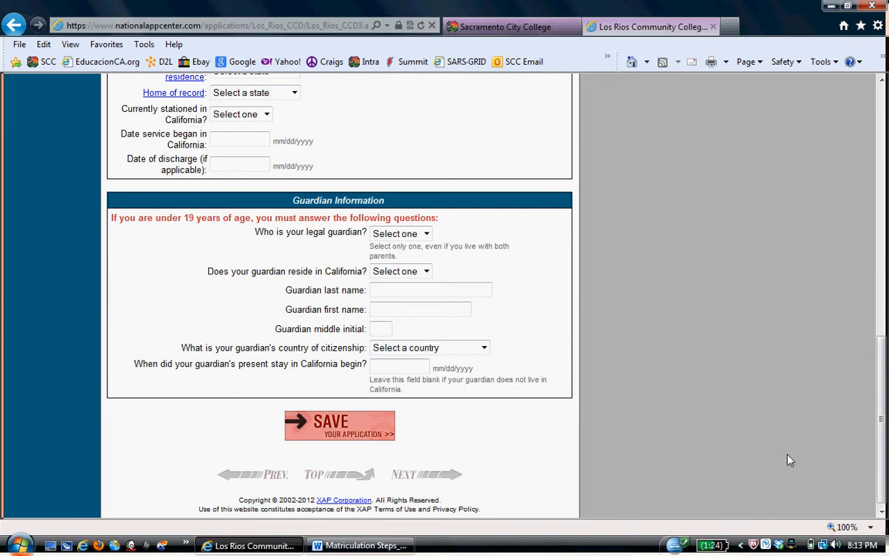
scroll("down", 3)
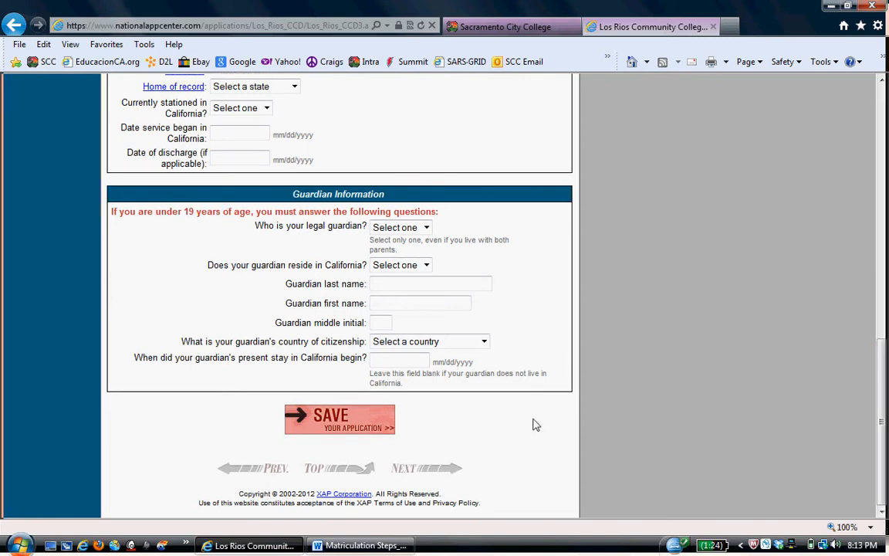
left_click(340, 420)
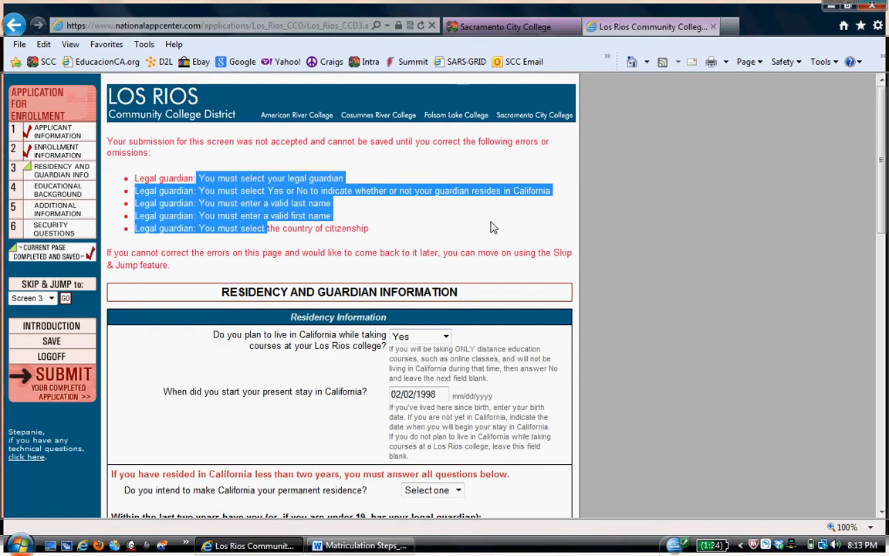
scroll("down", 3)
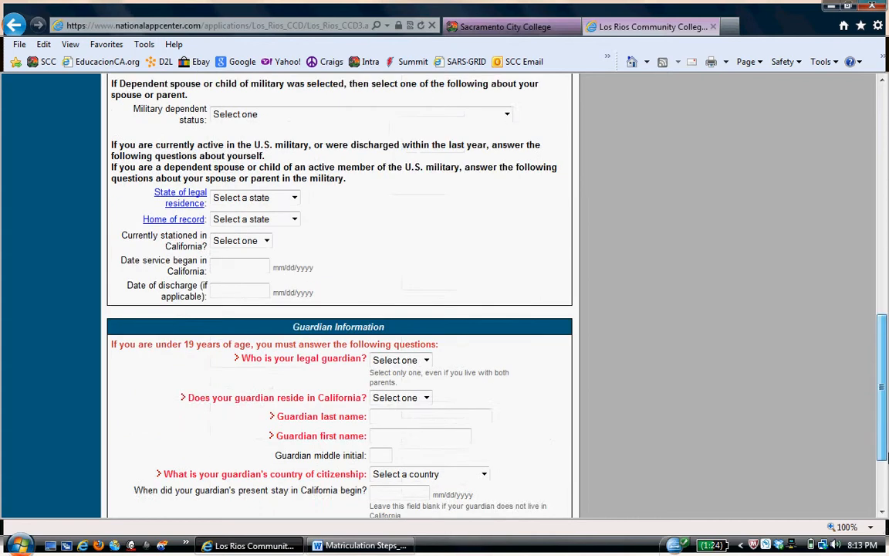
left_click(400, 263)
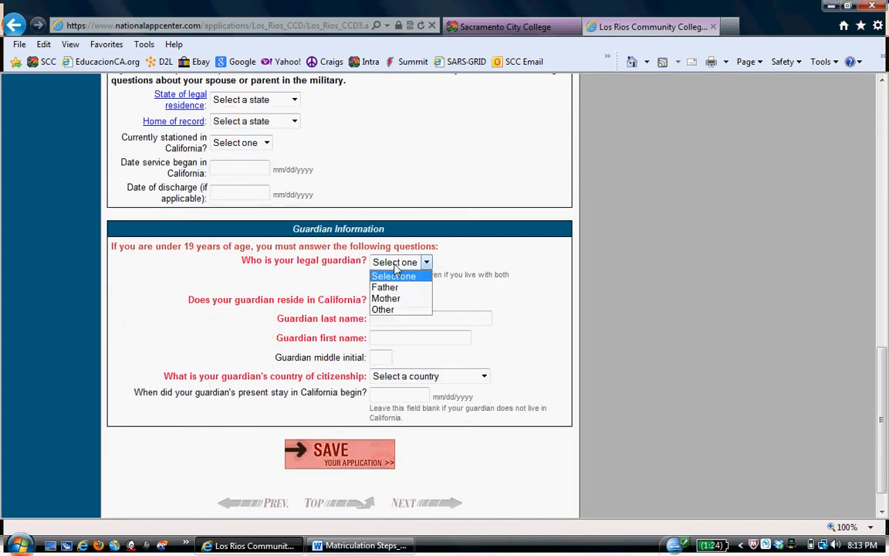
left_click(386, 298)
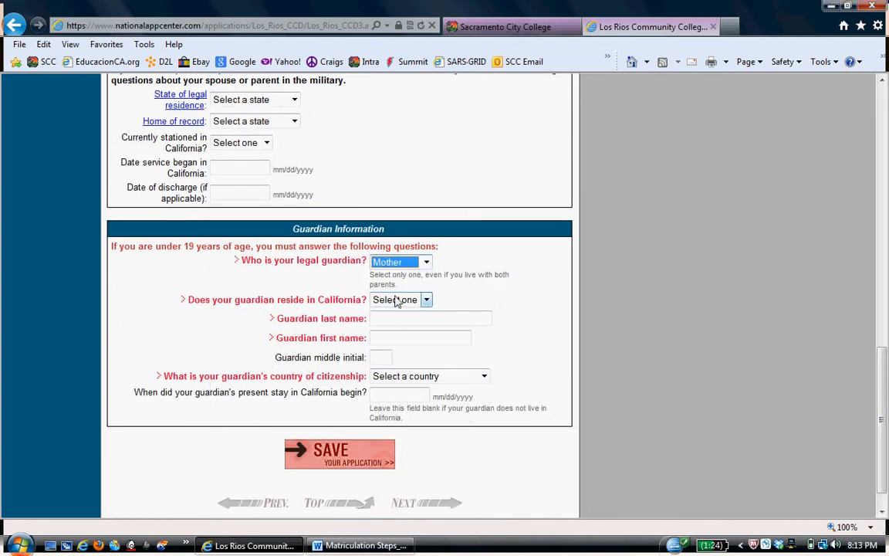
left_click(401, 299)
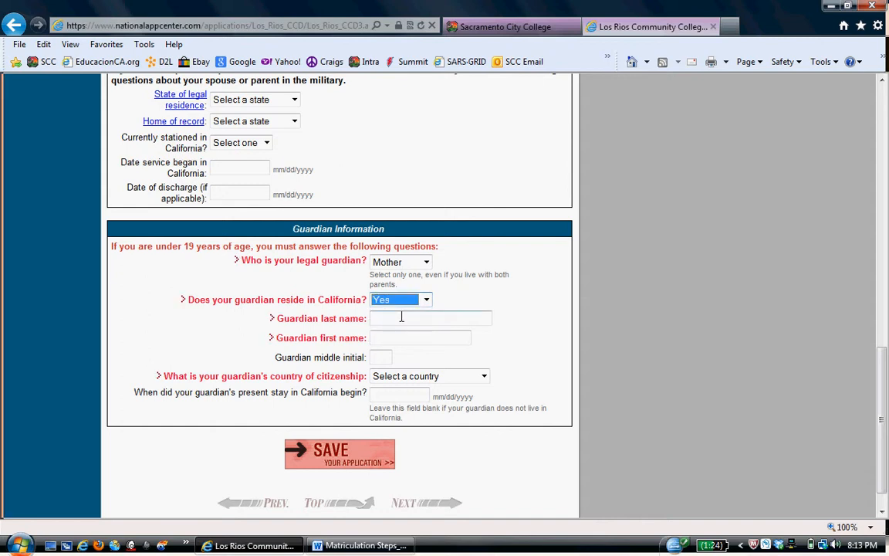
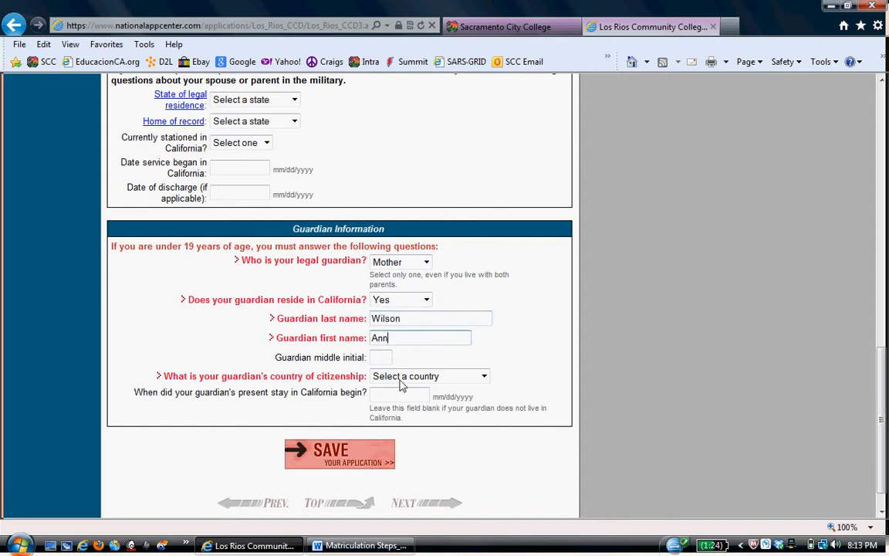
Set the guardian's country of citizenship to France and begin the stay date 03/01/1998
left_click(429, 377)
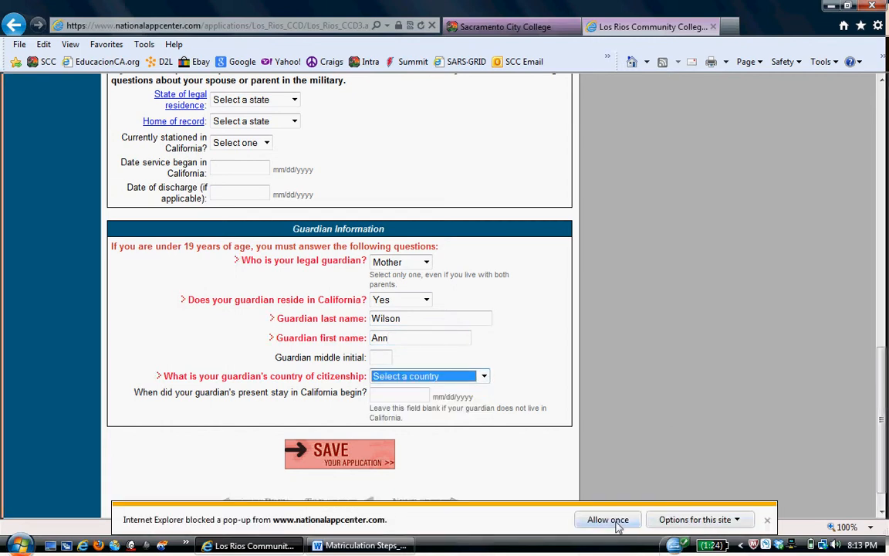
left_click(608, 519)
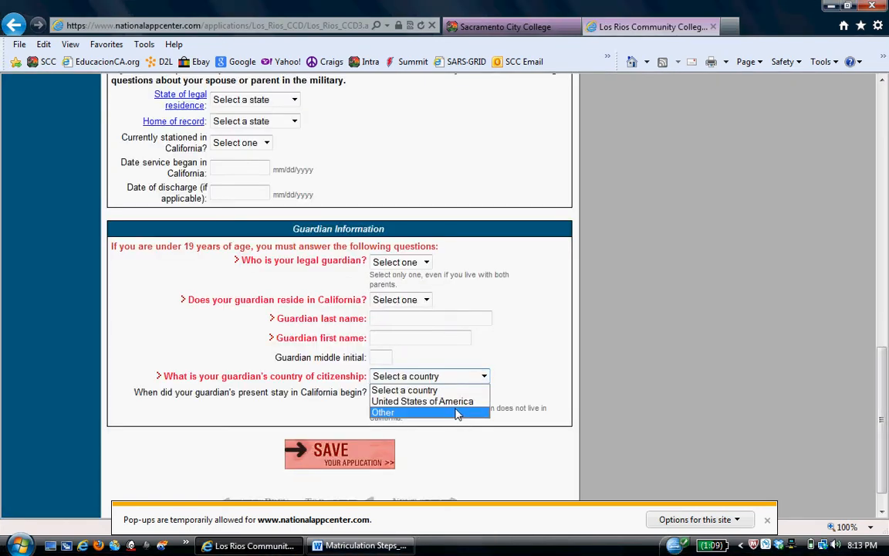
left_click(383, 410)
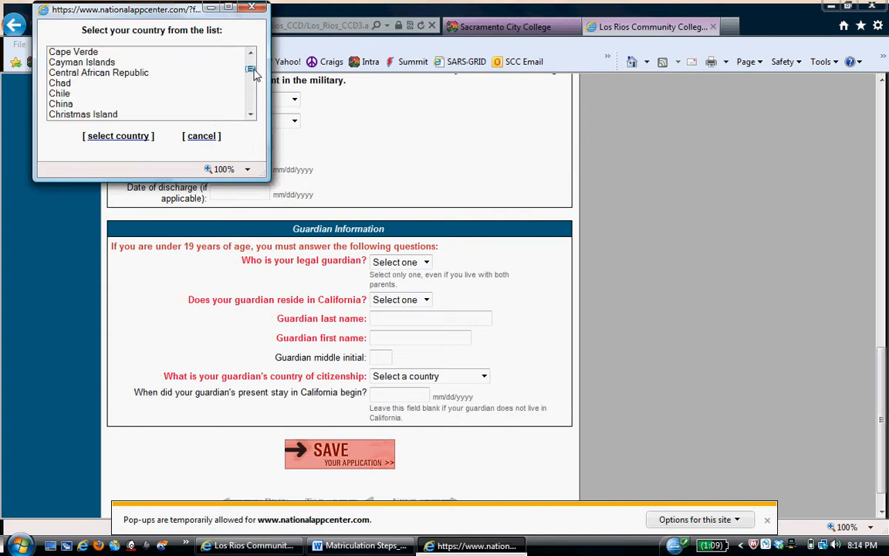
left_click(63, 95)
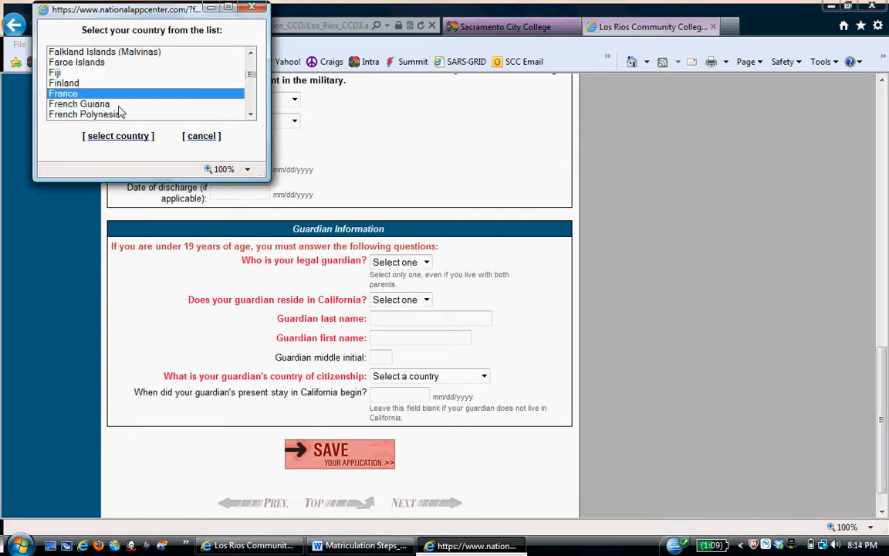
left_click(118, 136)
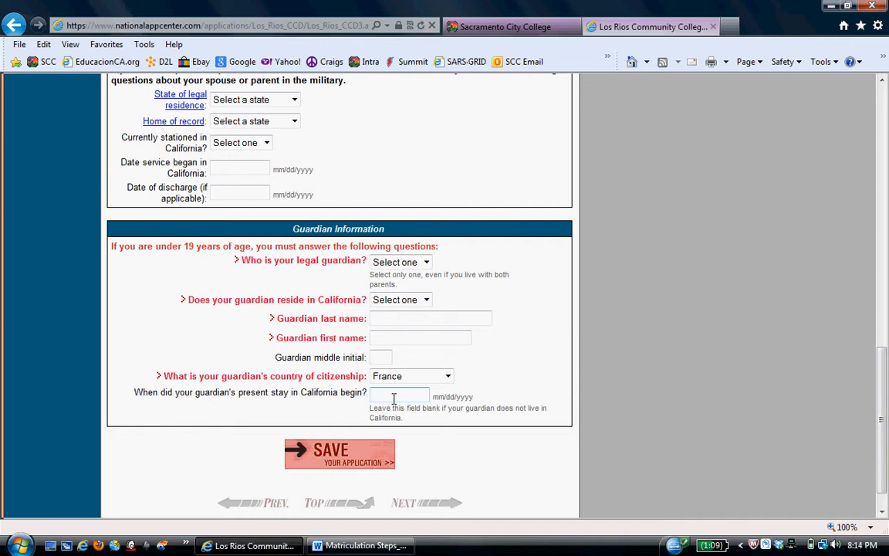
type("03")
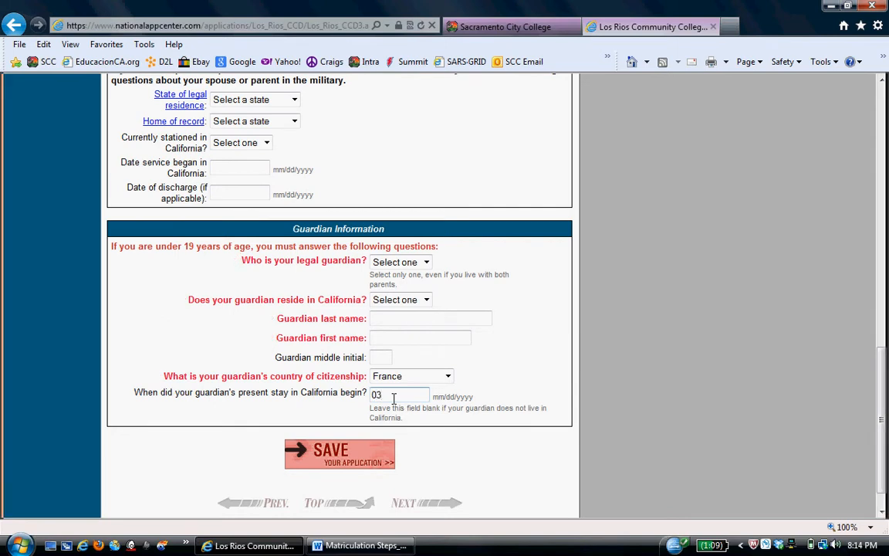
type("/")
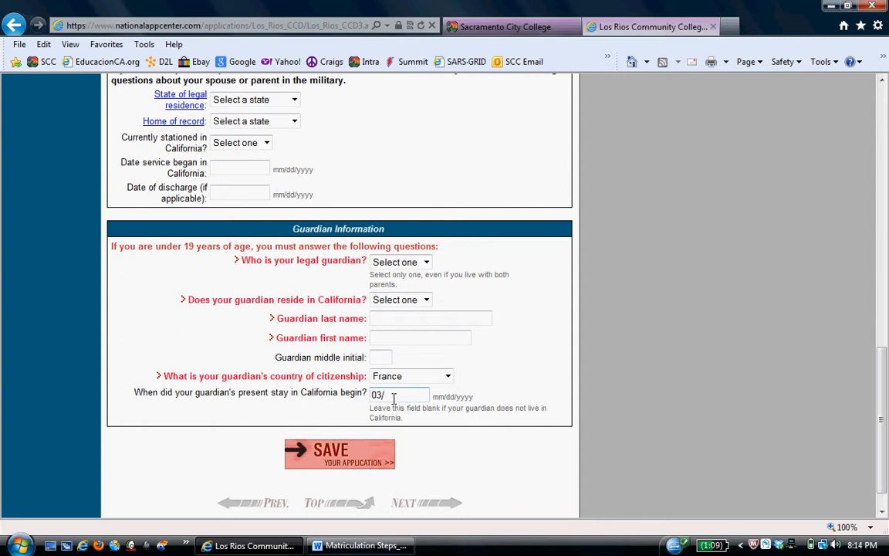
Complete the guardian's California stay date as 03/01/1998 and save the page
type("0")
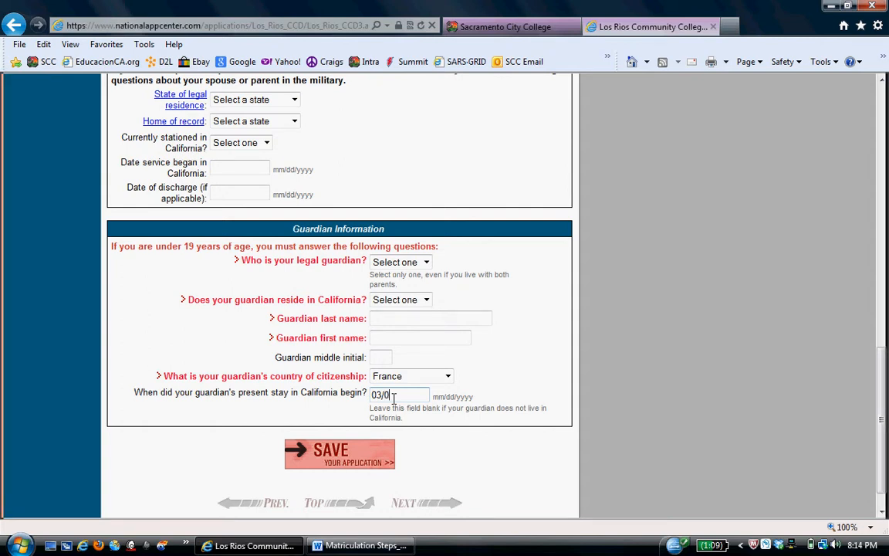
type("1/")
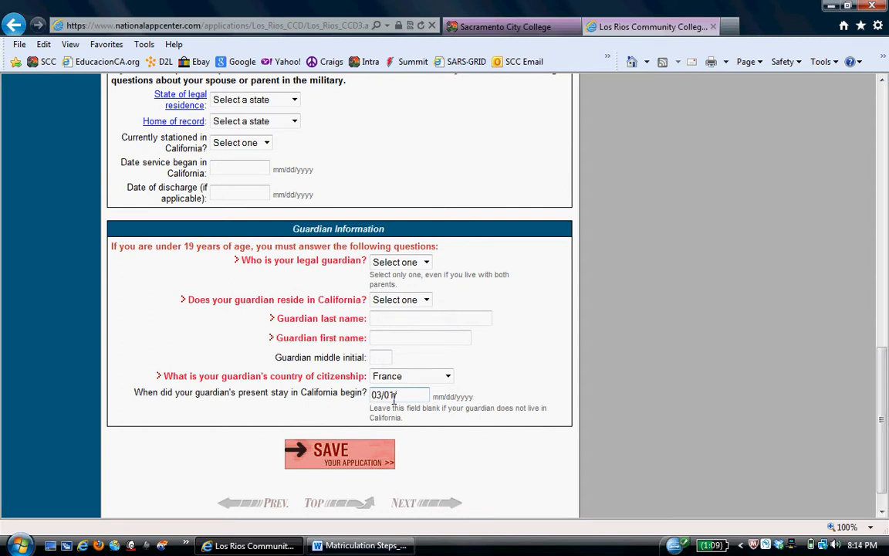
type("199")
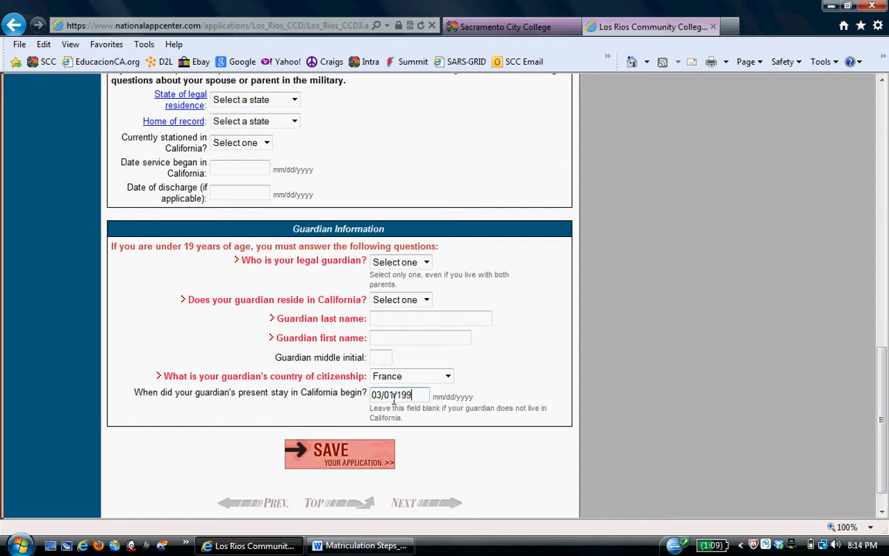
type("8")
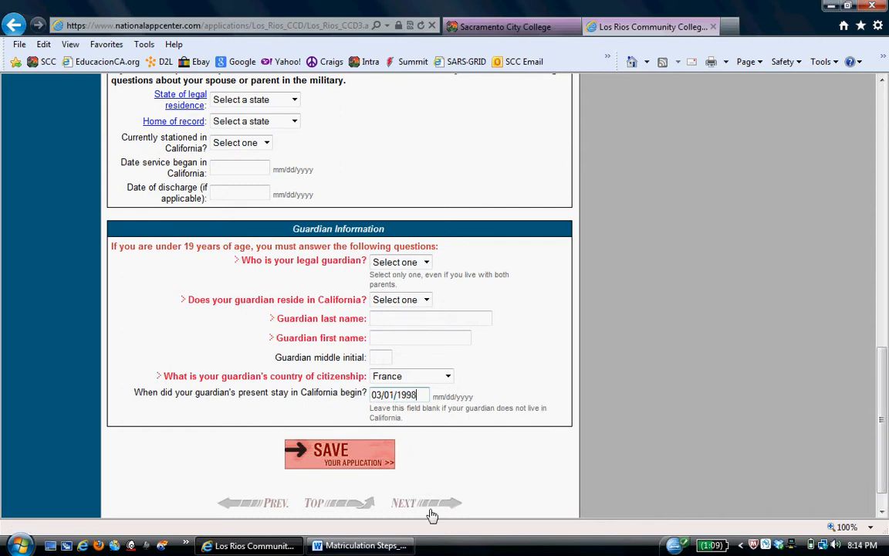
left_click(339, 454)
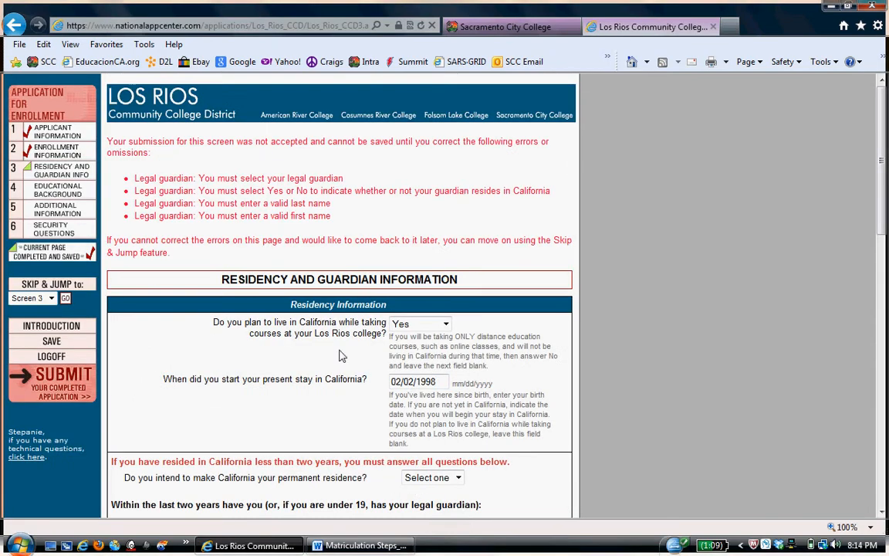
scroll("down", 3)
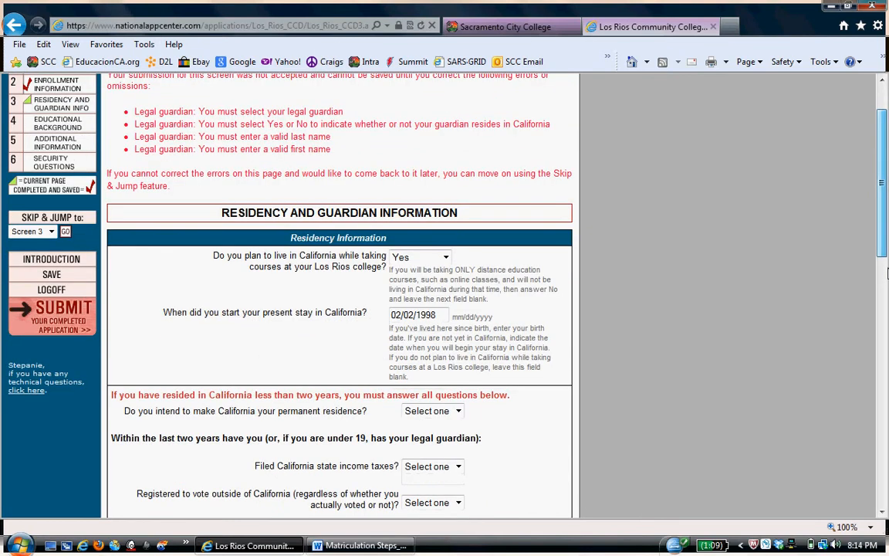
scroll("down", 3)
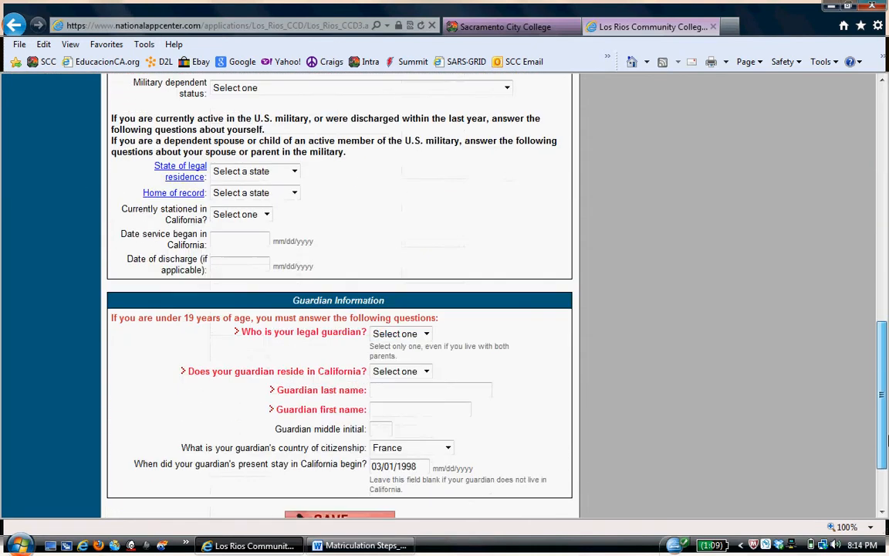
left_click(400, 269)
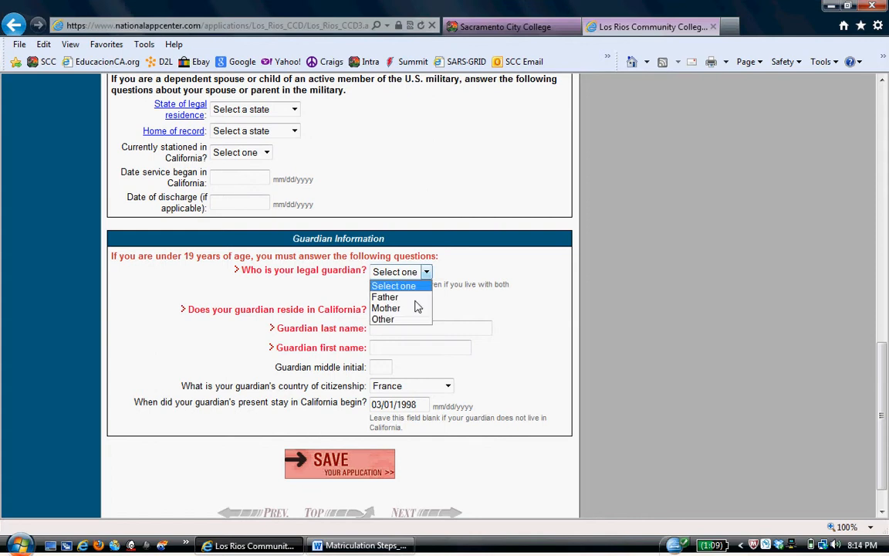
left_click(386, 309)
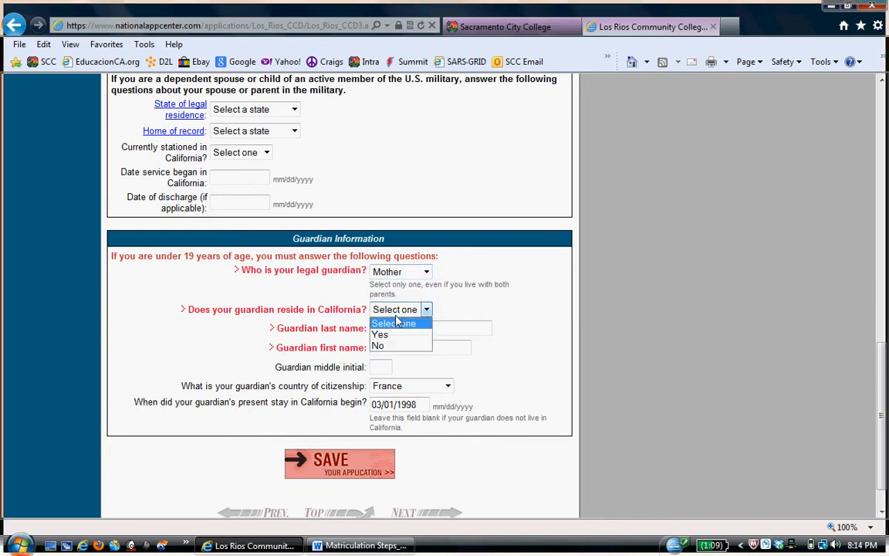
left_click(380, 334)
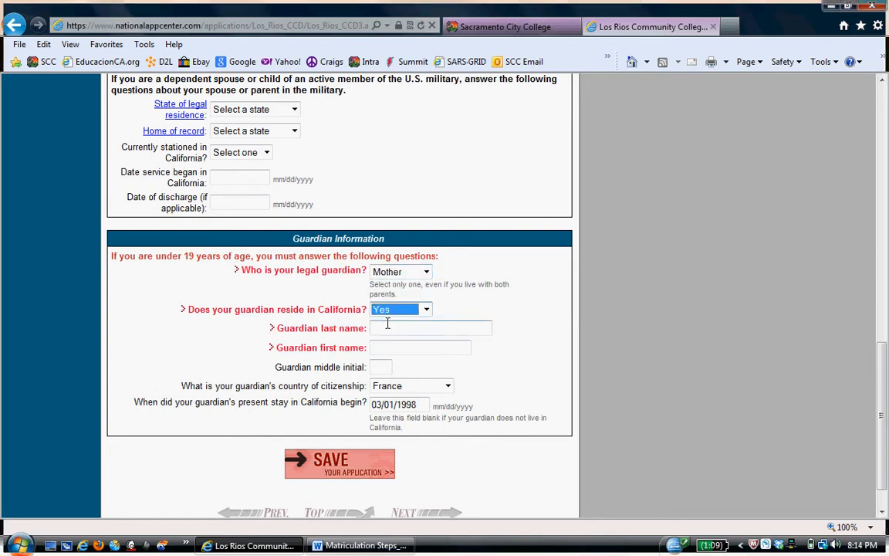
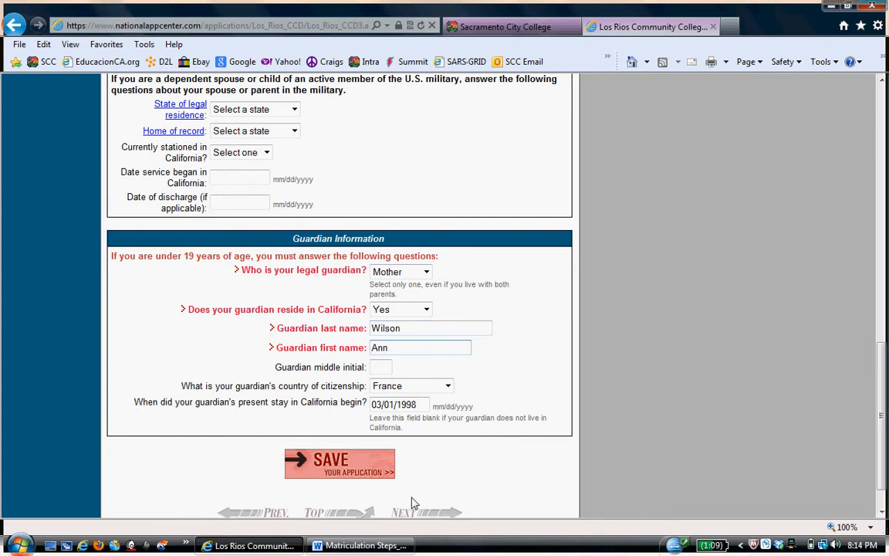
left_click(339, 463)
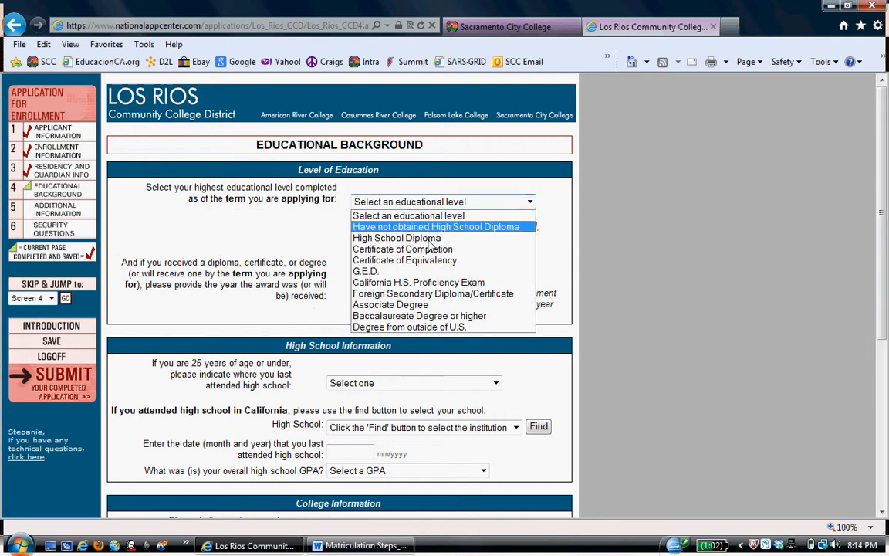
Set education to High School Diploma in 2012 from Other California High School
left_click(395, 237)
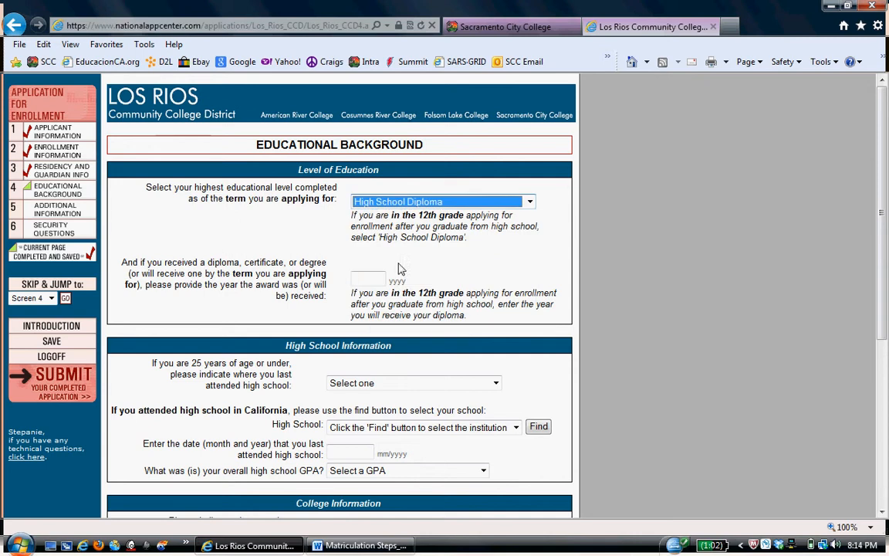
type("2012")
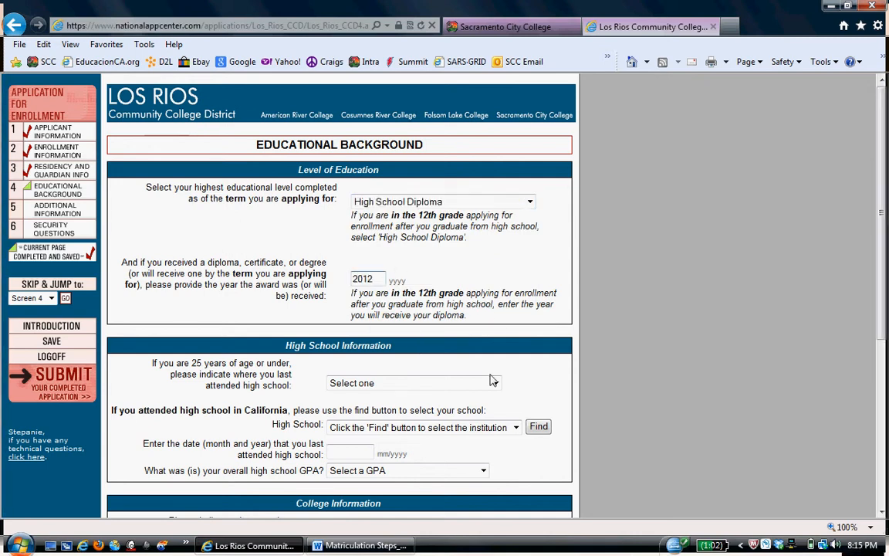
left_click(413, 382)
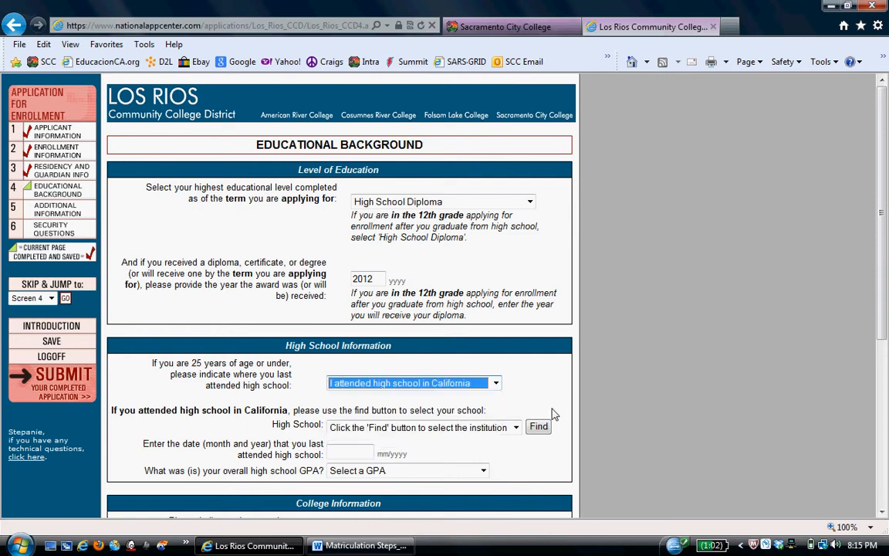
left_click(537, 426)
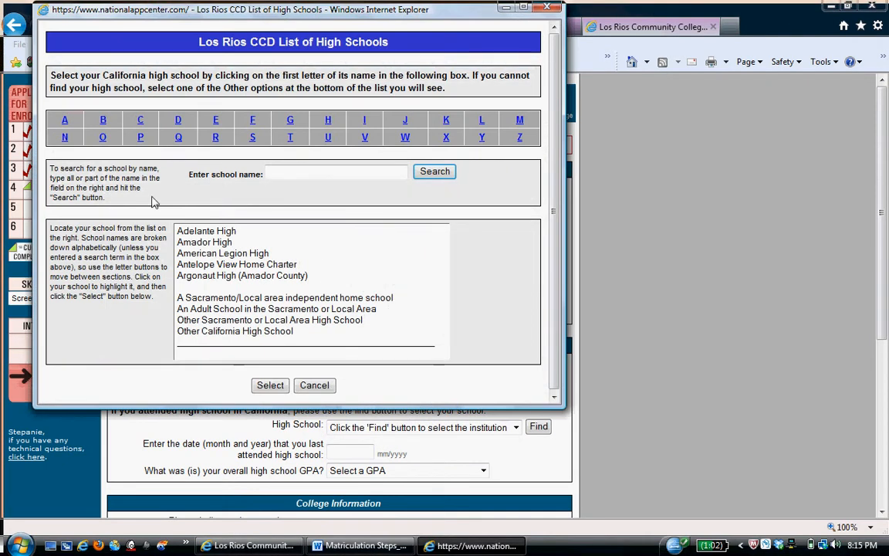
mouse_move(528, 142)
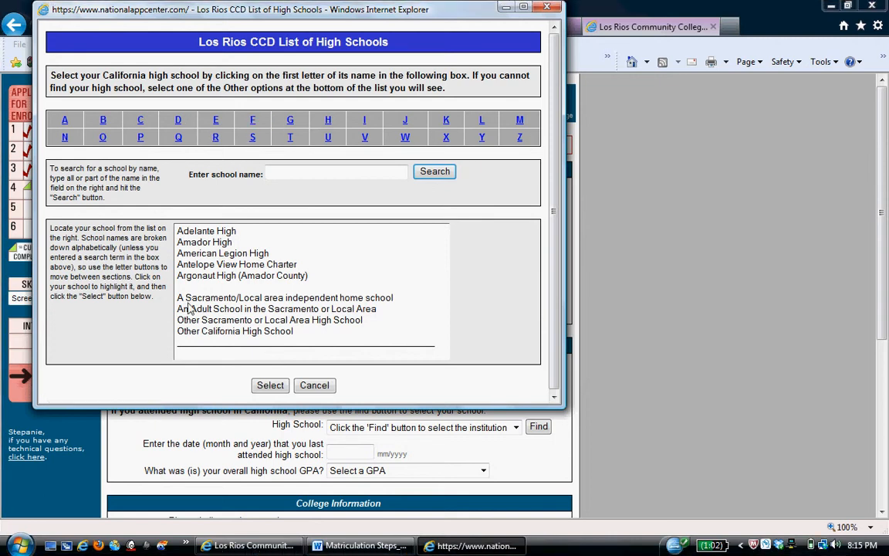
mouse_move(225, 315)
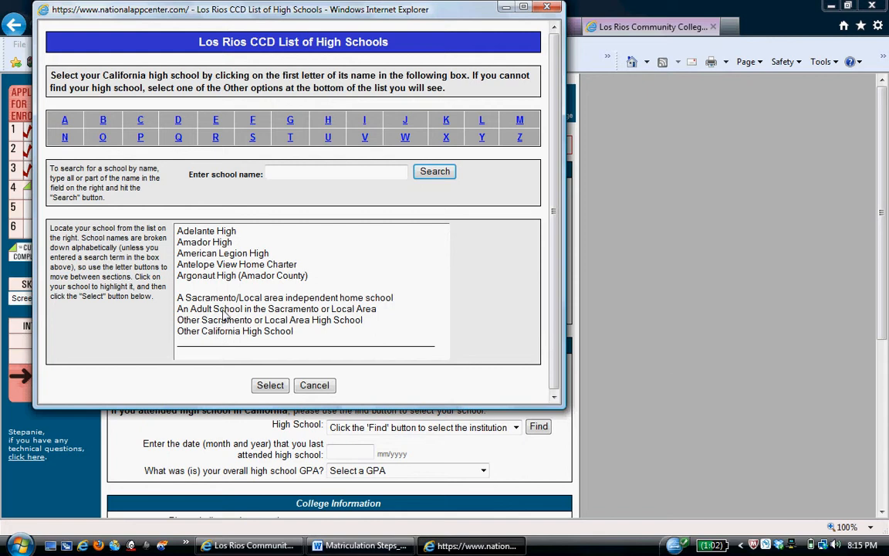
mouse_move(215, 290)
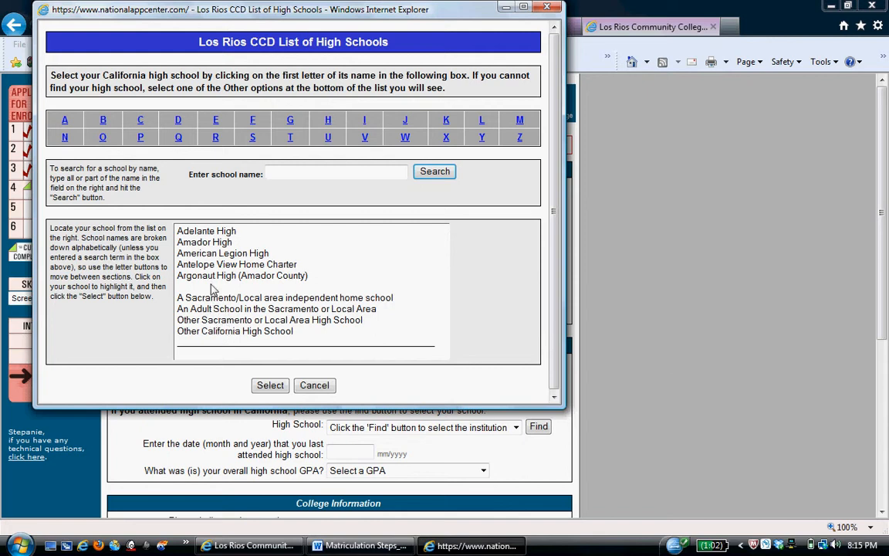
mouse_move(220, 342)
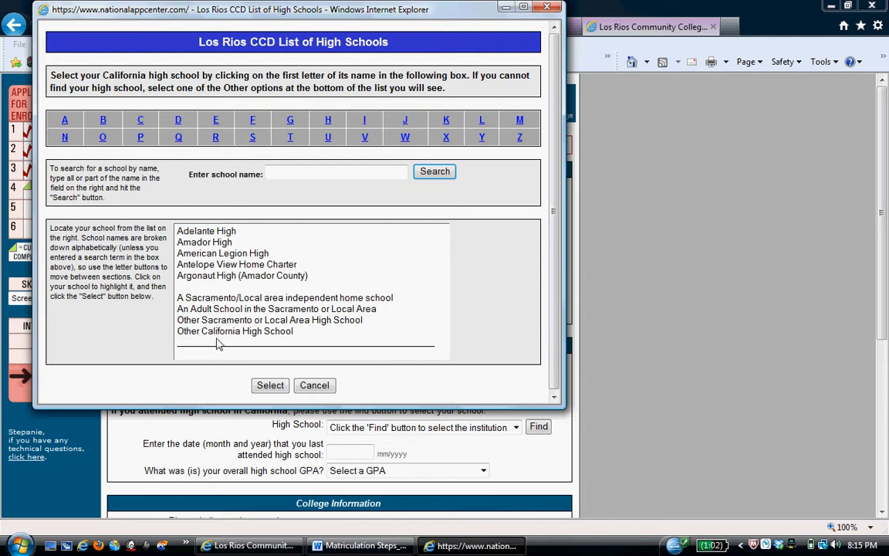
left_click(234, 330)
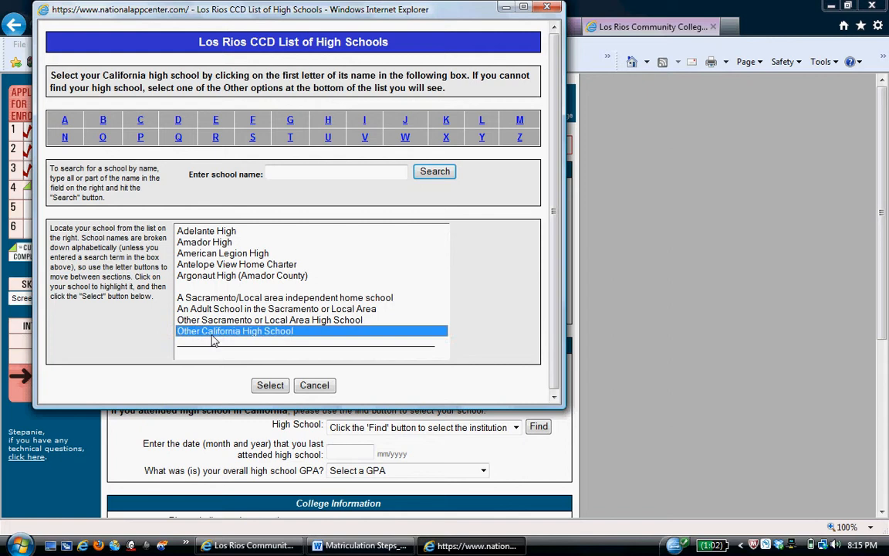
left_click(270, 386)
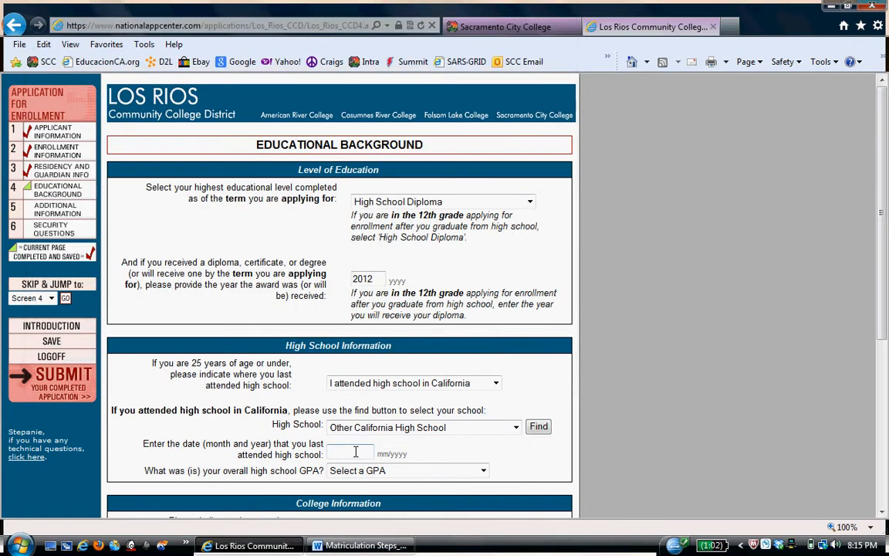
Enter last attendance 06/2012, GPA 3.50 and above, and I did not attend college
type("06/")
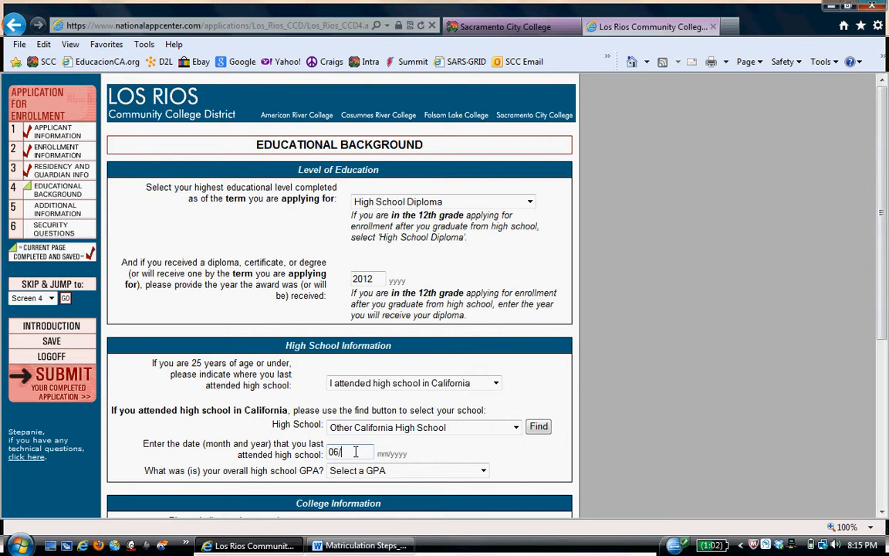
type("2012")
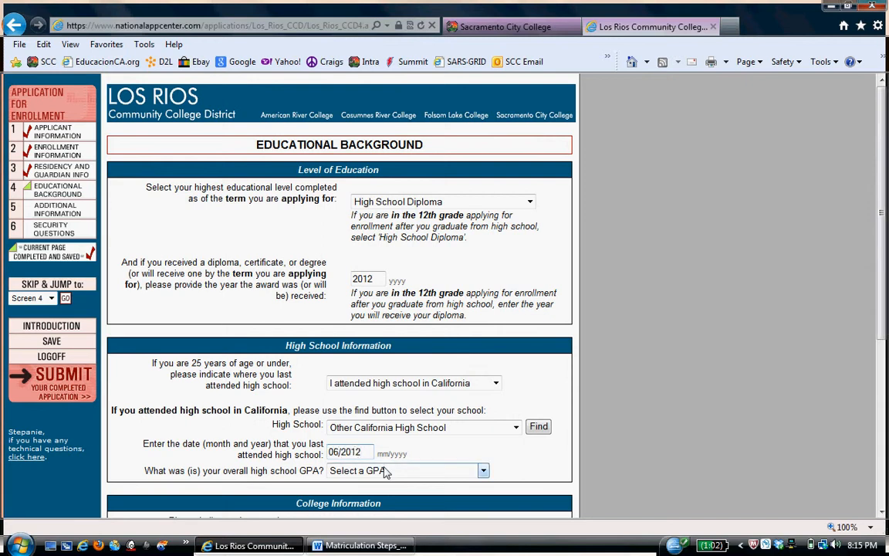
left_click(481, 469)
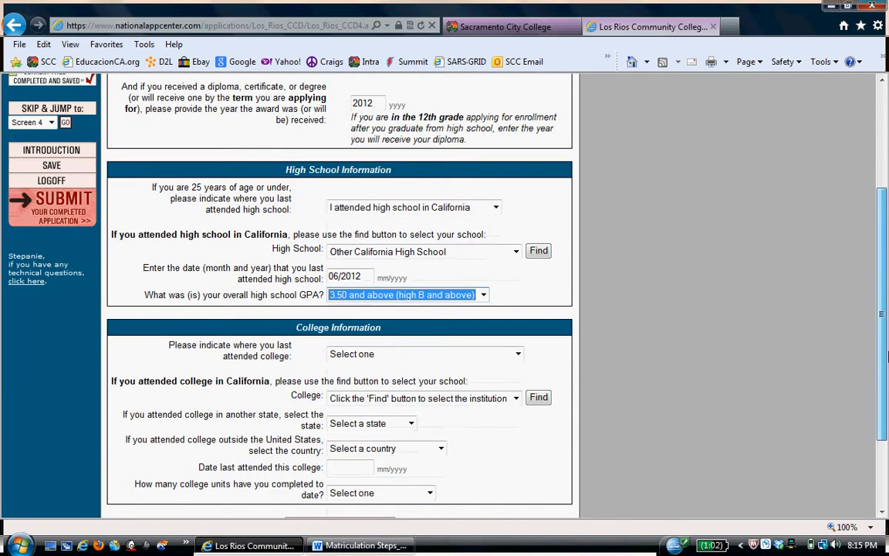
left_click(424, 278)
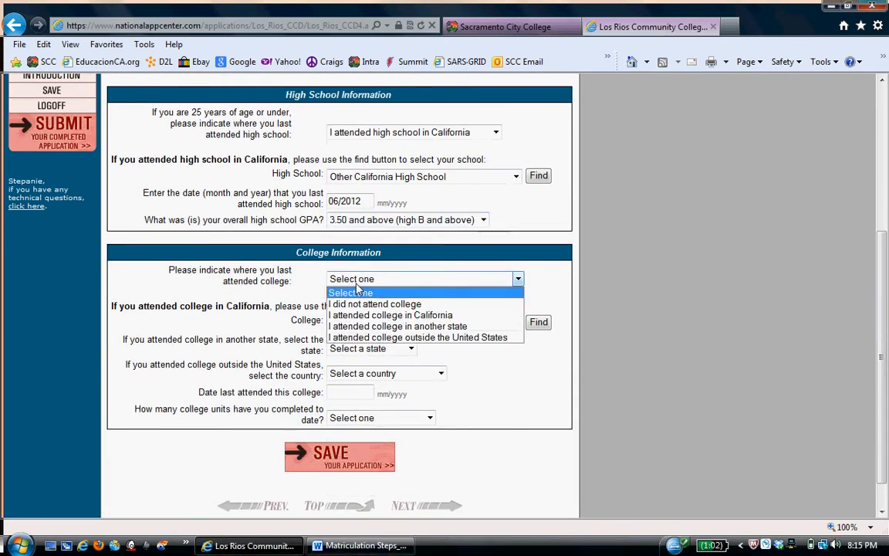
left_click(376, 303)
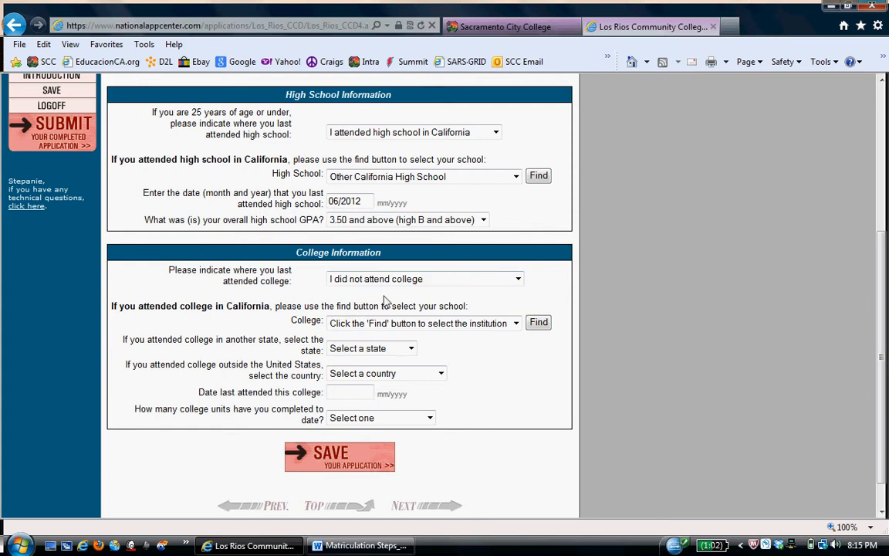
left_click(426, 507)
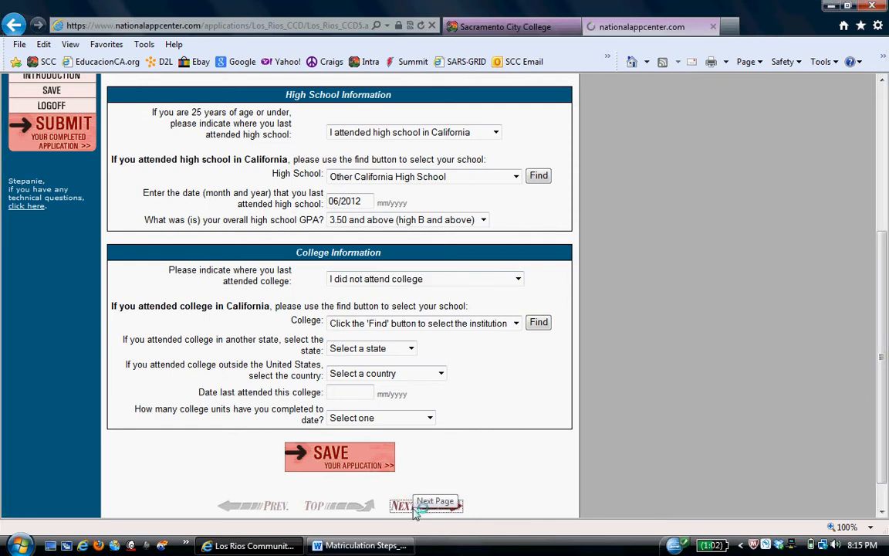
Answer income $25,000 - $29,999, household of 5, actively seeking employment, No to adult school and Workforce Investment Act
left_click(401, 506)
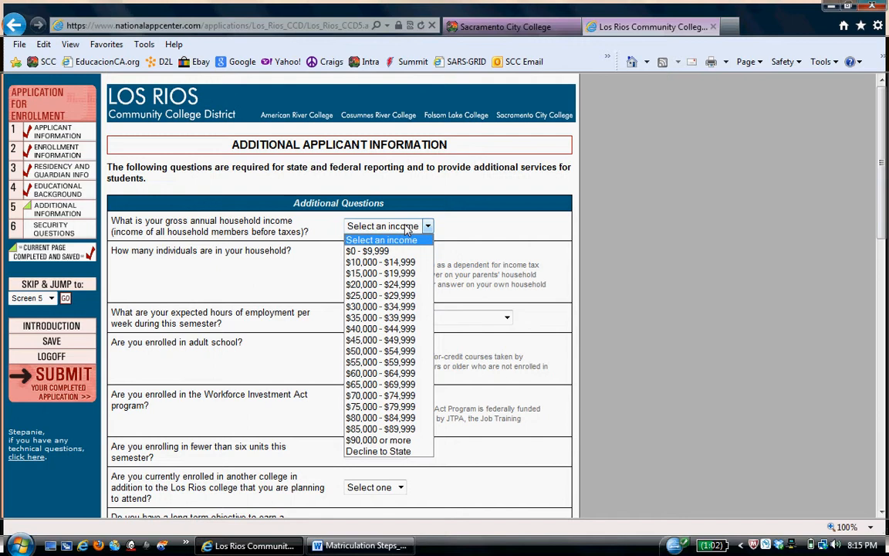
mouse_move(405, 230)
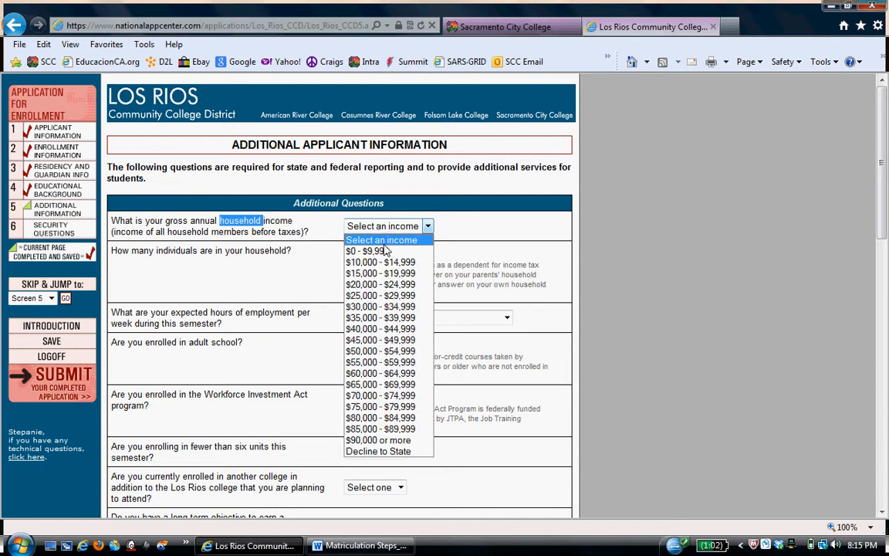
left_click(379, 295)
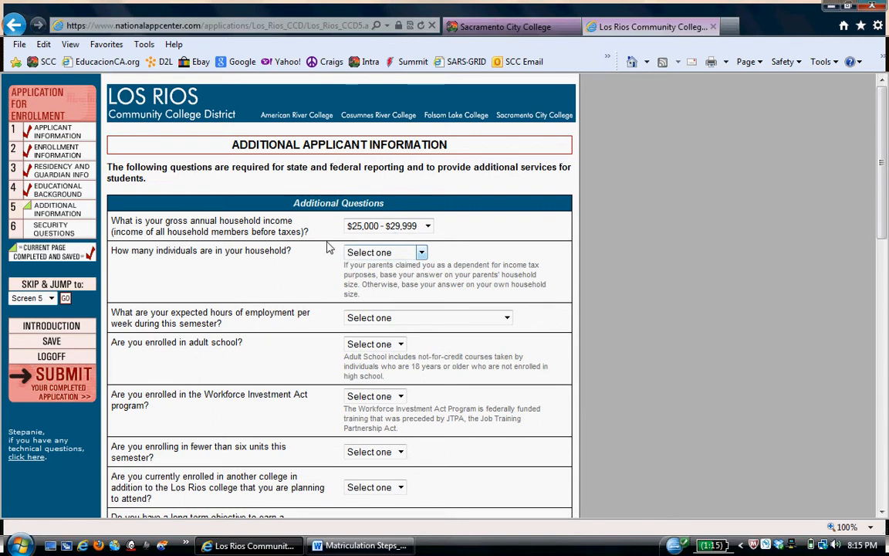
left_click(385, 254)
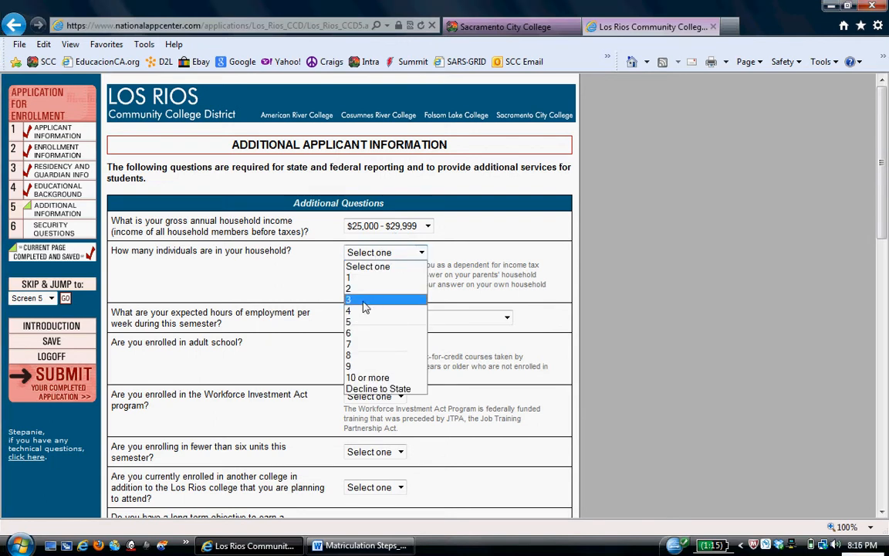
left_click(348, 299)
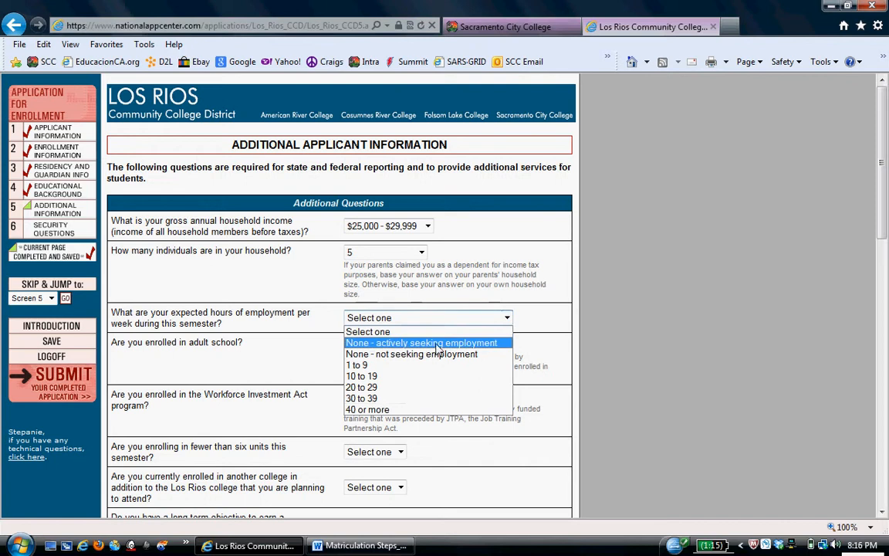
left_click(422, 343)
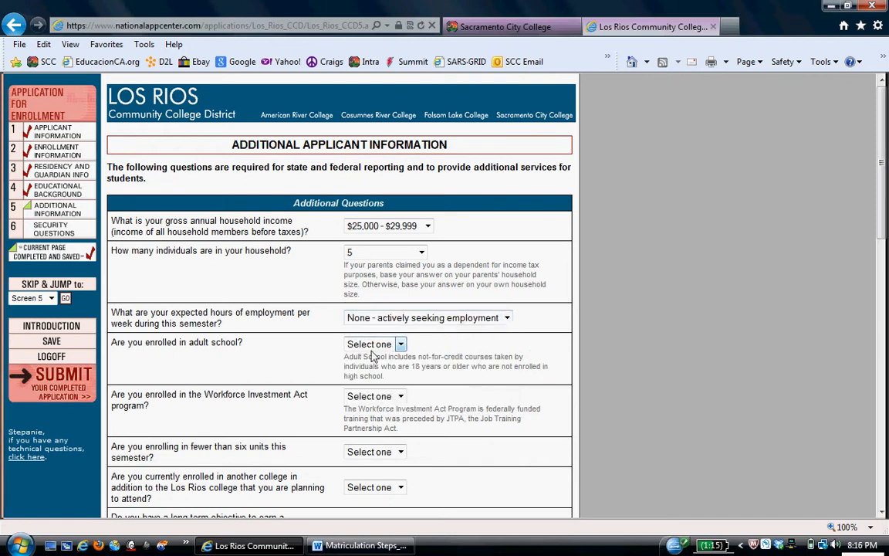
left_click(373, 343)
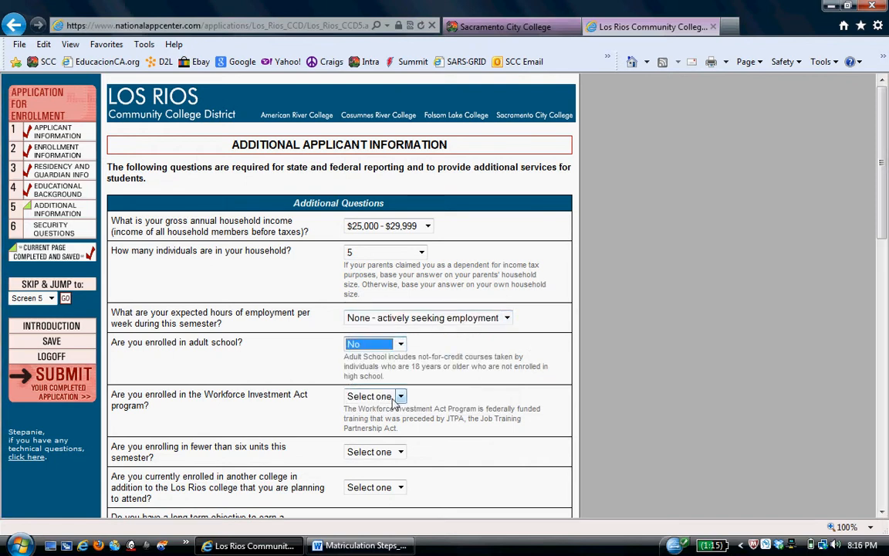
left_click(375, 396)
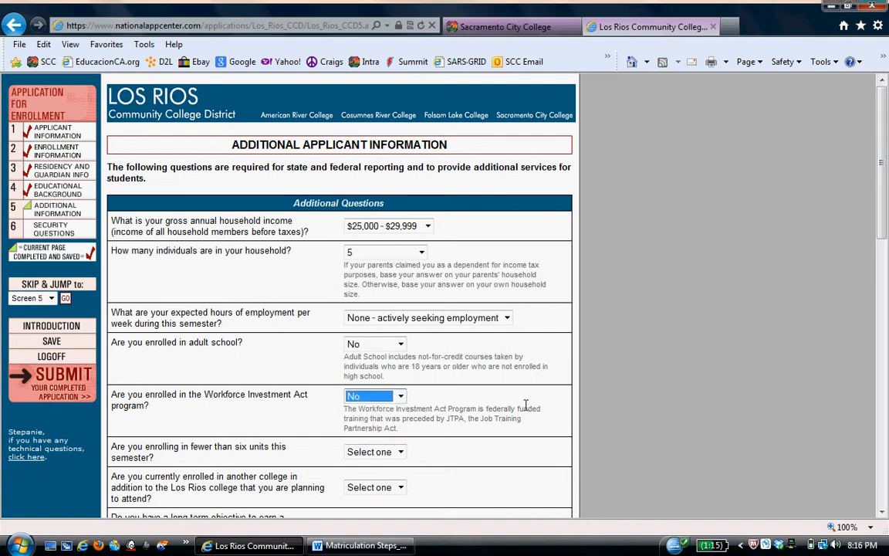
Answer No to fewer than six units, SSI, single parent and displaced homemaker, Yes to a long-term degree objective
scroll("down", 3)
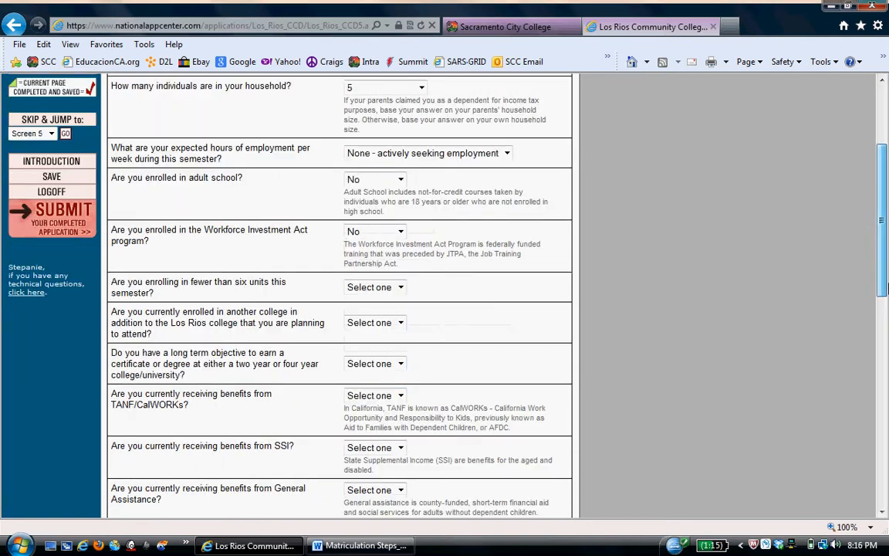
scroll("down", 3)
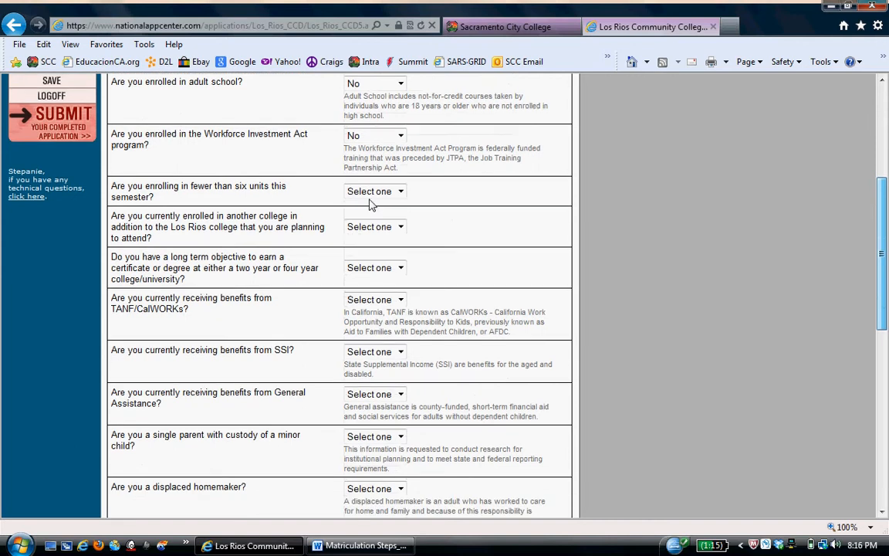
left_click(375, 192)
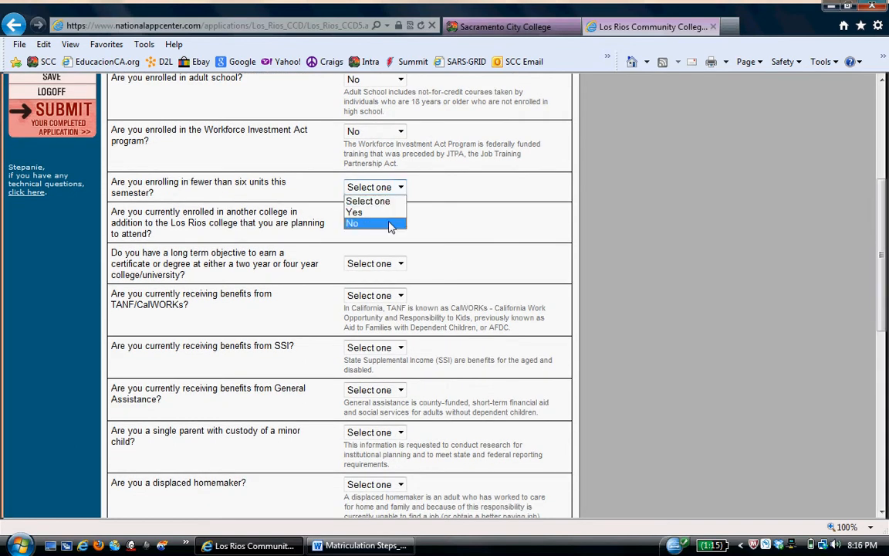
left_click(352, 222)
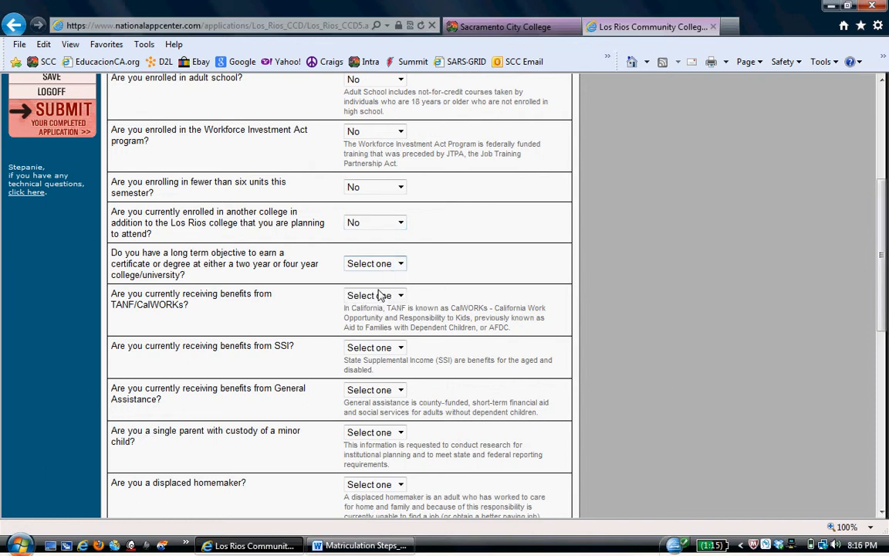
left_click(374, 263)
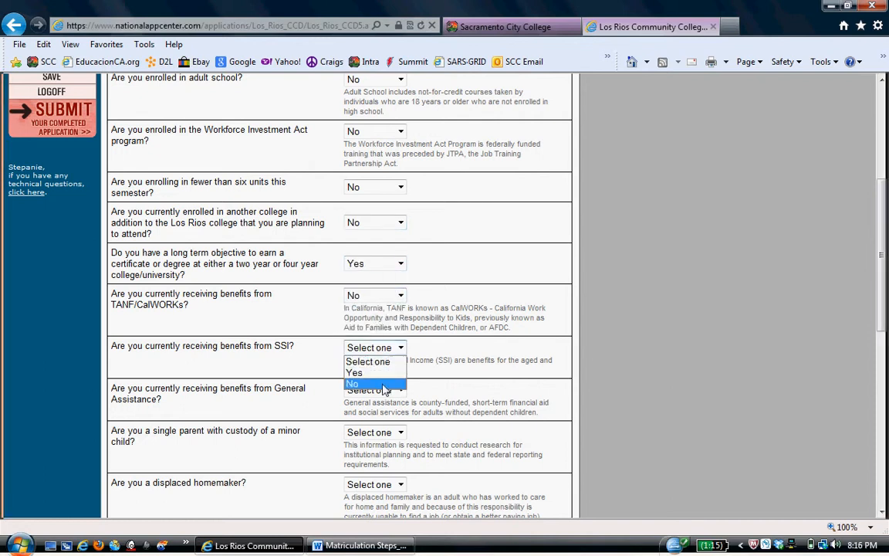
left_click(352, 382)
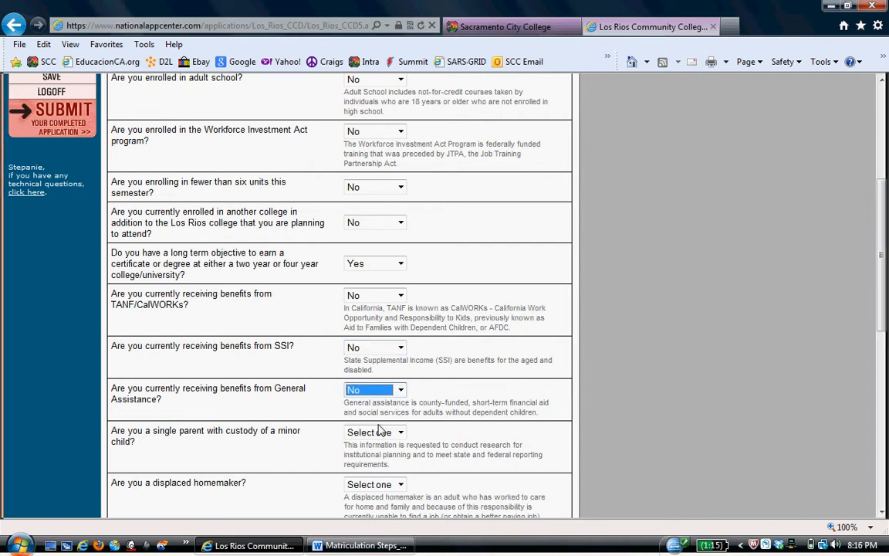
left_click(373, 432)
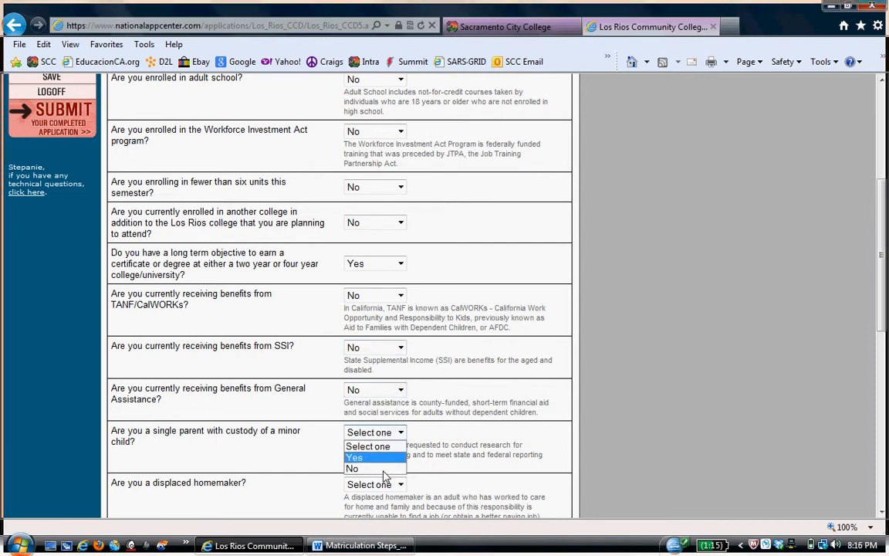
left_click(352, 469)
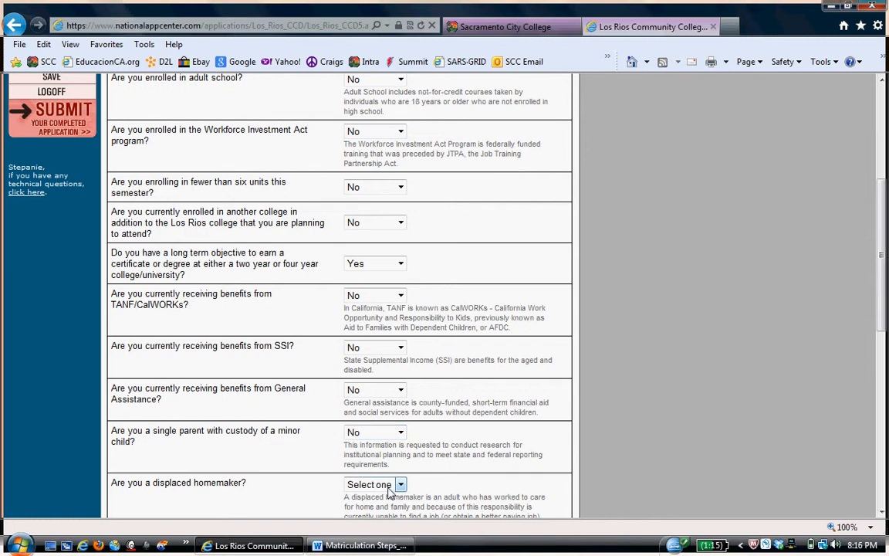
left_click(374, 484)
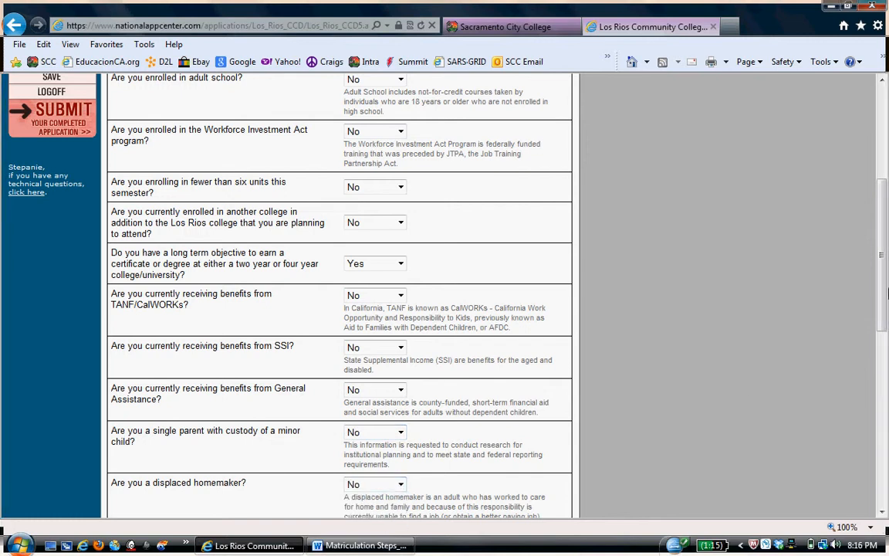
scroll("down", 3)
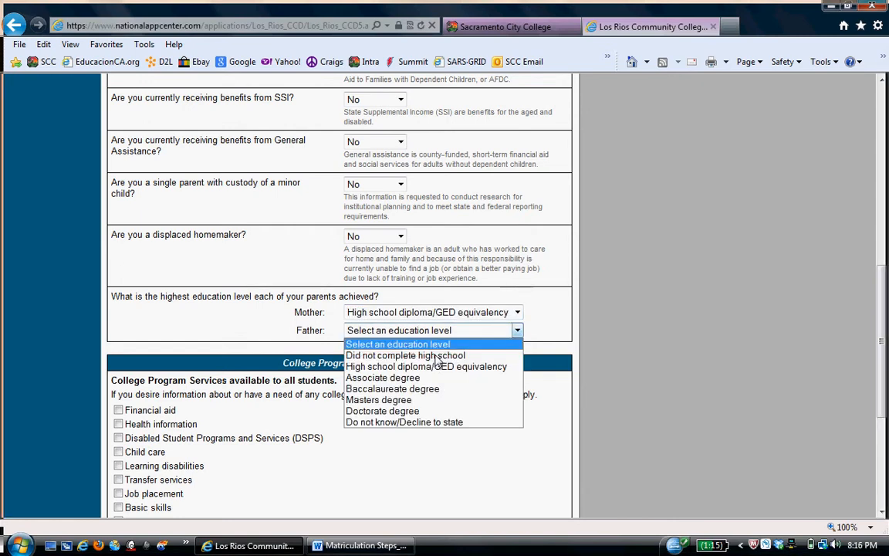
Set father's education to high school diploma/GED and request financial aid, transfer, career planning and EOPS information
left_click(426, 366)
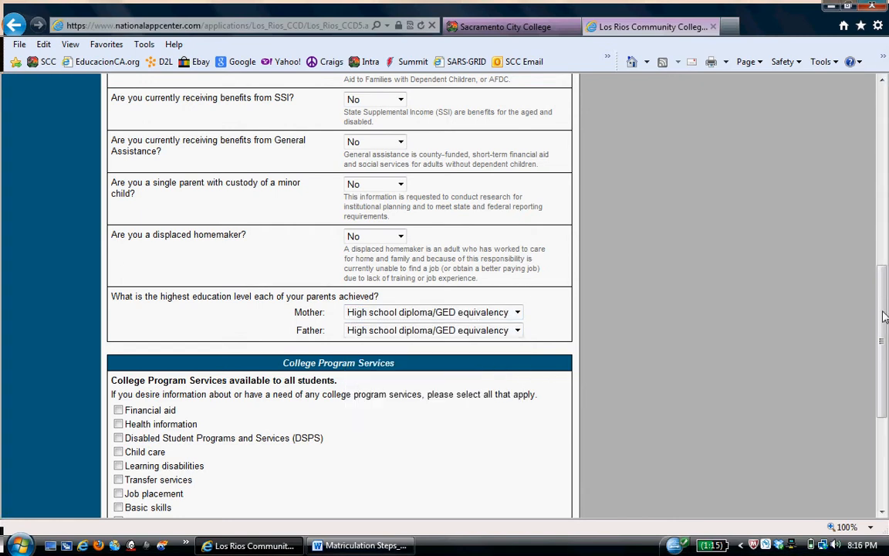
scroll("down", 3)
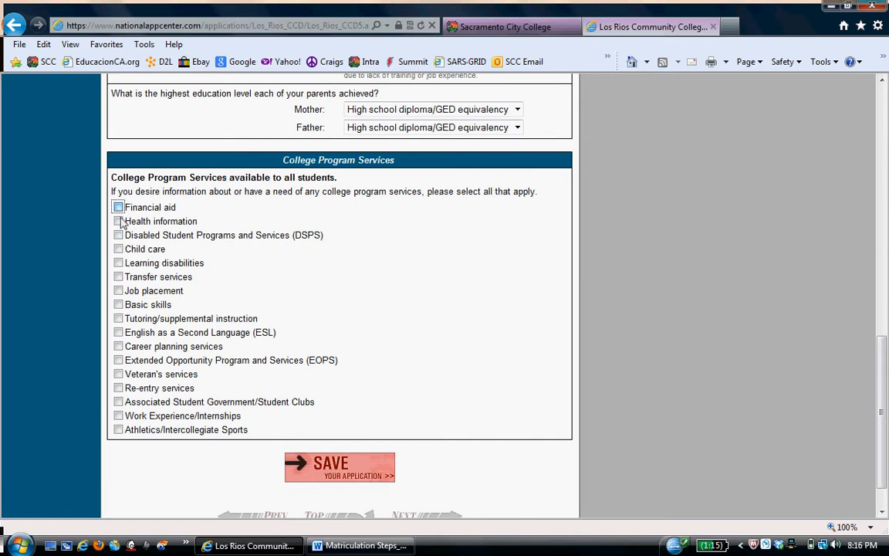
left_click(118, 220)
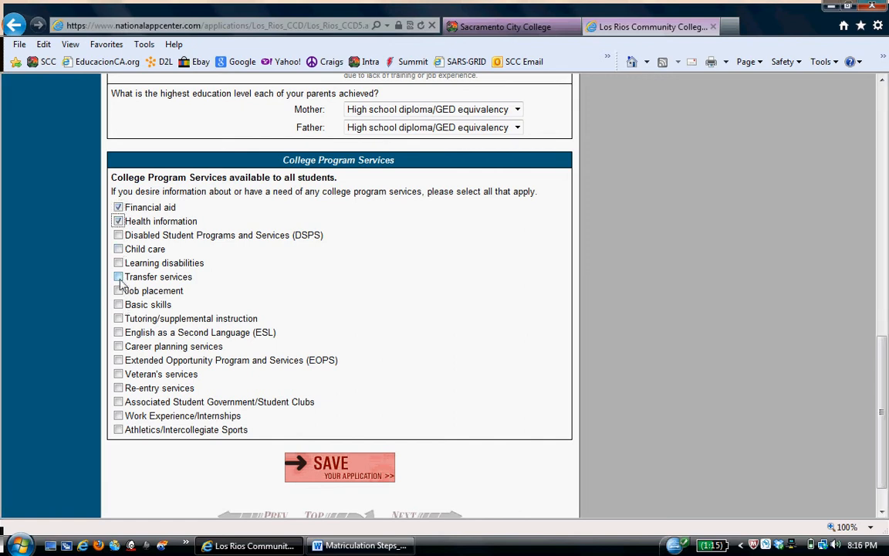
left_click(117, 276)
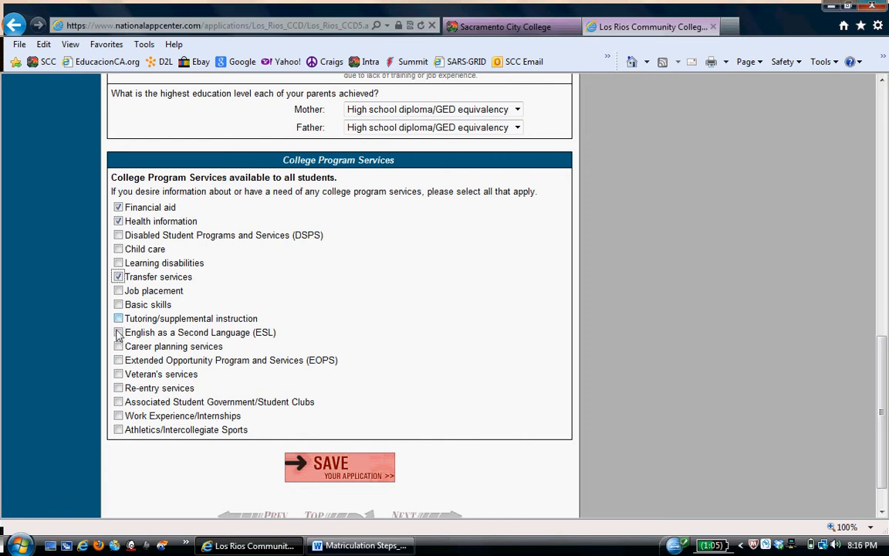
left_click(117, 346)
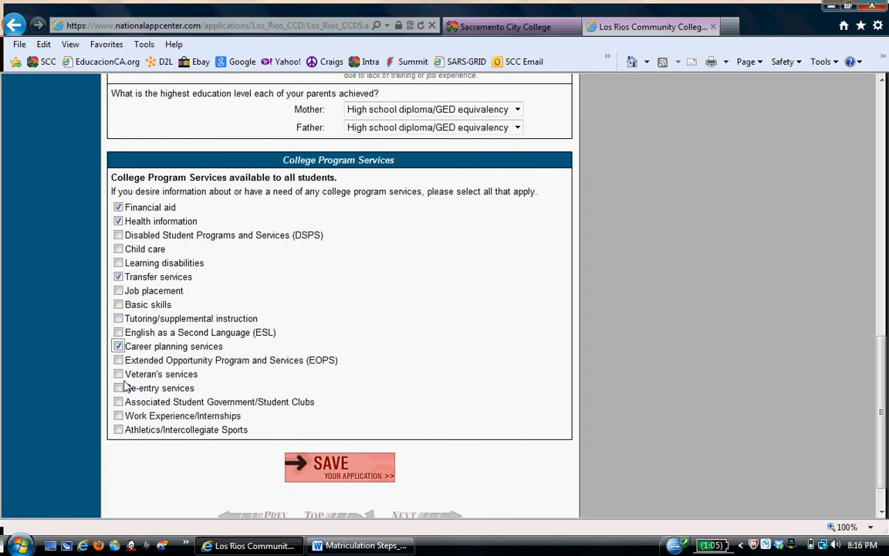
left_click(117, 359)
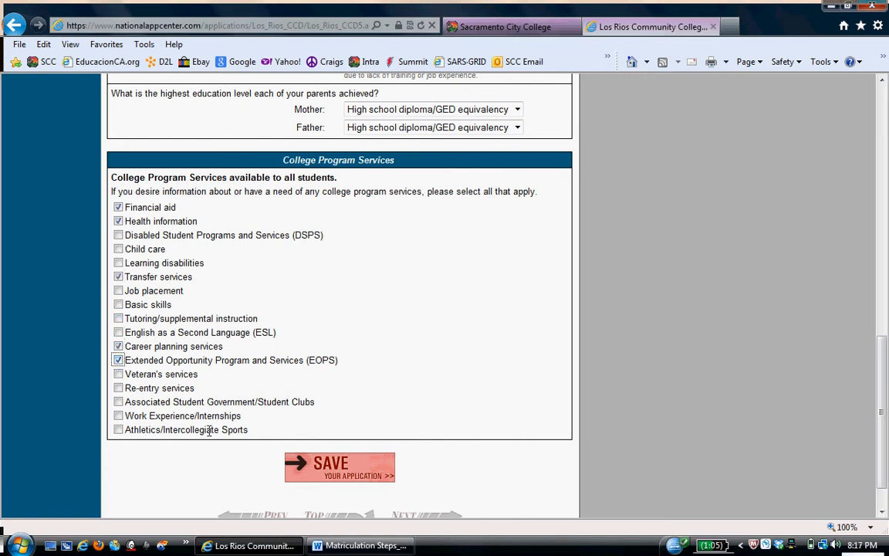
scroll("down", 3)
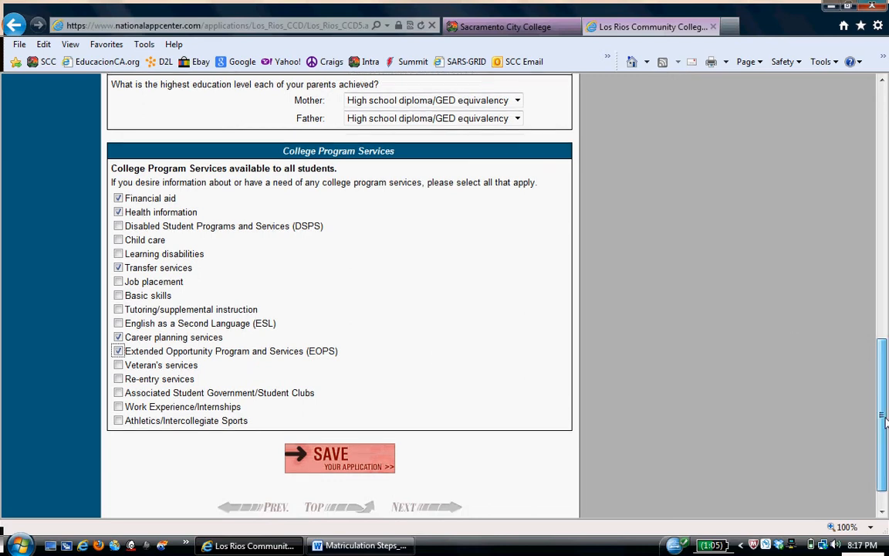
scroll("down", 3)
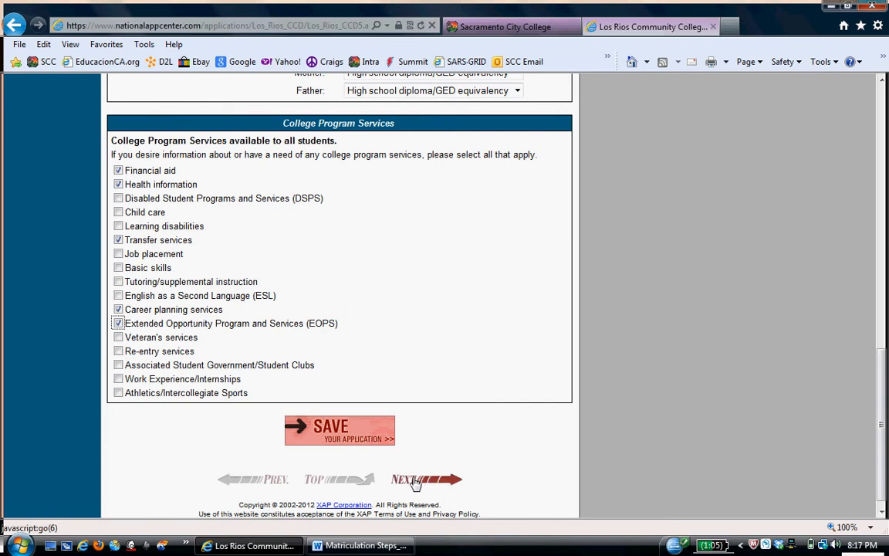
left_click(426, 478)
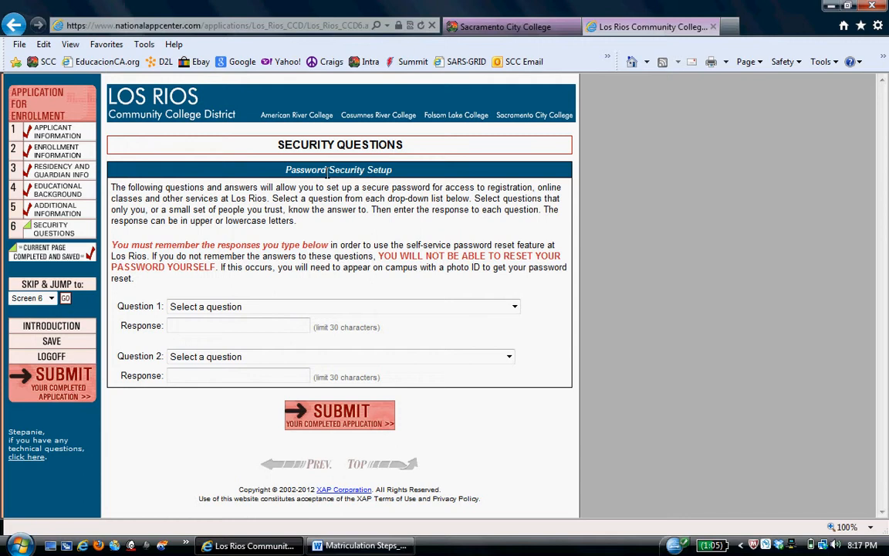
mouse_move(830, 301)
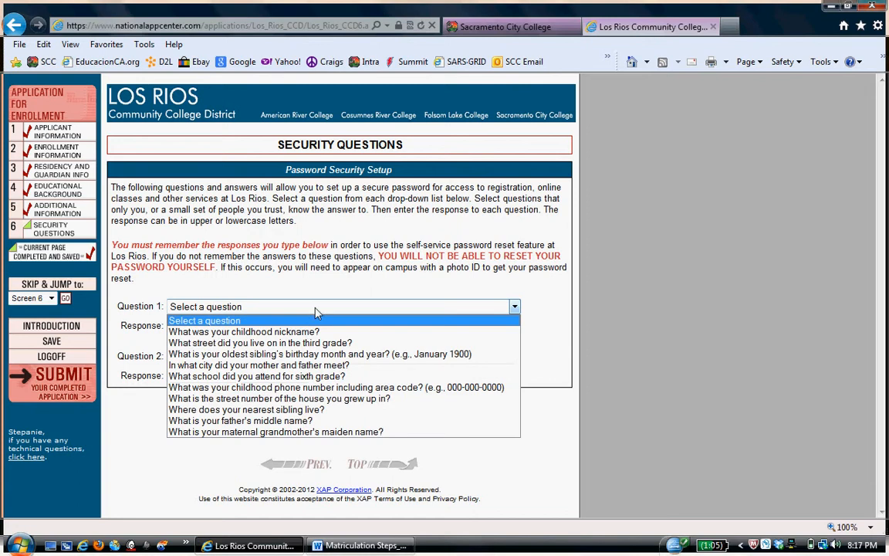
left_click(244, 330)
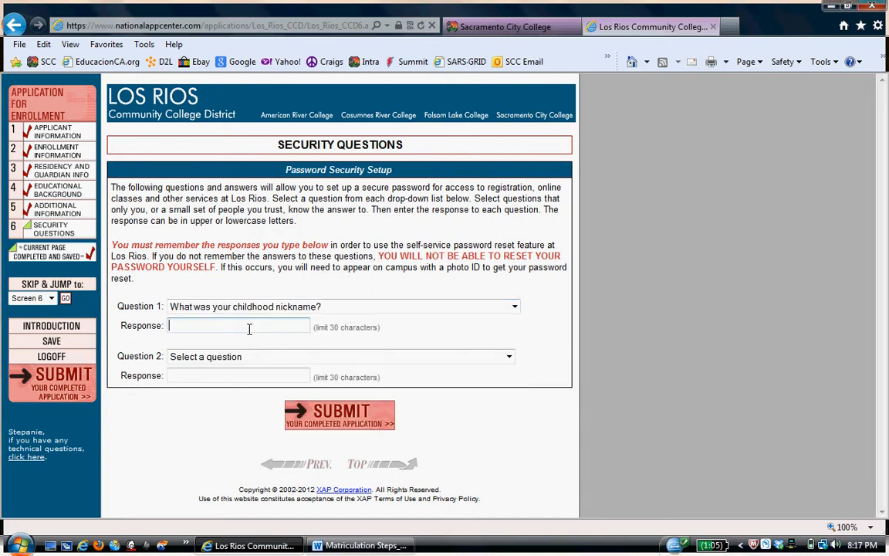
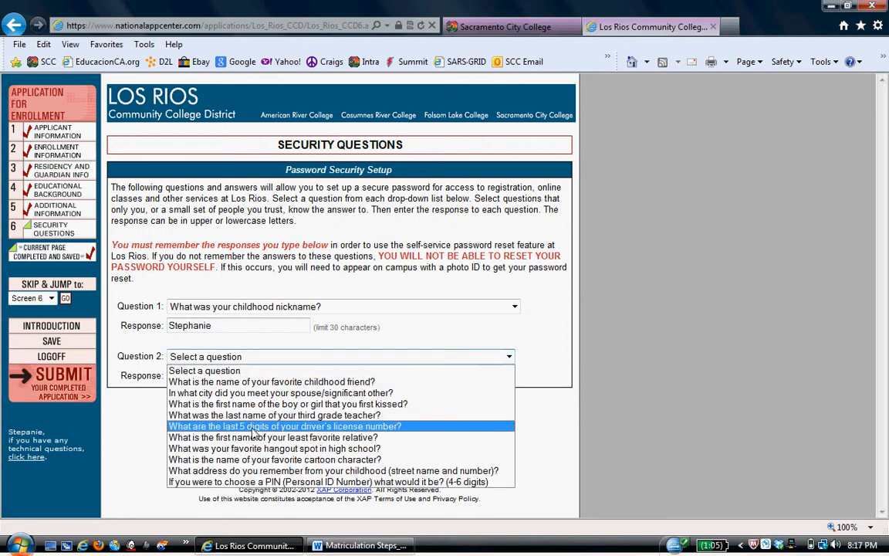
left_click(327, 482)
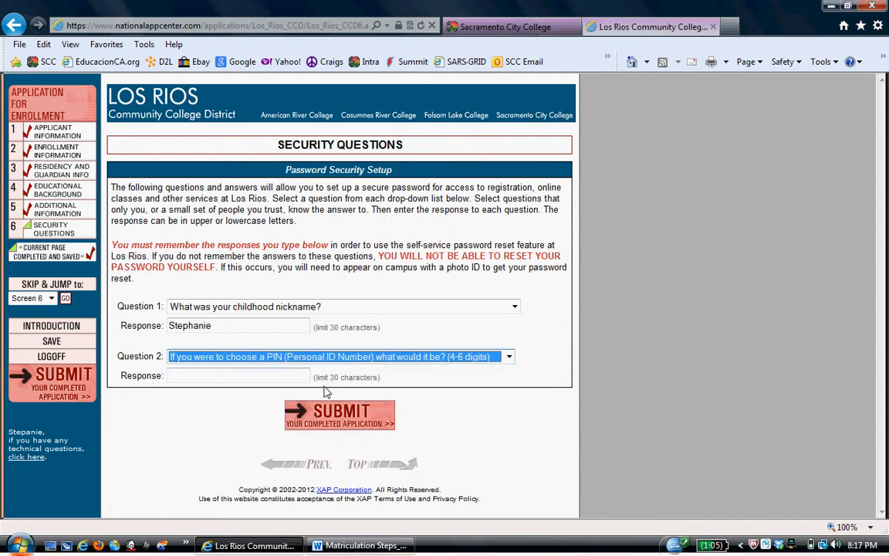
left_click(237, 375)
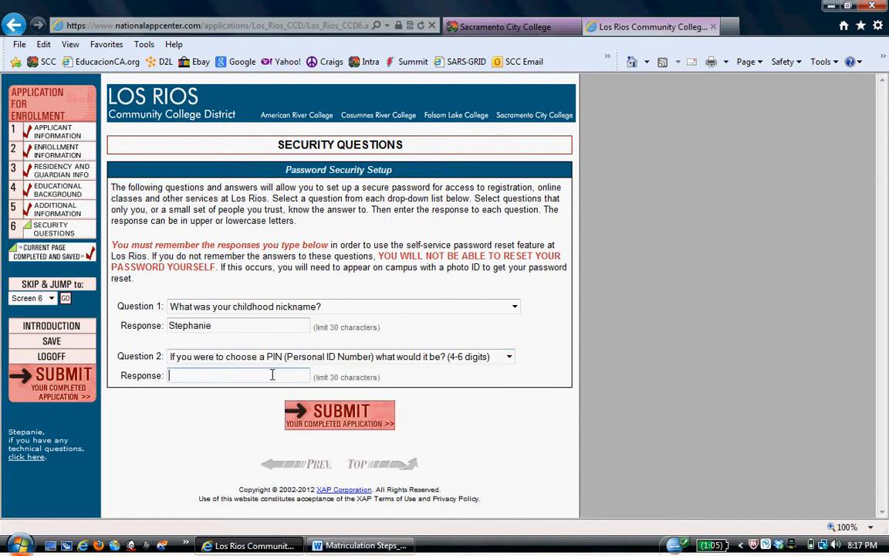
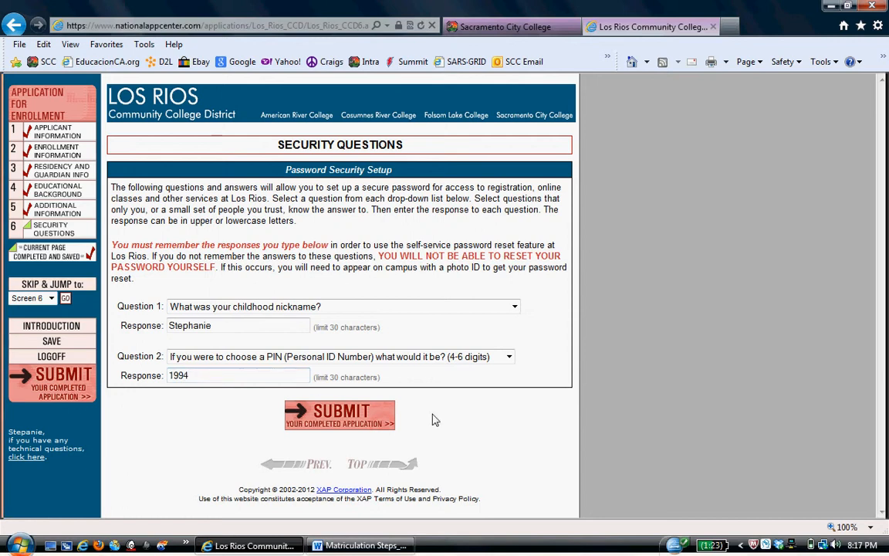
mouse_move(429, 414)
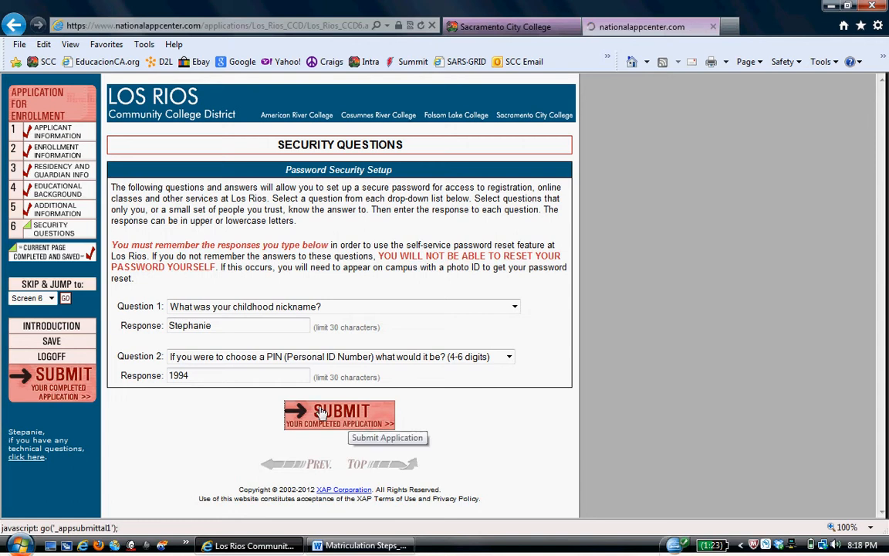
Sign the application with the name 'Stepan', correct the typo, and submit it
left_click(340, 414)
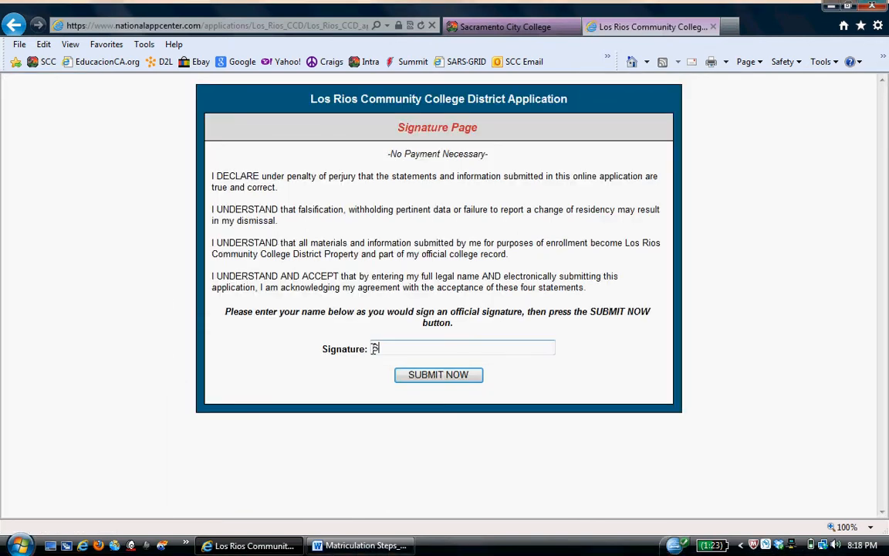
type("Stepan")
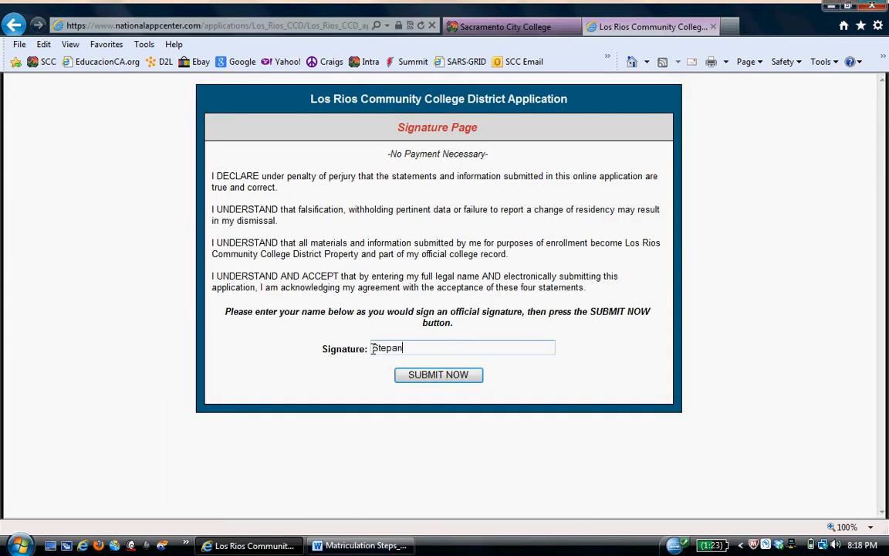
key("BackSpace")
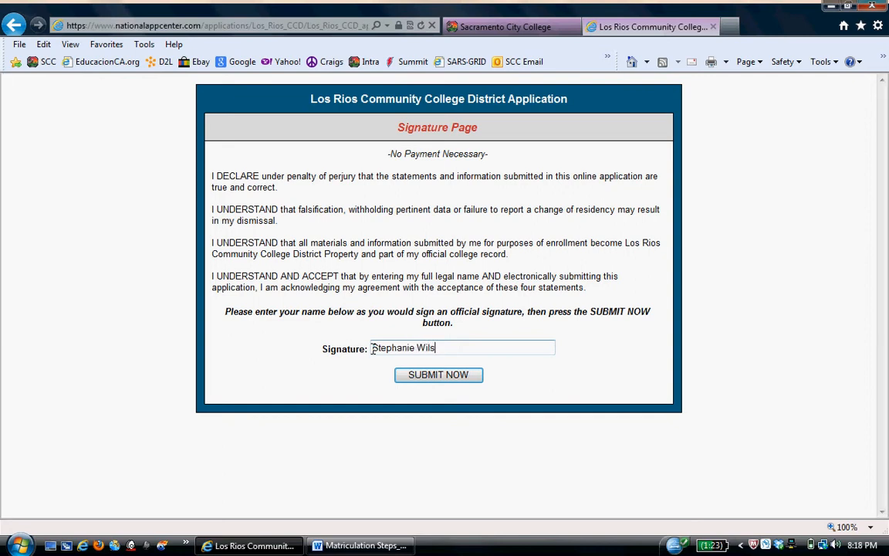
left_click(438, 375)
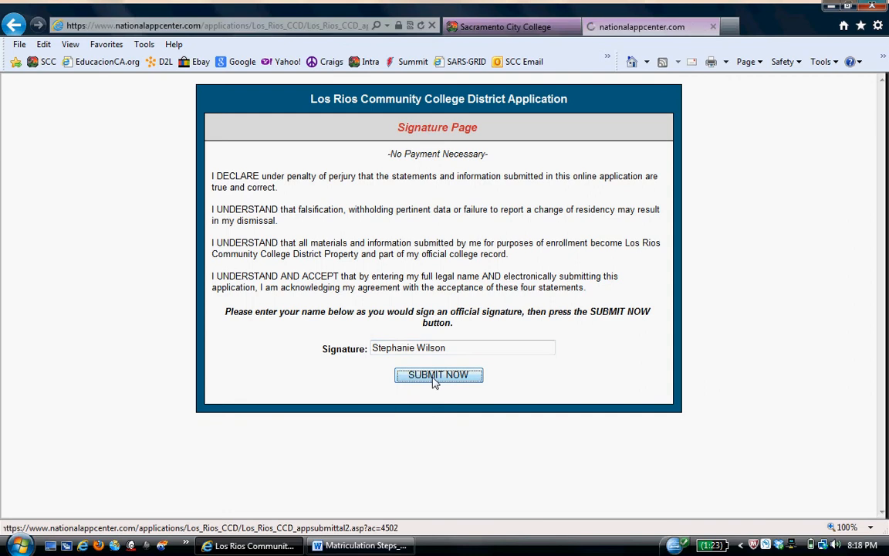
Review the confirmation page's applicant details, confirmation number and college addresses down to the Log Off link
left_click(438, 375)
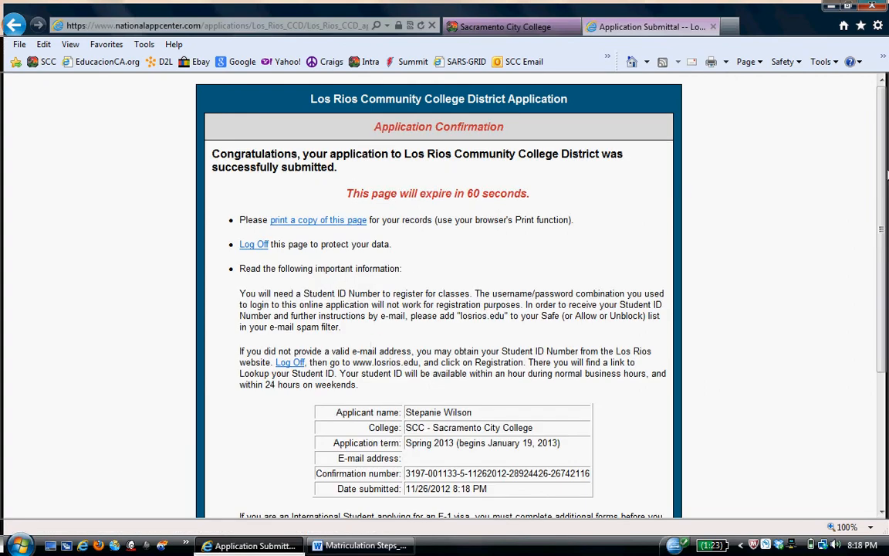
mouse_move(713, 328)
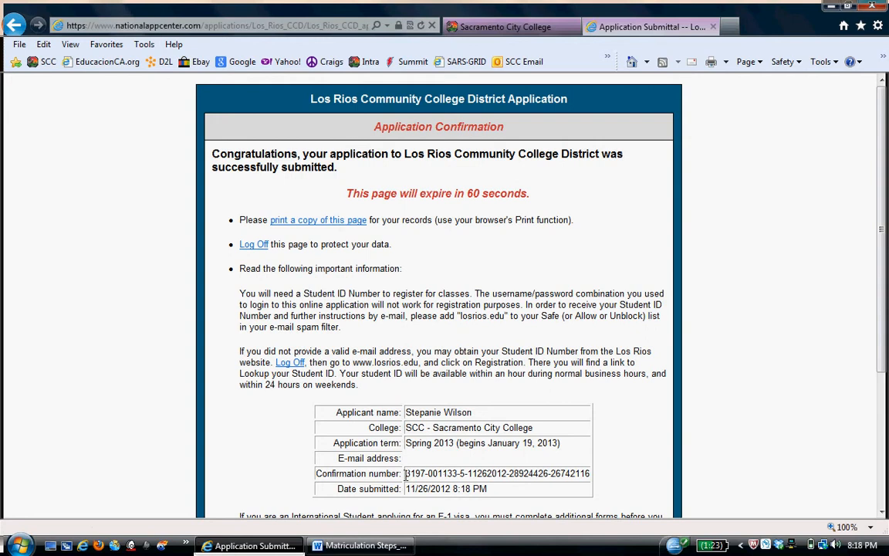
left_click_drag(404, 473, 590, 472)
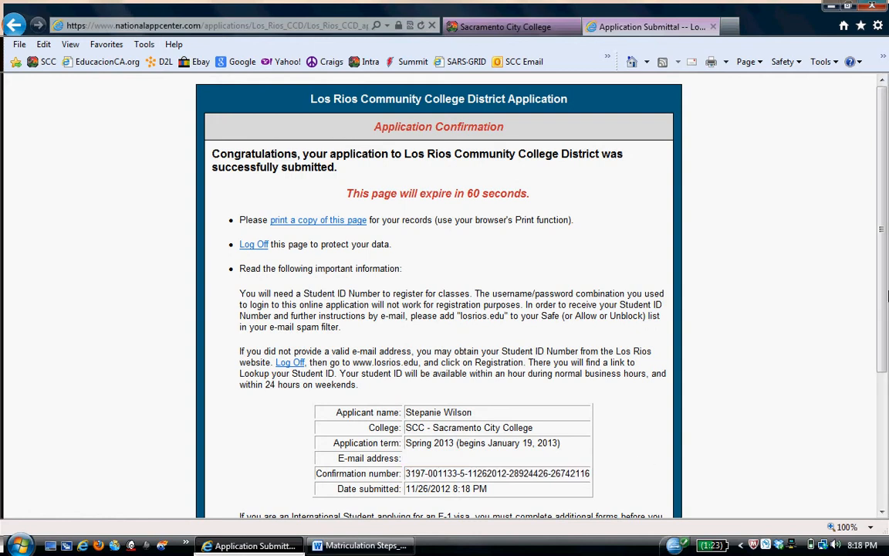
scroll("down", 3)
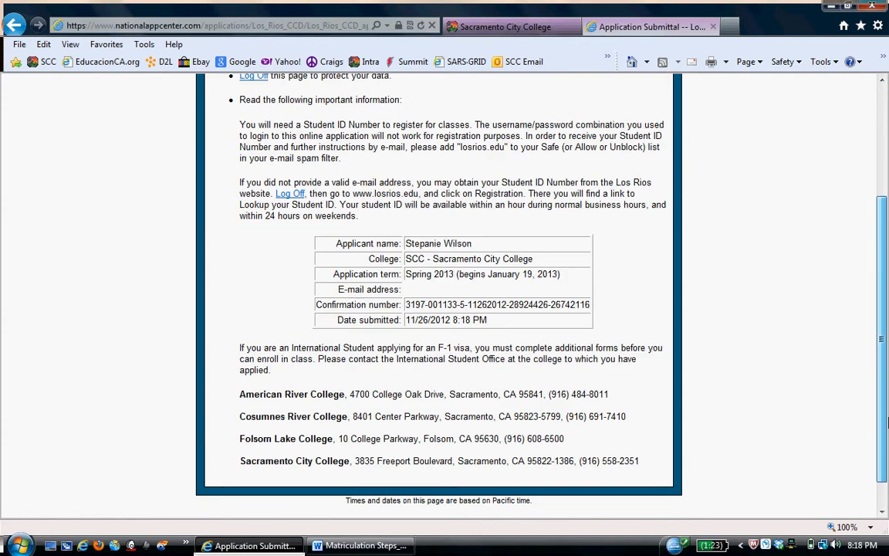
scroll("down", 3)
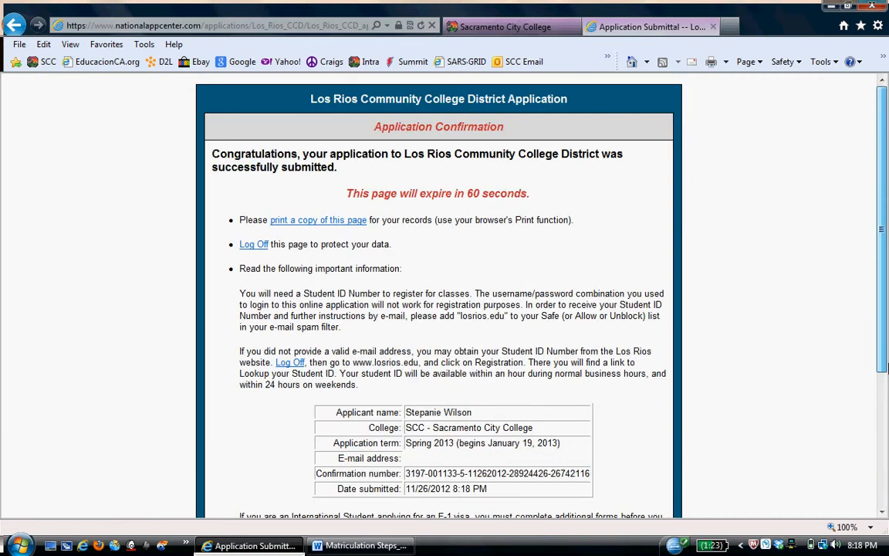
scroll("down", 3)
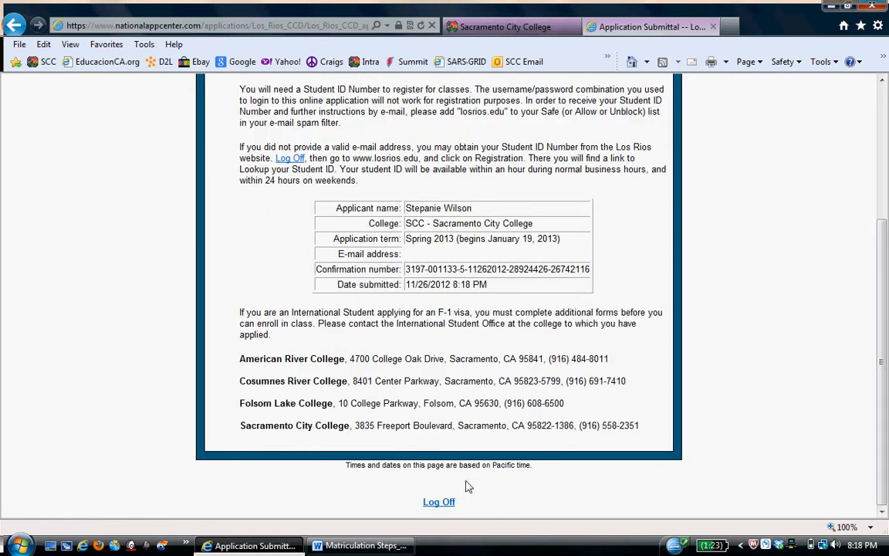
mouse_move(438, 502)
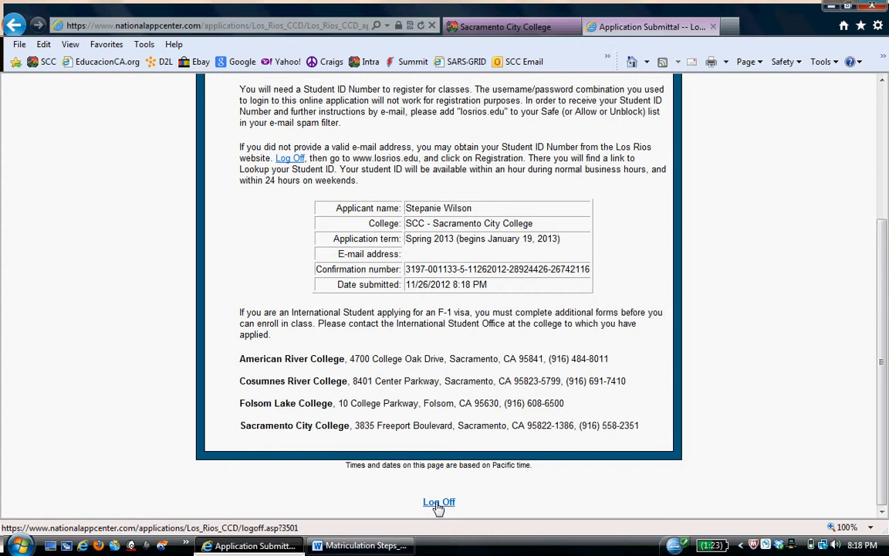
Log off the application, confirm it, and let the tab close back to the Sacramento City College homepage
left_click(438, 502)
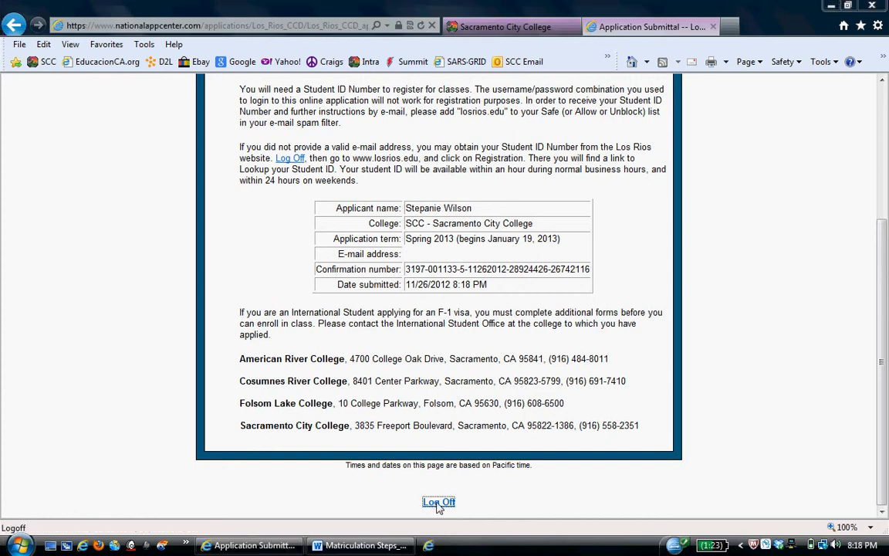
left_click(439, 502)
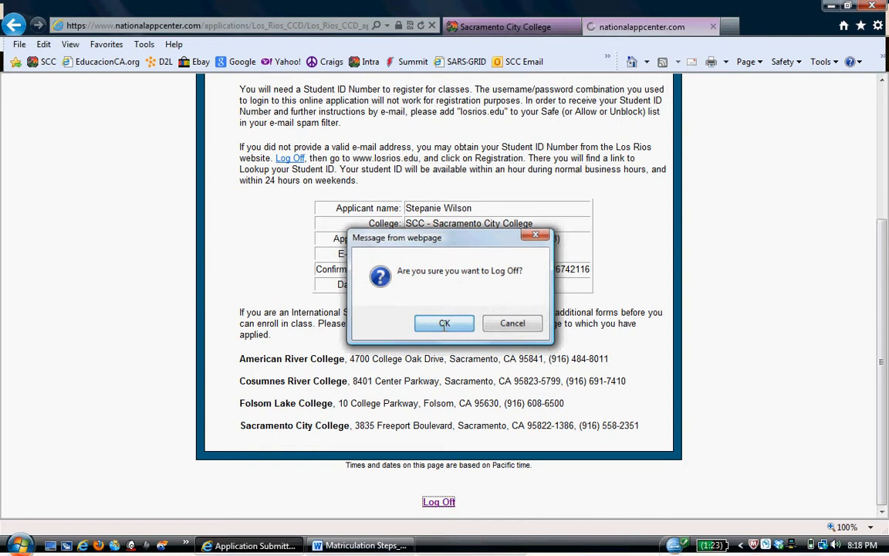
left_click(445, 322)
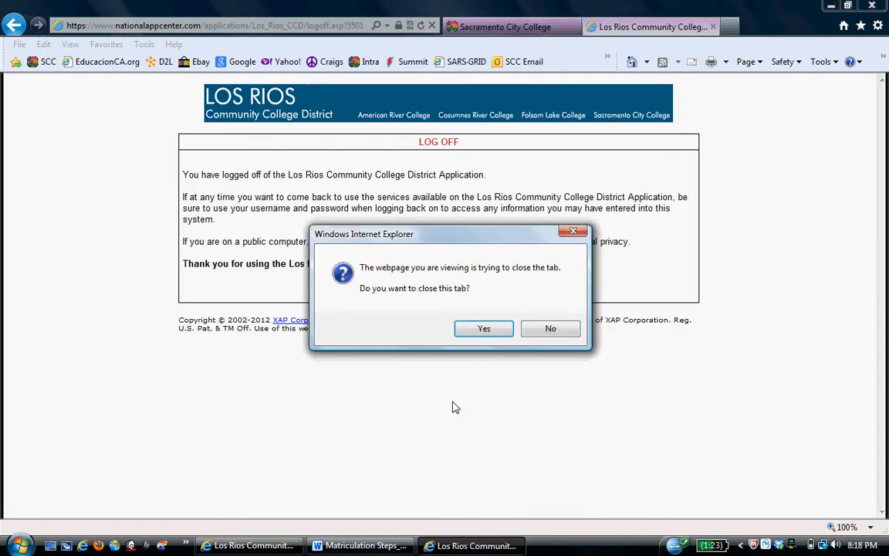
left_click(485, 327)
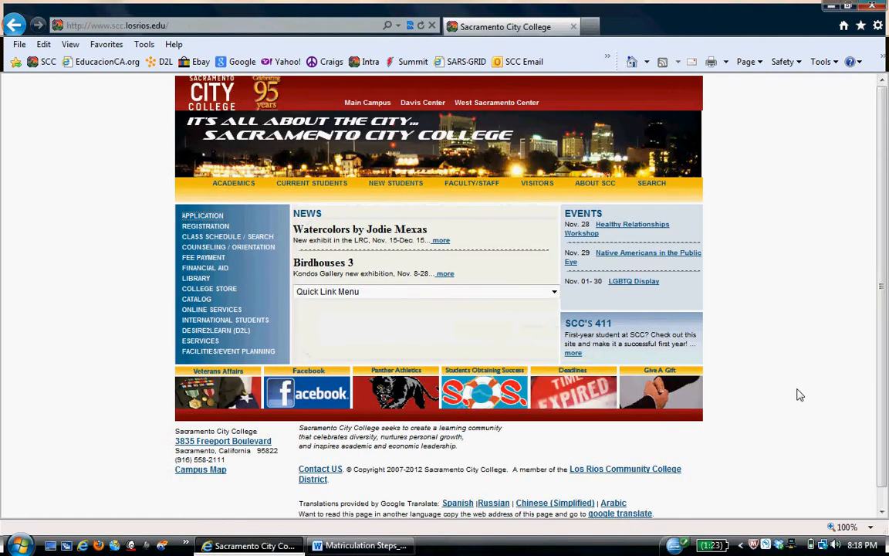